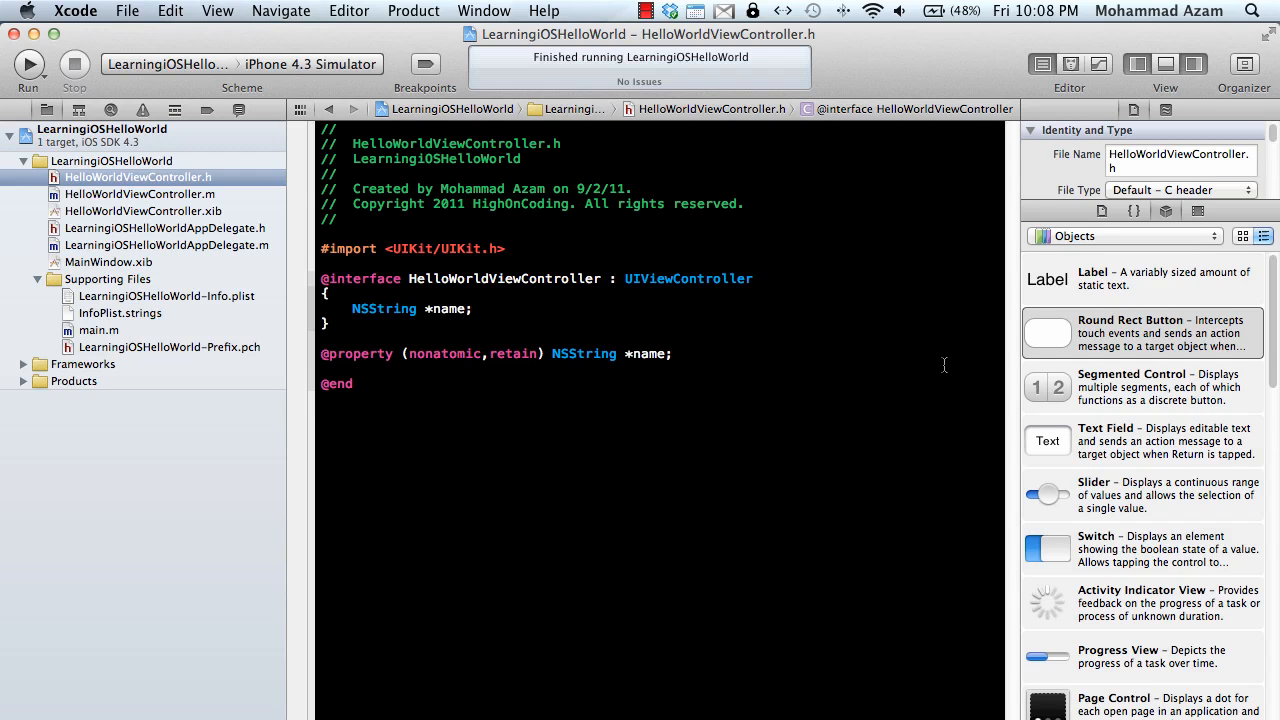
pyautogui.click(330, 323)
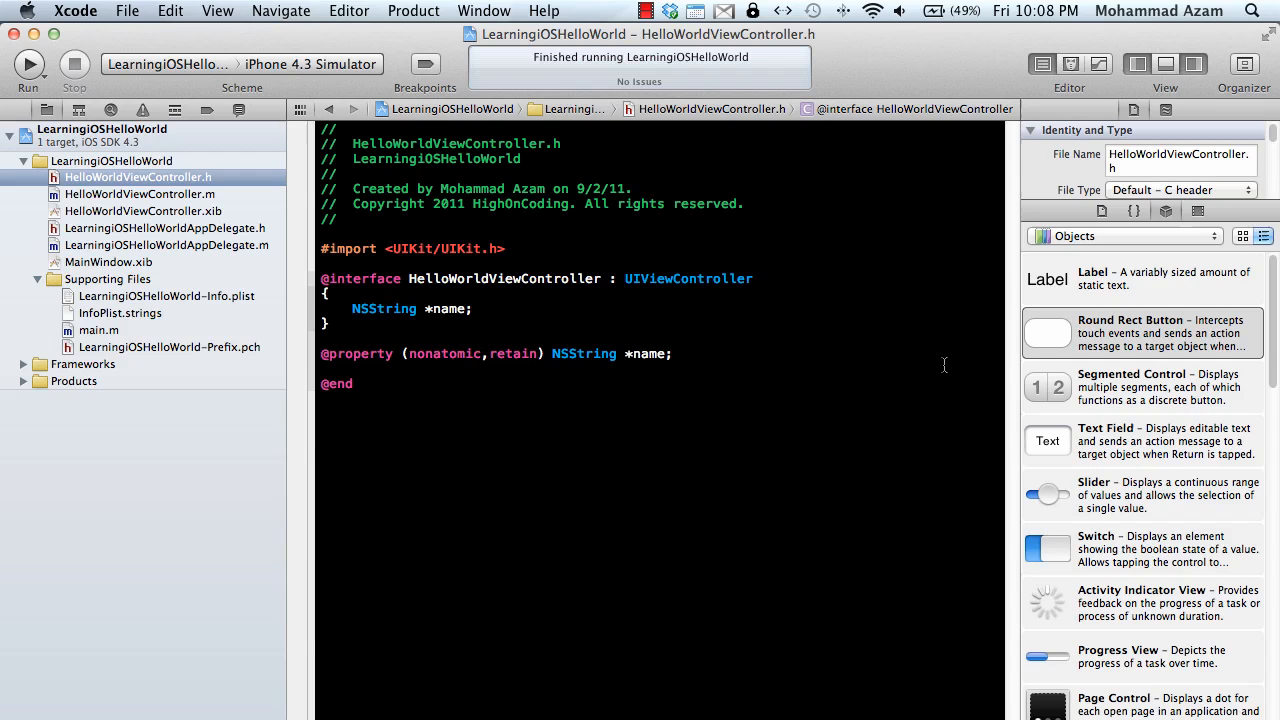
pyautogui.moveTo(563, 325)
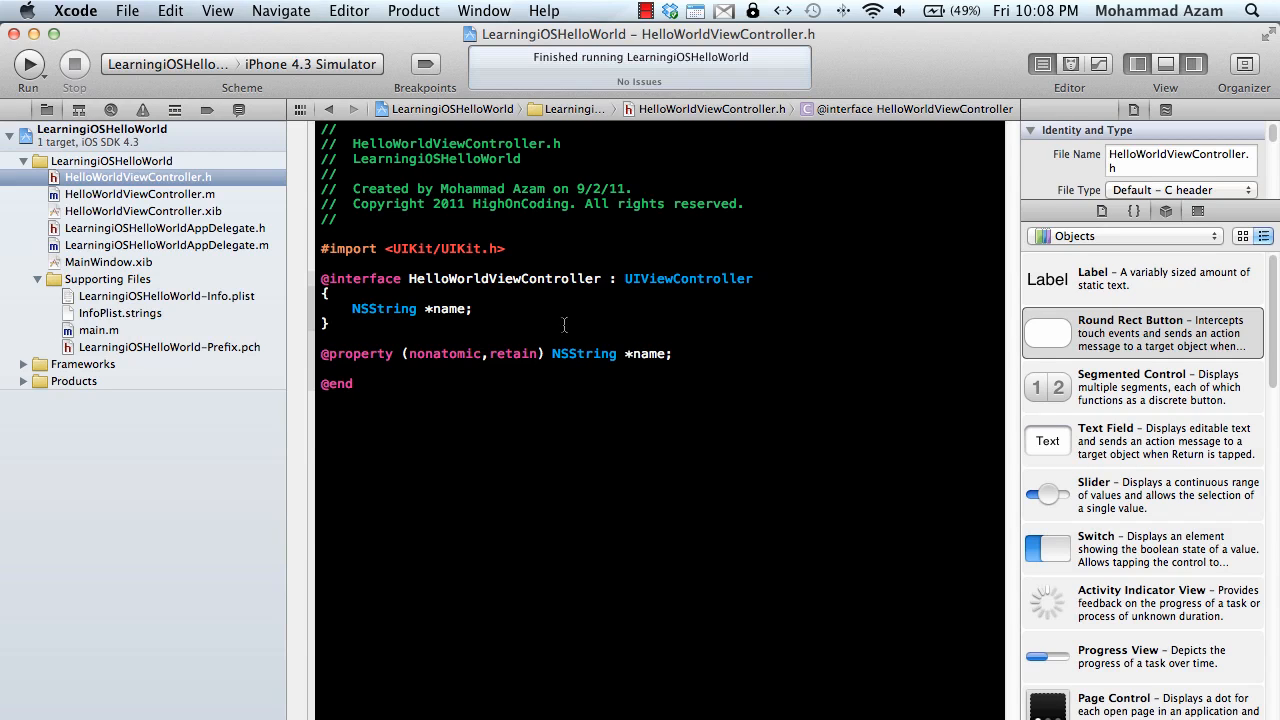
pyautogui.click(480, 308)
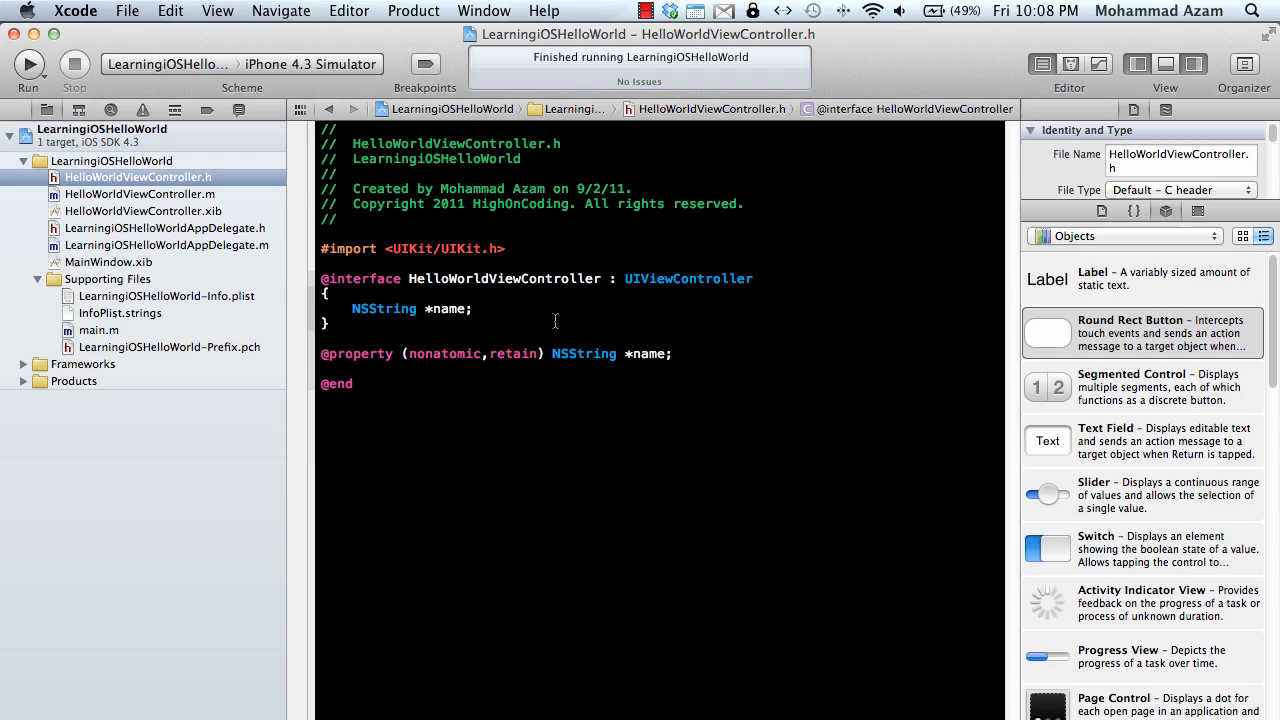
pyautogui.click(480, 308)
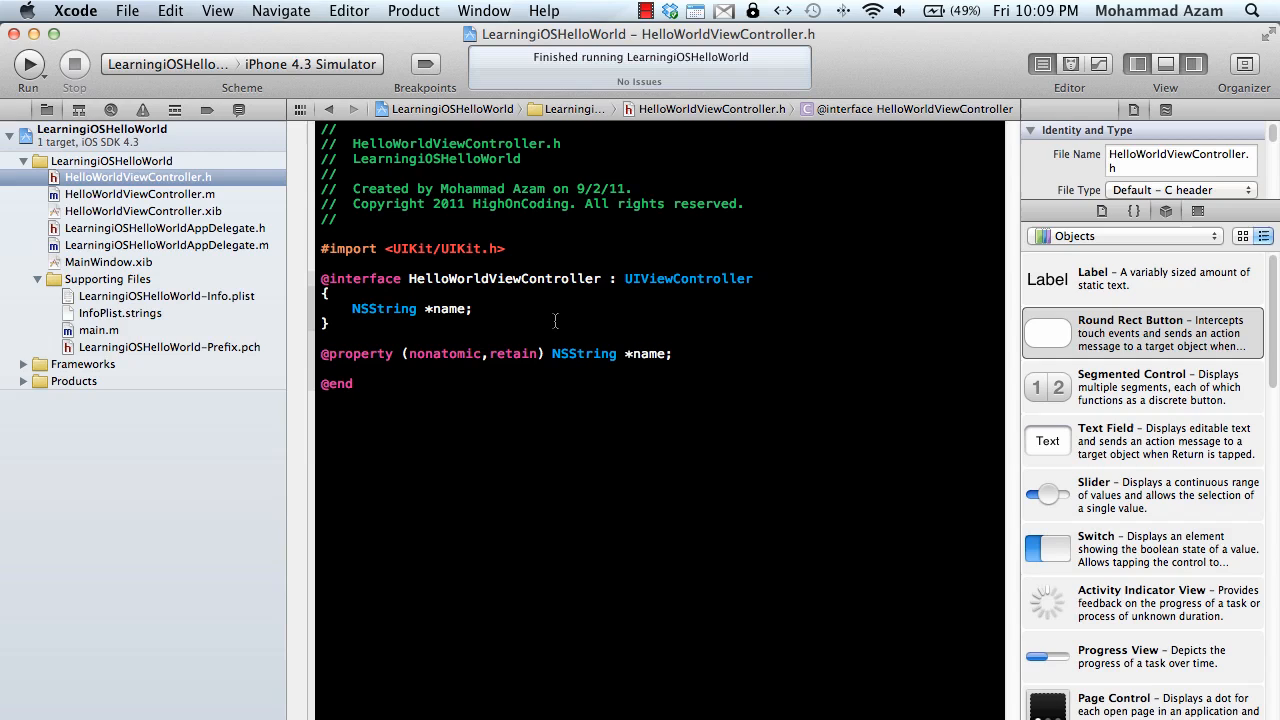
pyautogui.click(480, 308)
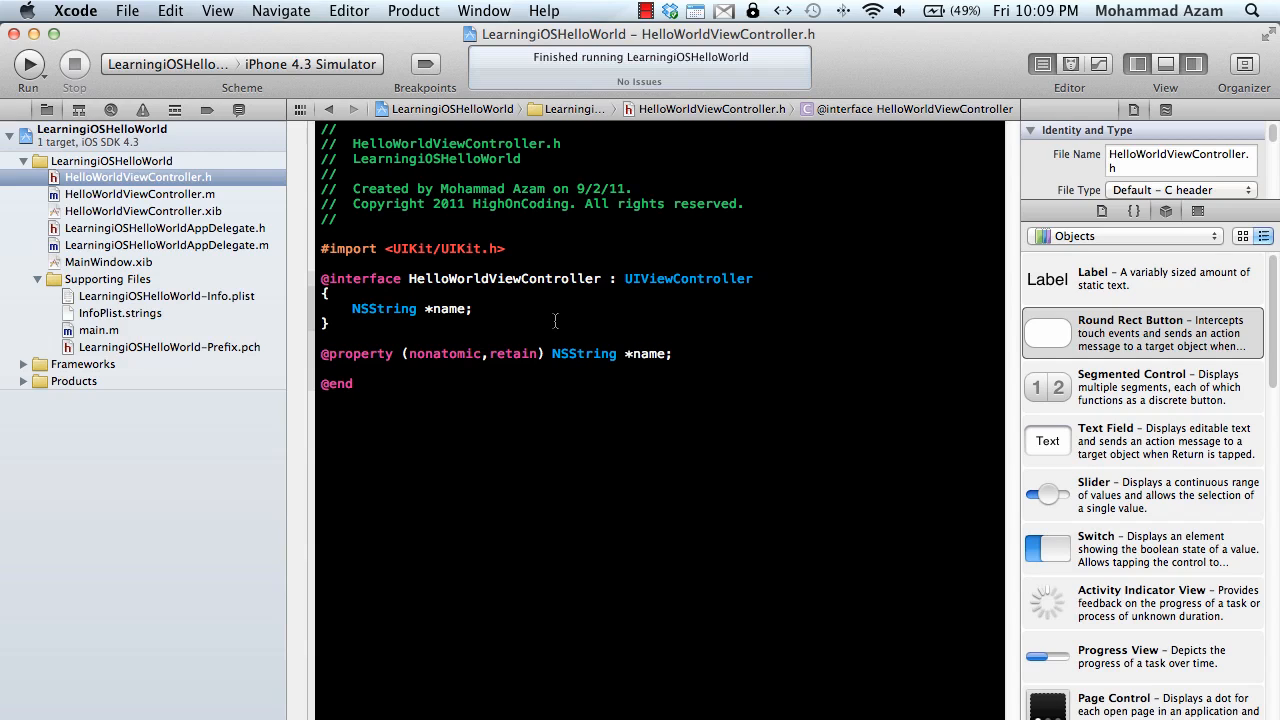
pyautogui.moveTo(434, 325)
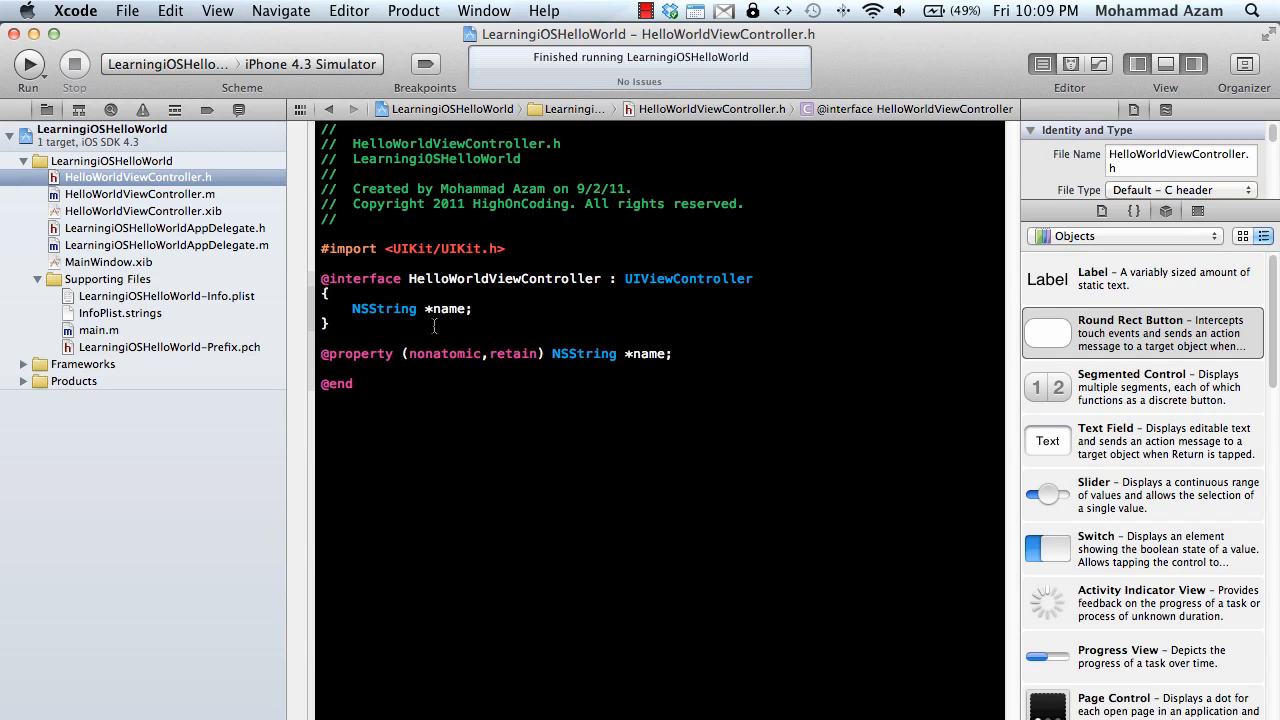
pyautogui.doubleClick(448, 308)
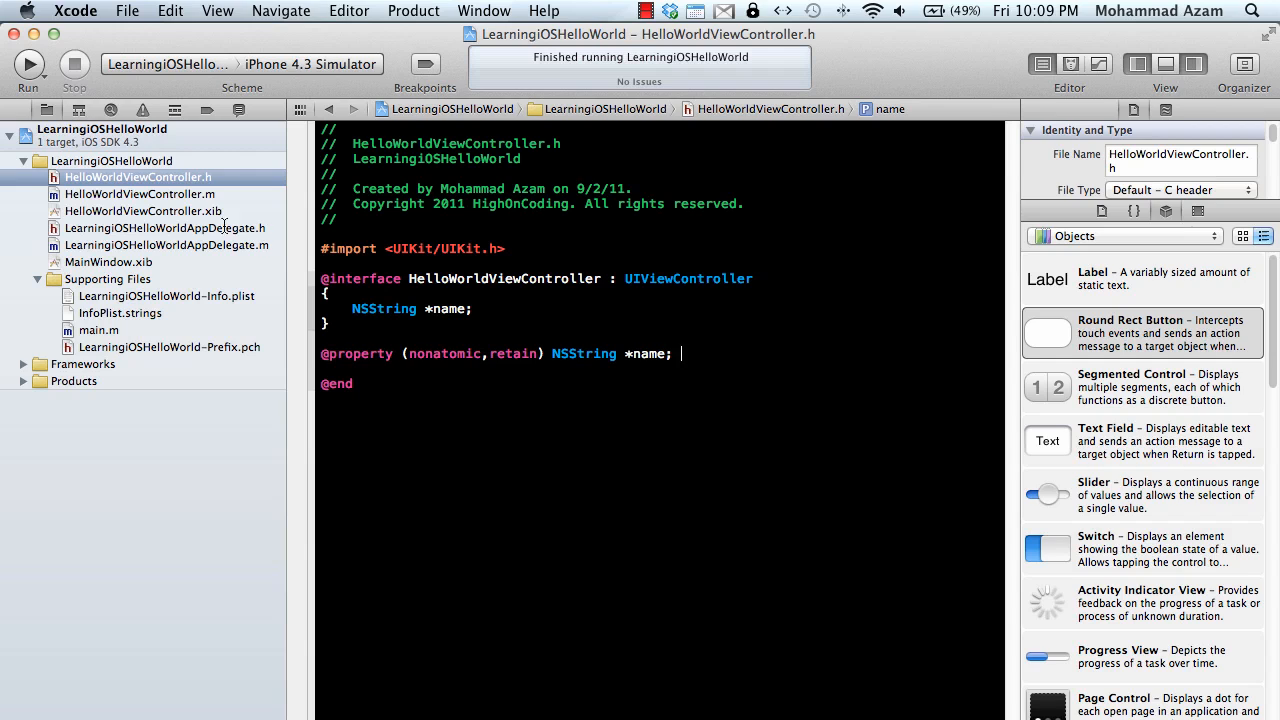
pyautogui.click(139, 194)
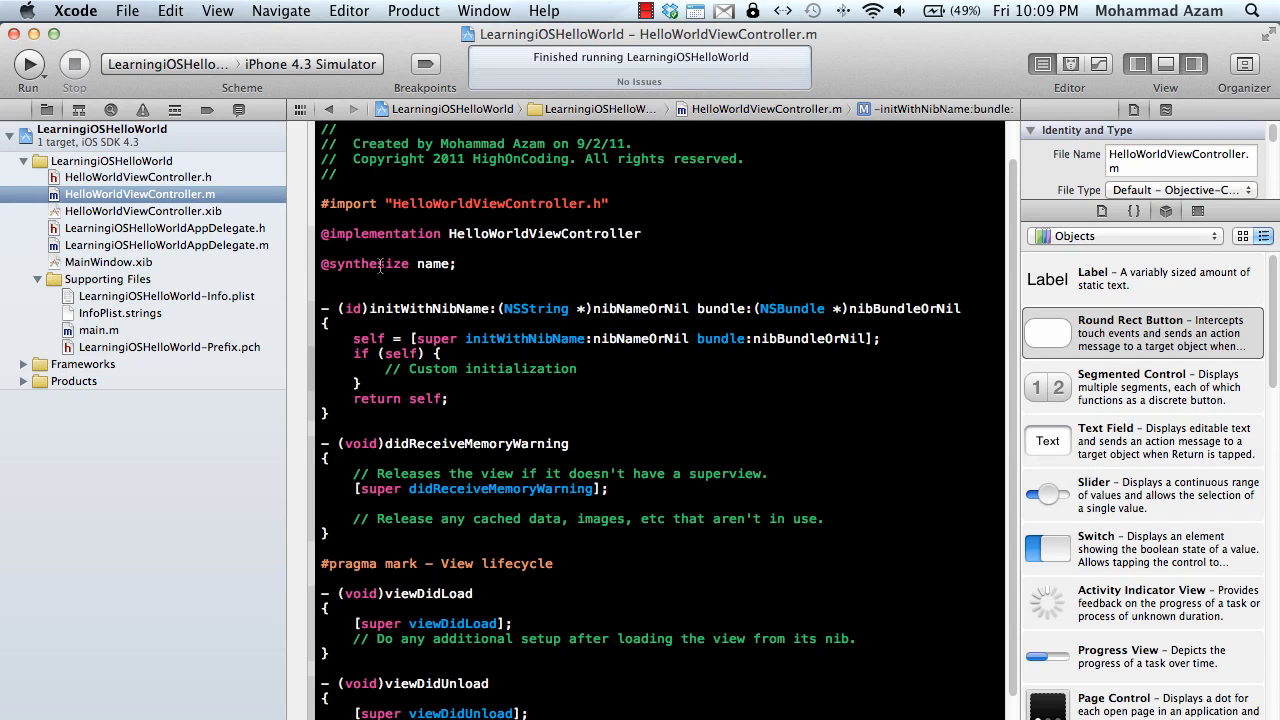
pyautogui.click(456, 263)
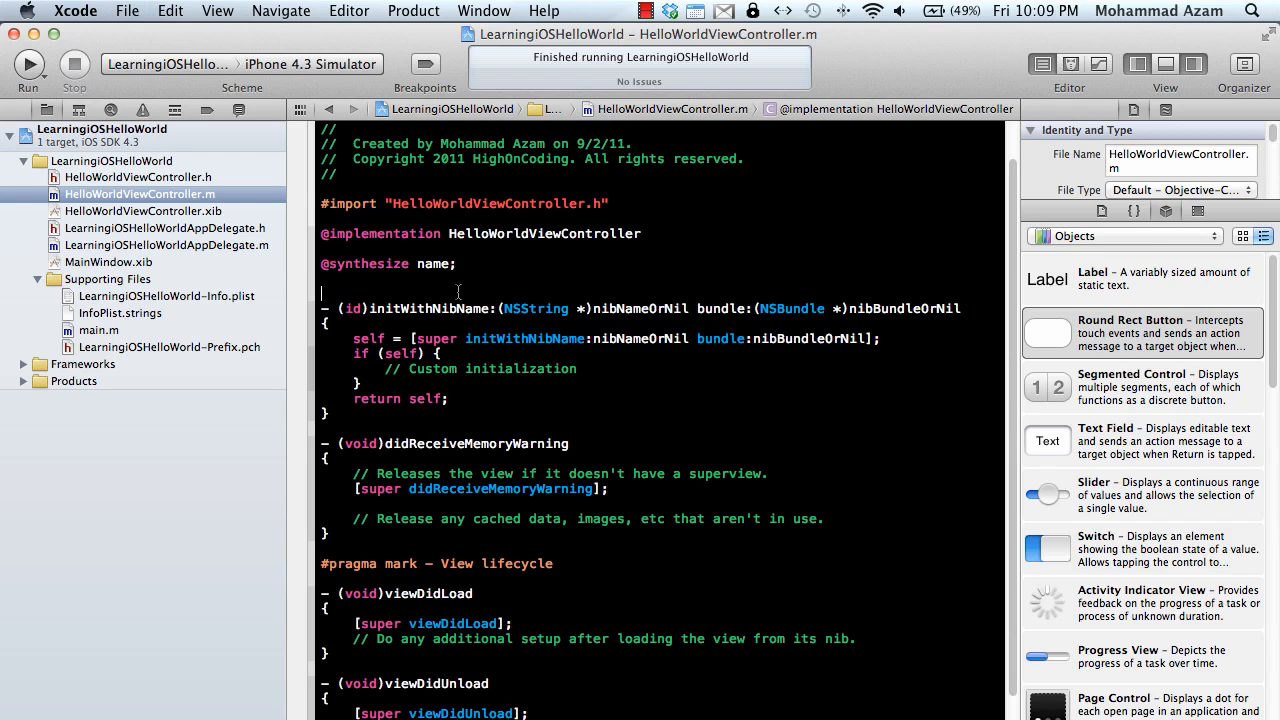
pyautogui.scroll(3)
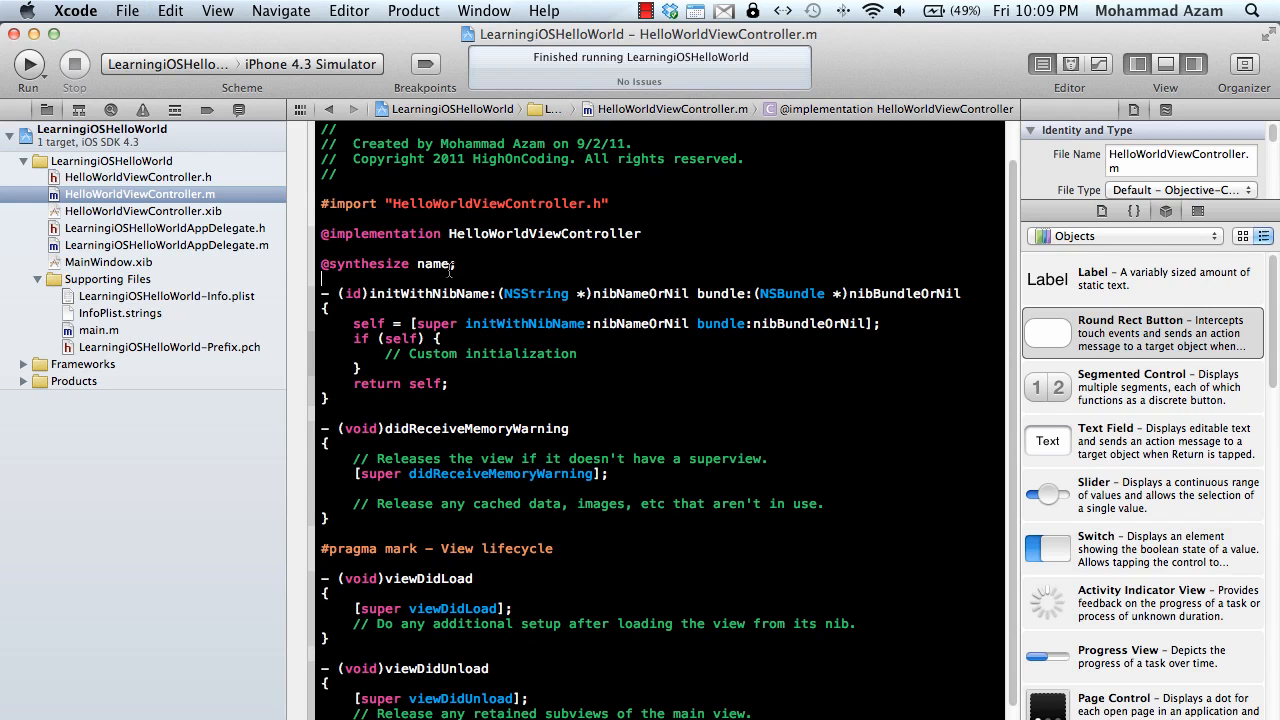
# Step: Open HelloWorldViewController.xib and inspect the label, button and File's Owner connections
pyautogui.click(142, 210)
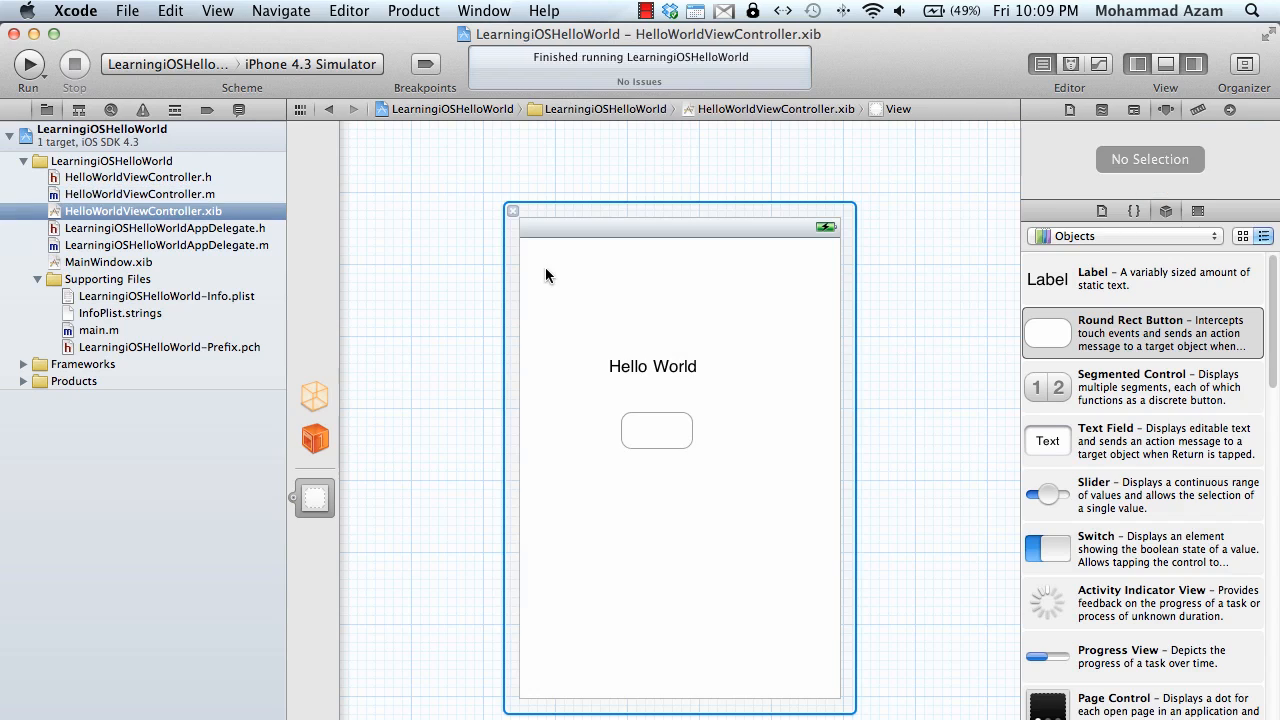
pyautogui.click(652, 366)
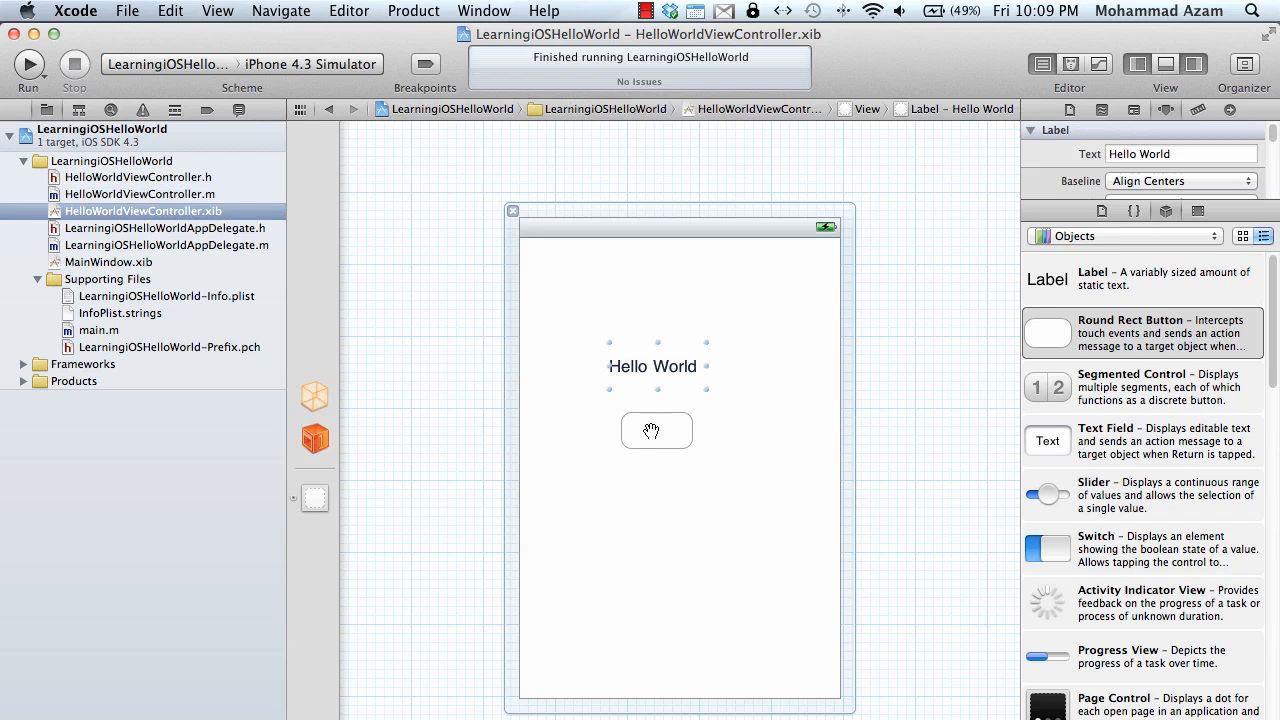
pyautogui.click(656, 430)
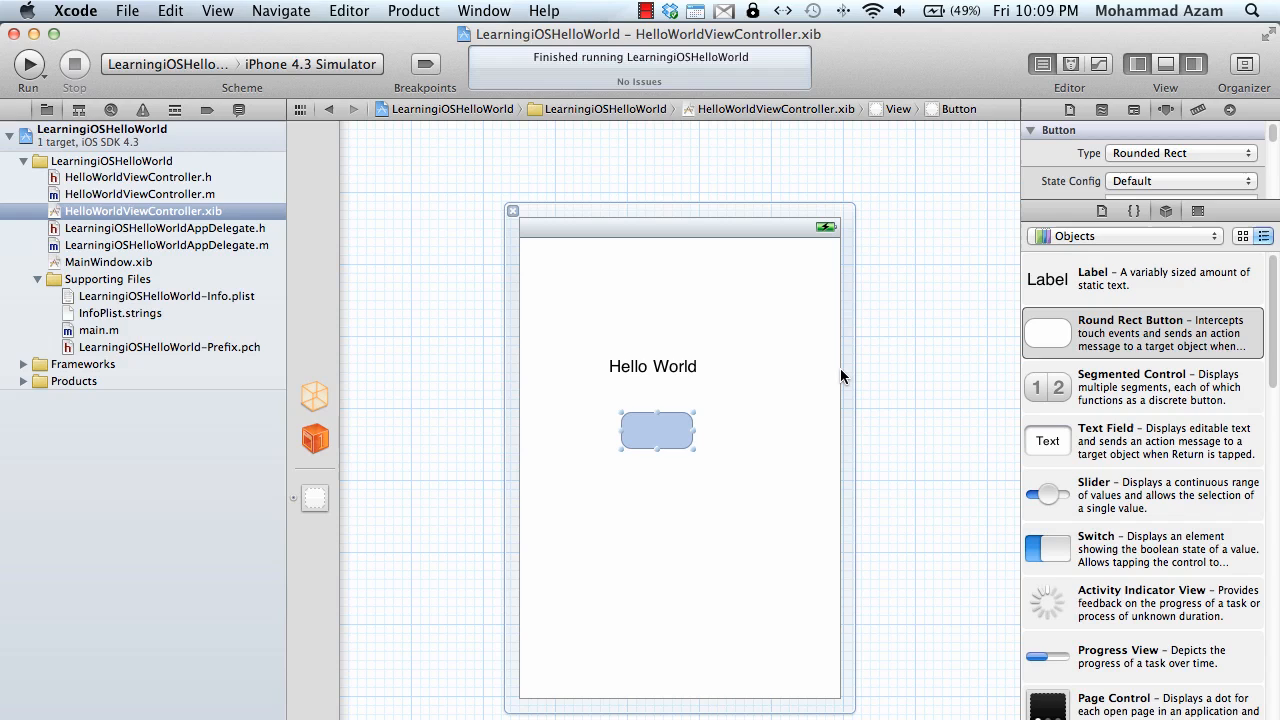
pyautogui.moveTo(680, 368)
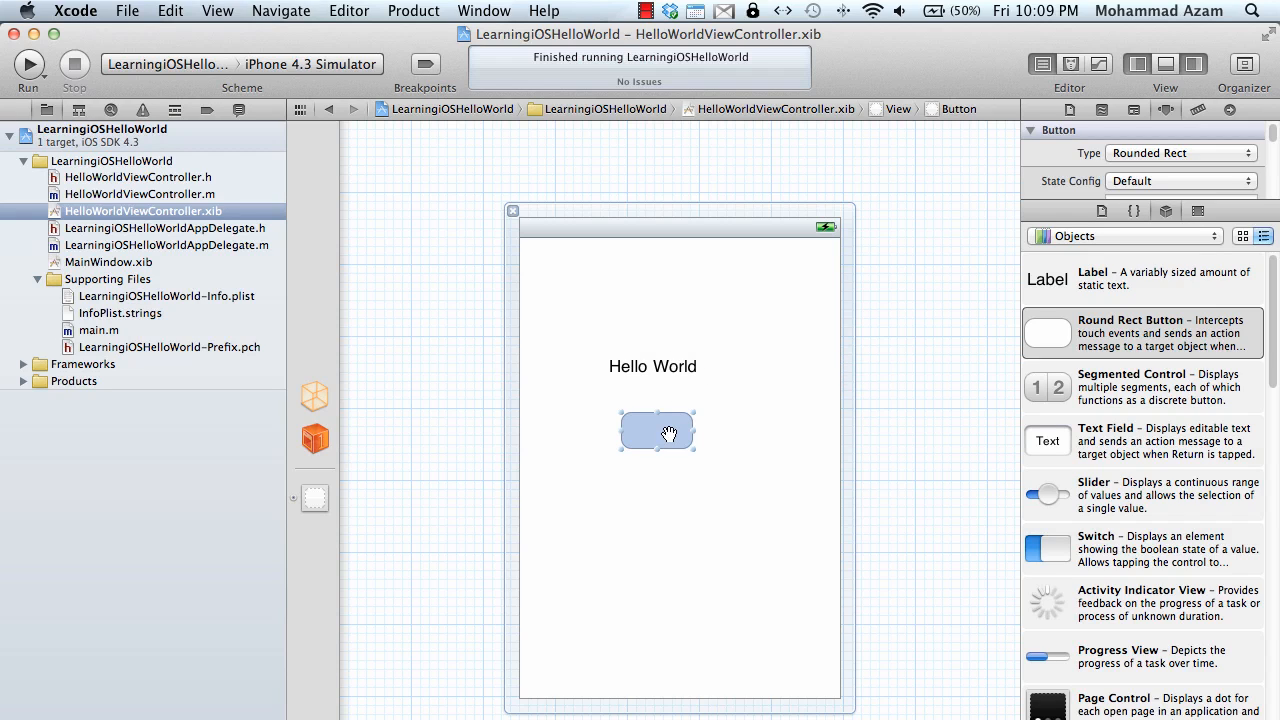
pyautogui.click(314, 396)
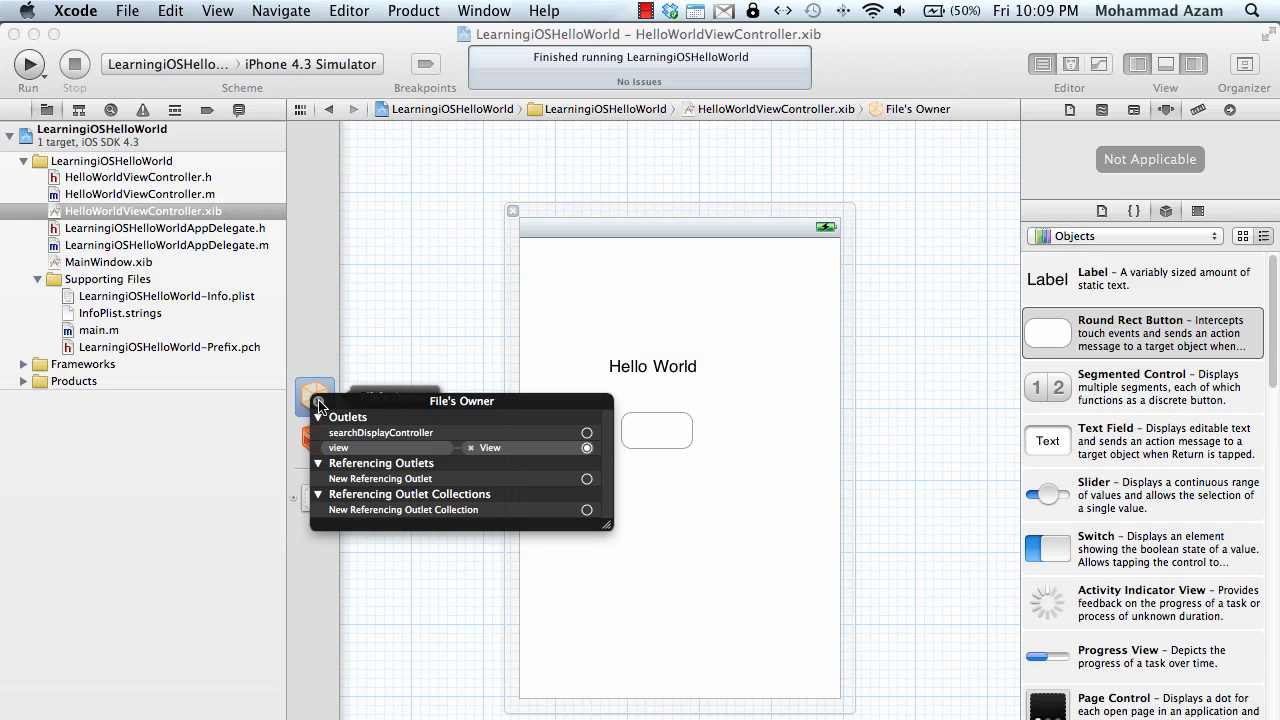
pyautogui.moveTo(360, 425)
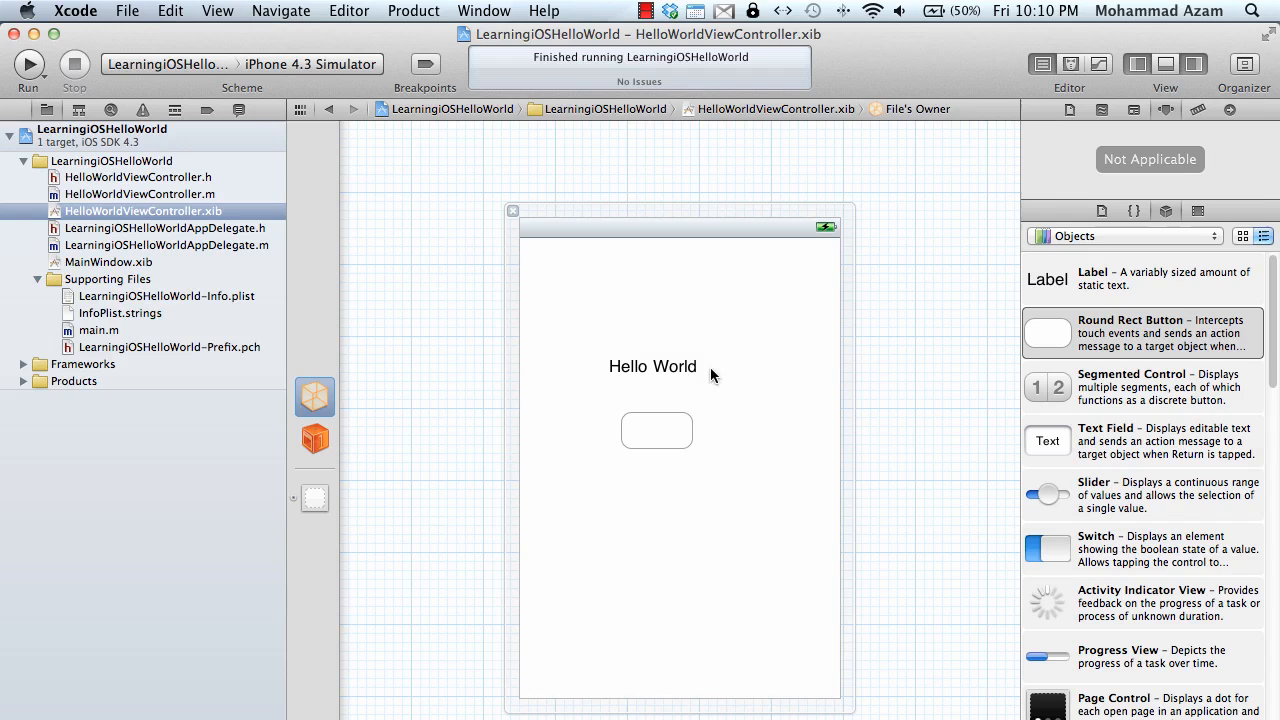
pyautogui.click(651, 366)
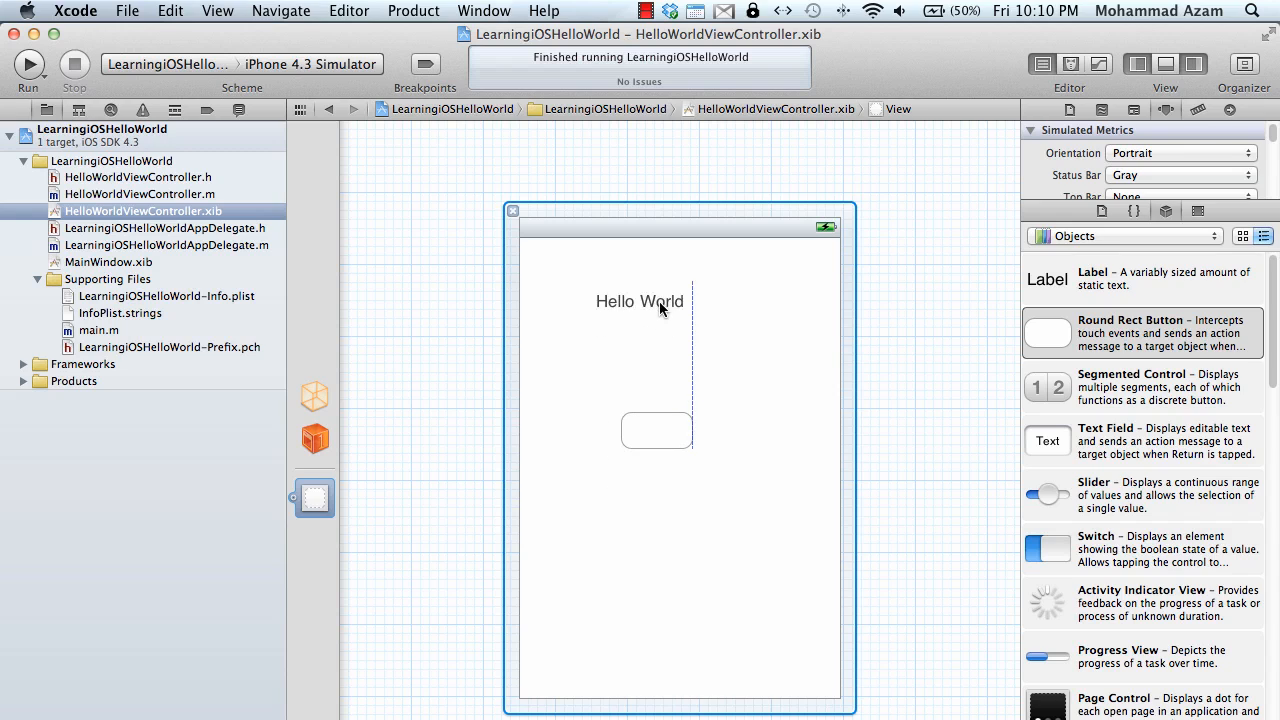
# Step: Drop a Text Field under the Hello World label and retitle the button 'Greet'
pyautogui.click(639, 301)
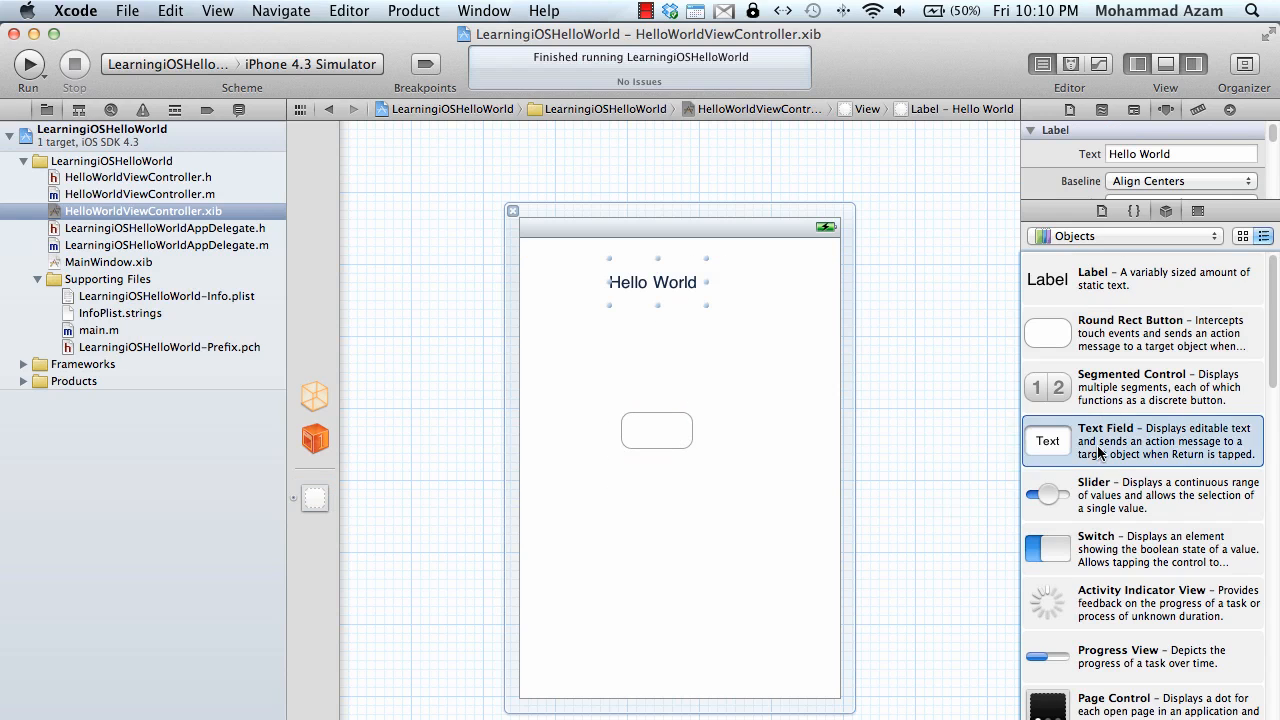
pyautogui.moveTo(1047, 441); pyautogui.dragTo(650, 350)
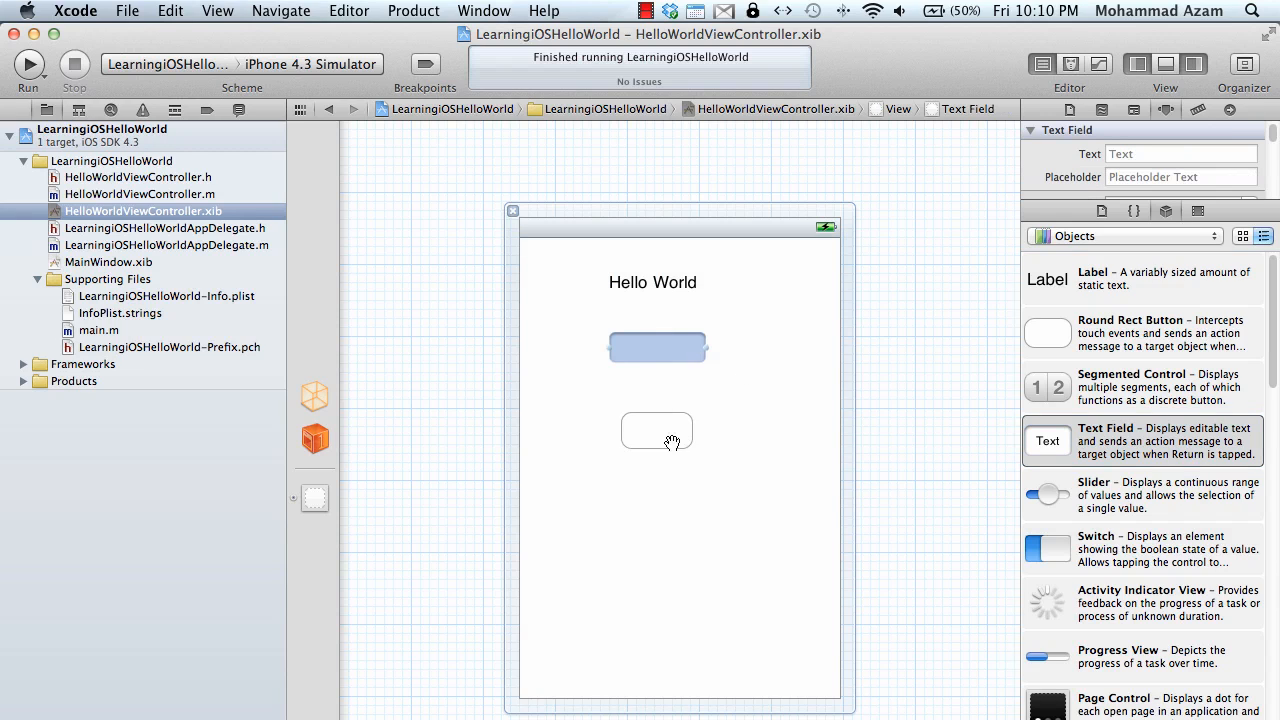
pyautogui.click(657, 430)
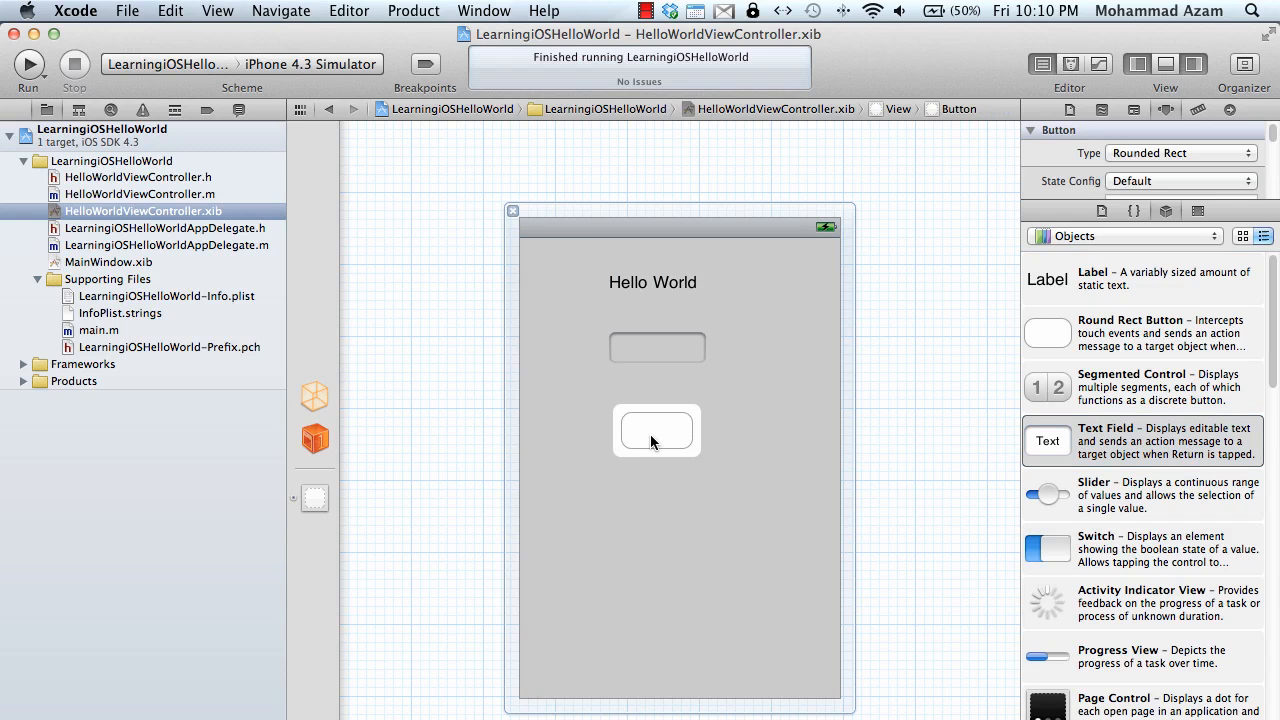
pyautogui.click(657, 431)
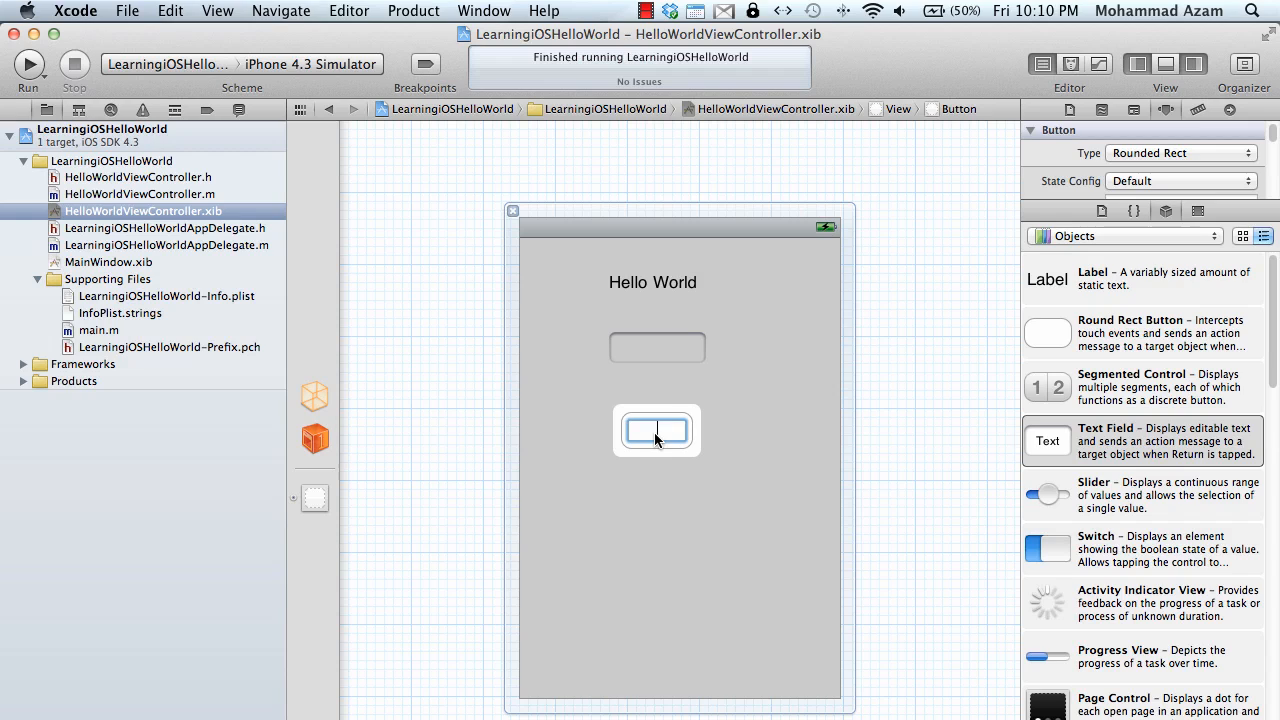
pyautogui.write('Greet')
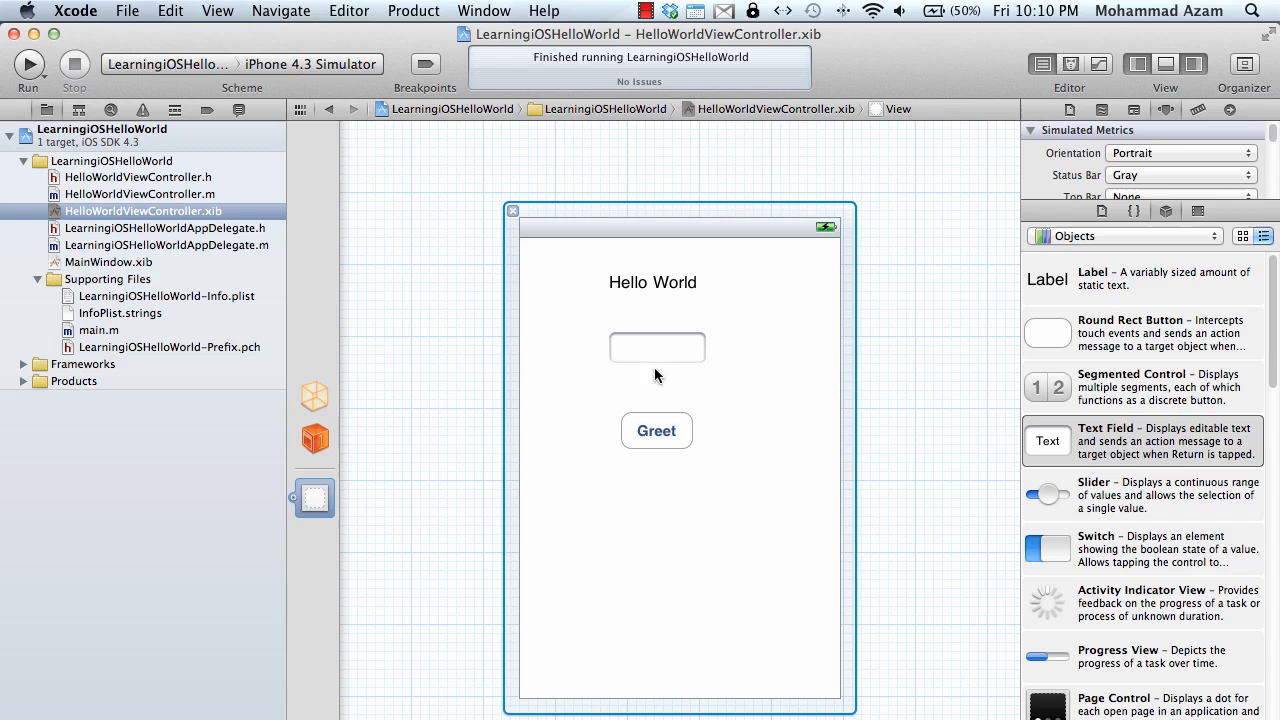
pyautogui.click(657, 347)
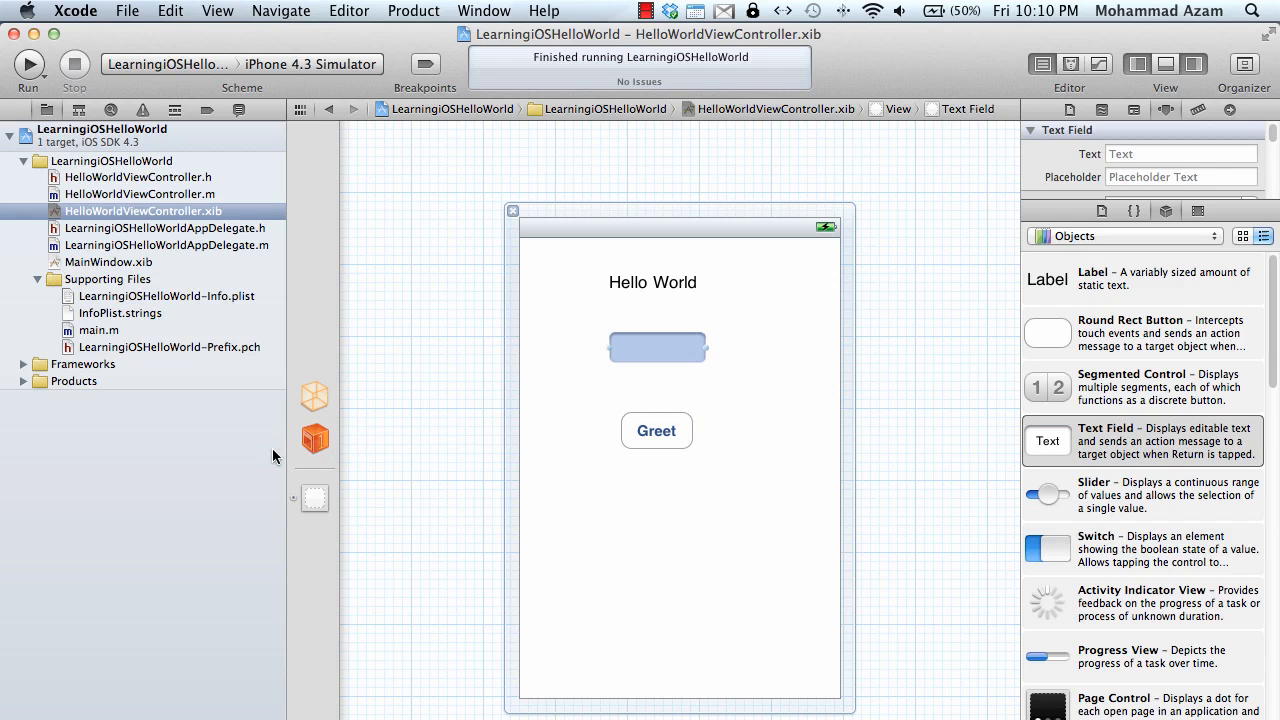
# Step: Show File's Owner outlets with view linked to View, then switch to HelloWorldViewController.h
pyautogui.click(314, 396)
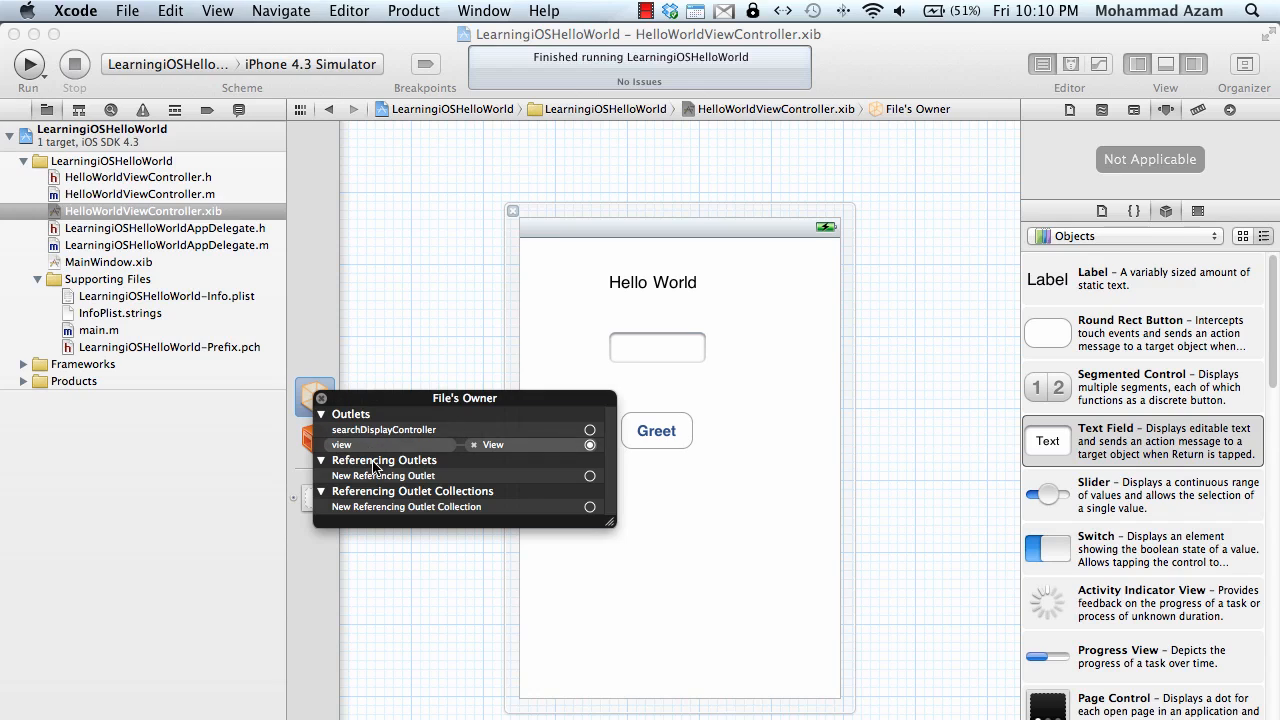
pyautogui.moveTo(387, 425)
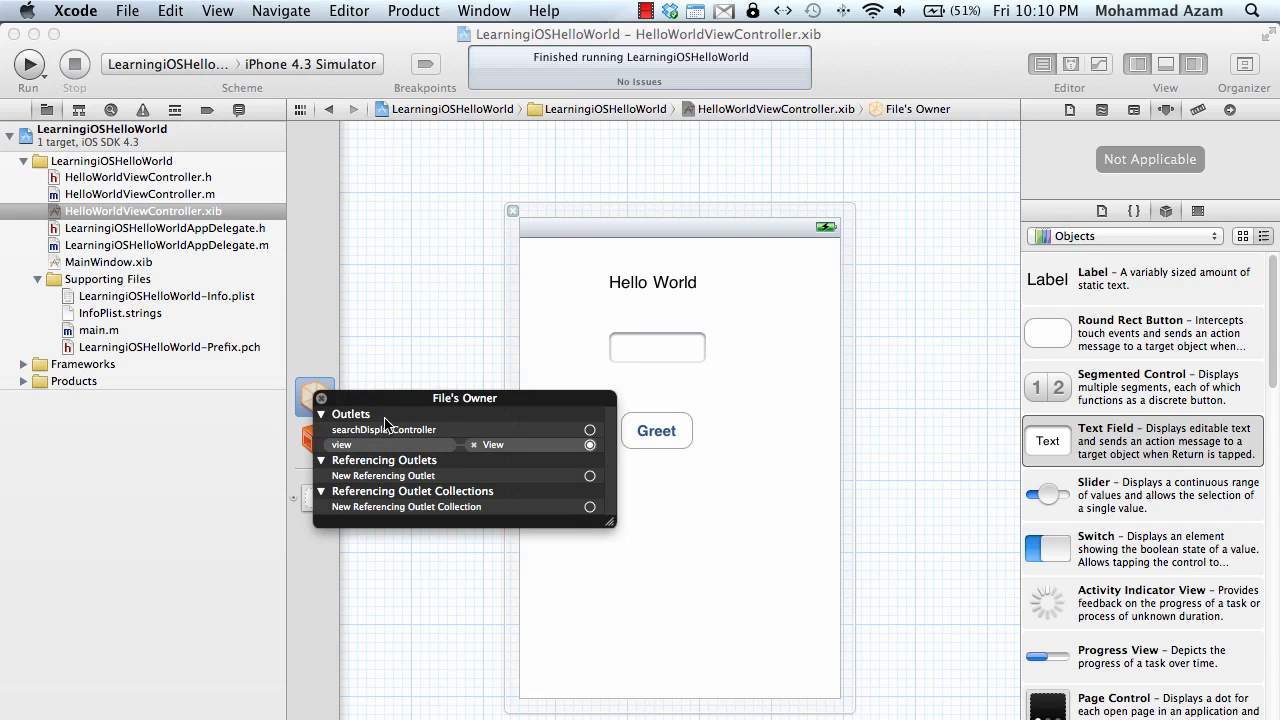
pyautogui.moveTo(217, 194)
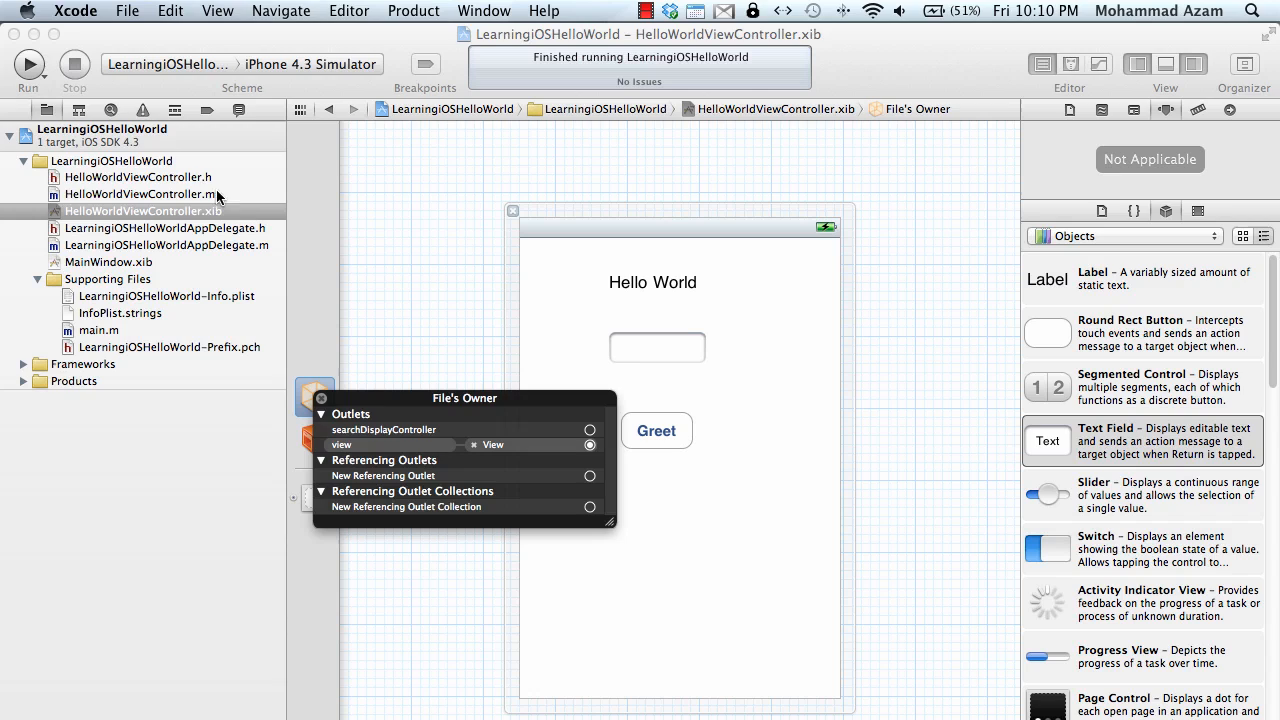
pyautogui.click(135, 177)
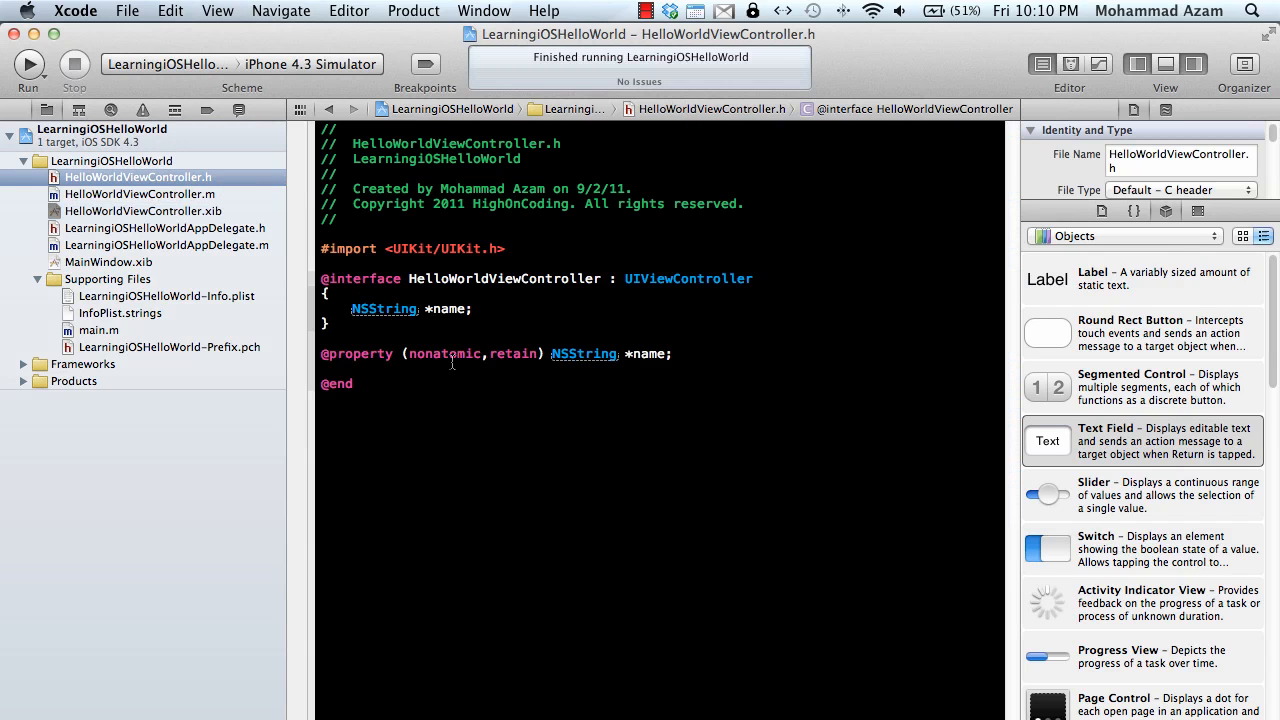
# Step: Change the name ivar and property types to IBOutlet UITextField in the header
pyautogui.write('IBOutlet')
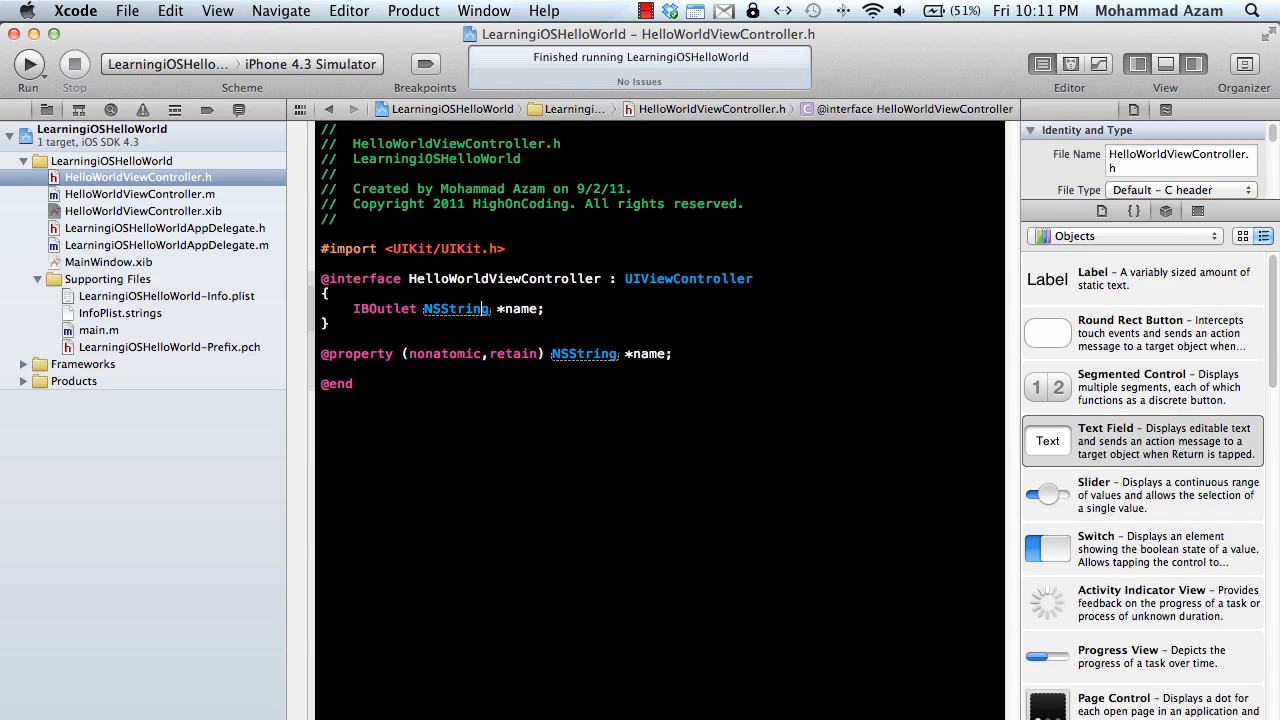
pyautogui.press('Delete')
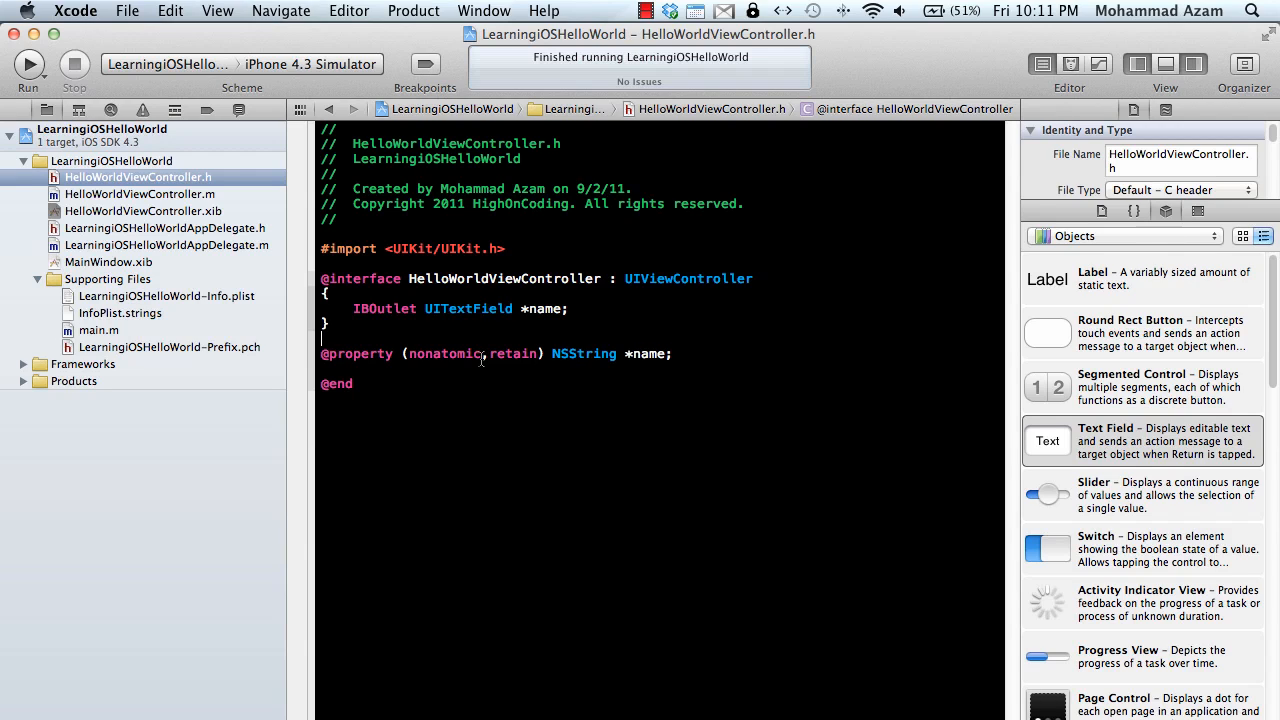
pyautogui.doubleClick(584, 353)
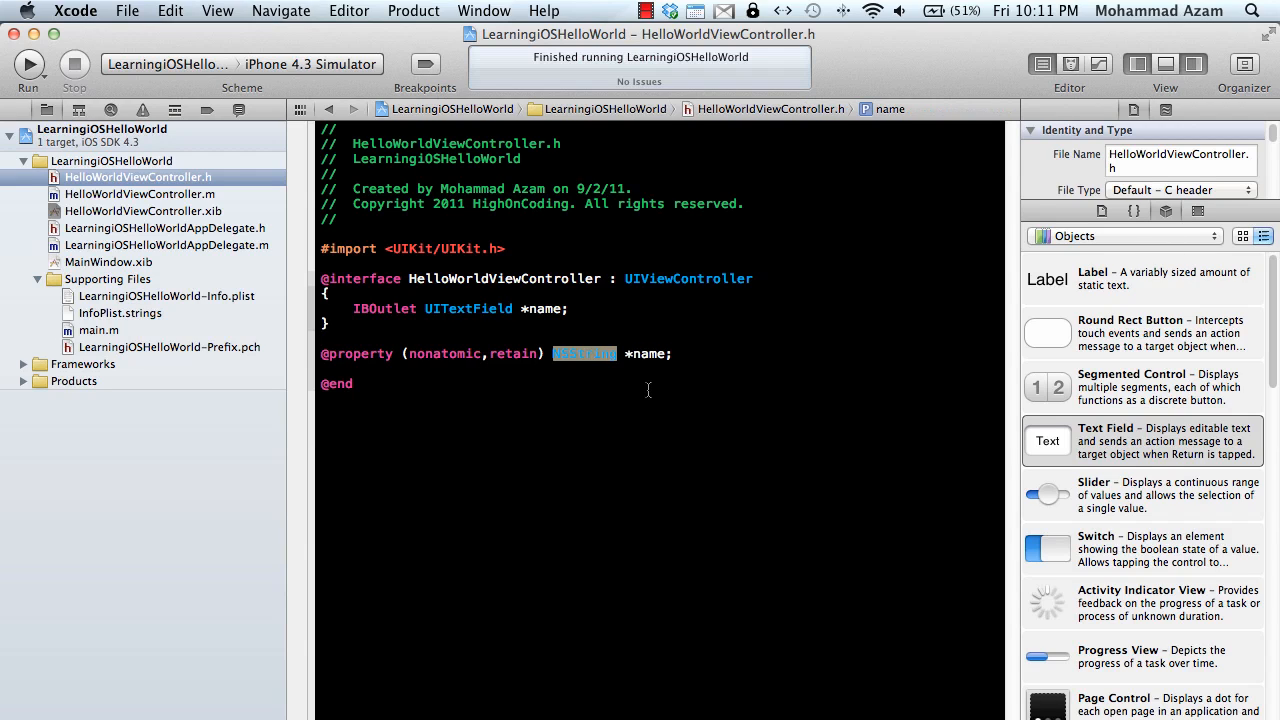
pyautogui.write('IBOutlet UITextField')
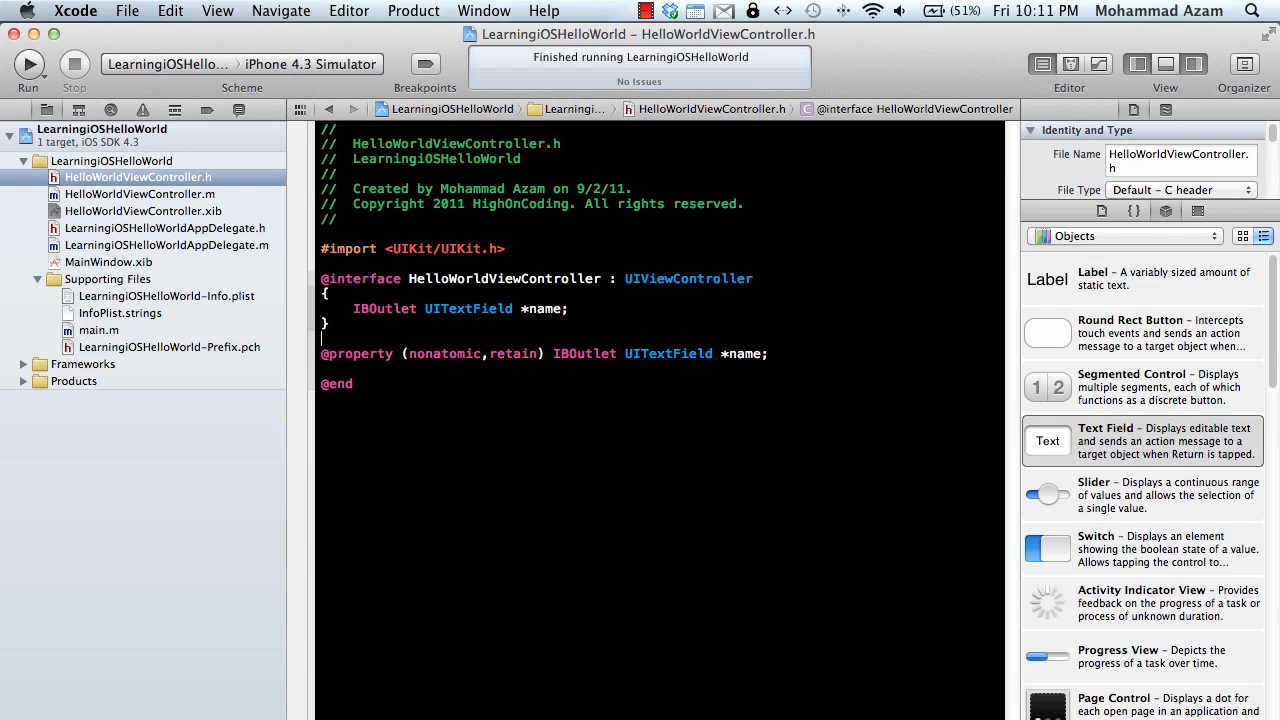
# Step: Connect File's Owner's name outlet to the text field in the xib layout
pyautogui.click(138, 194)
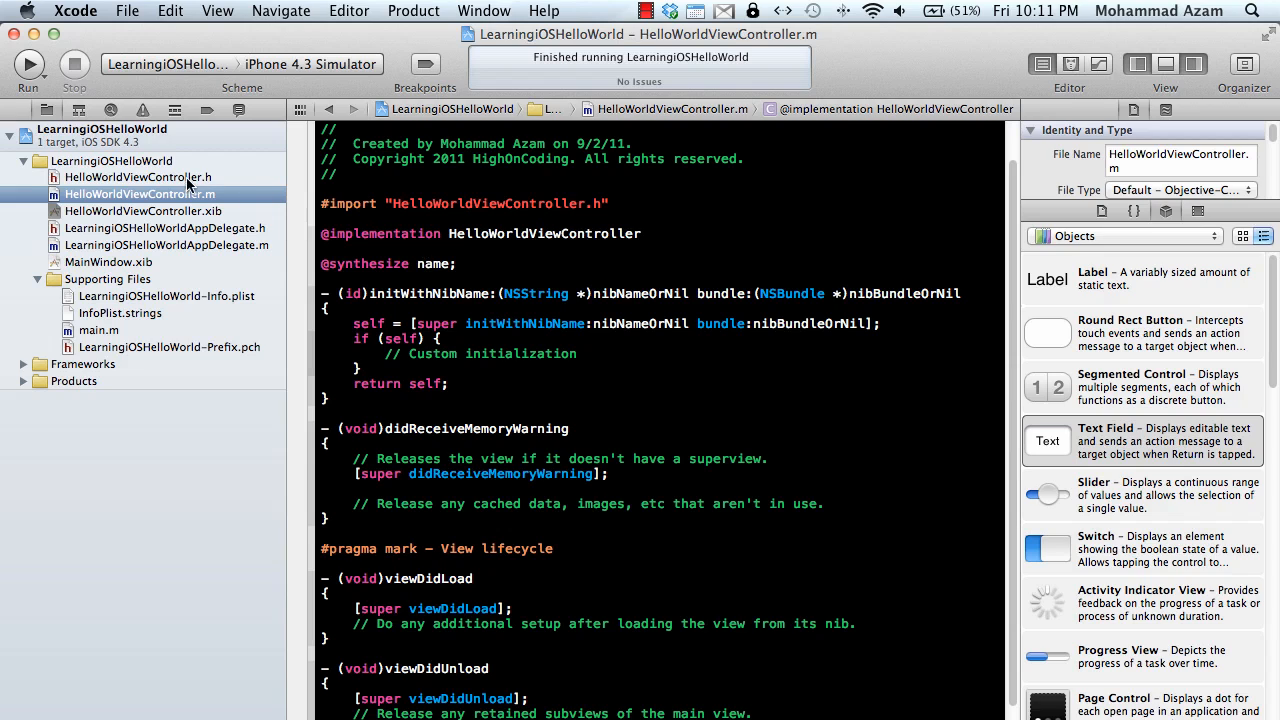
pyautogui.click(138, 177)
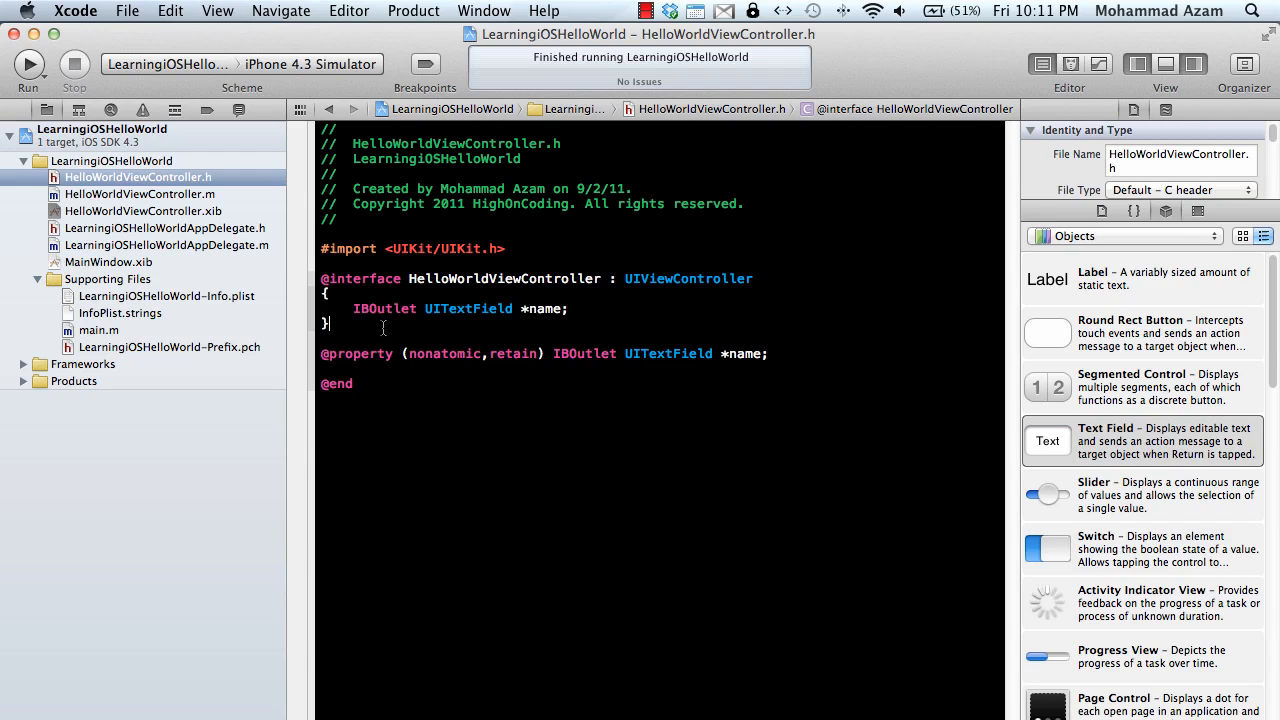
pyautogui.moveTo(456, 308)
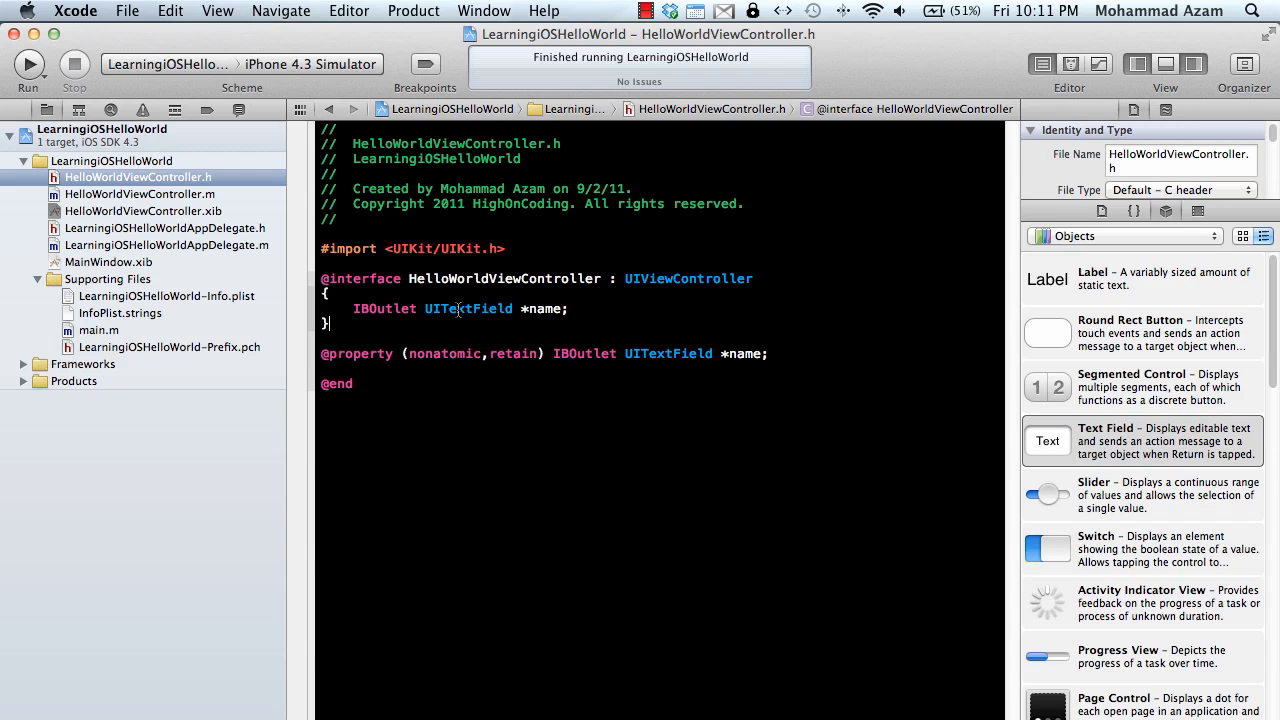
pyautogui.doubleClick(468, 308)
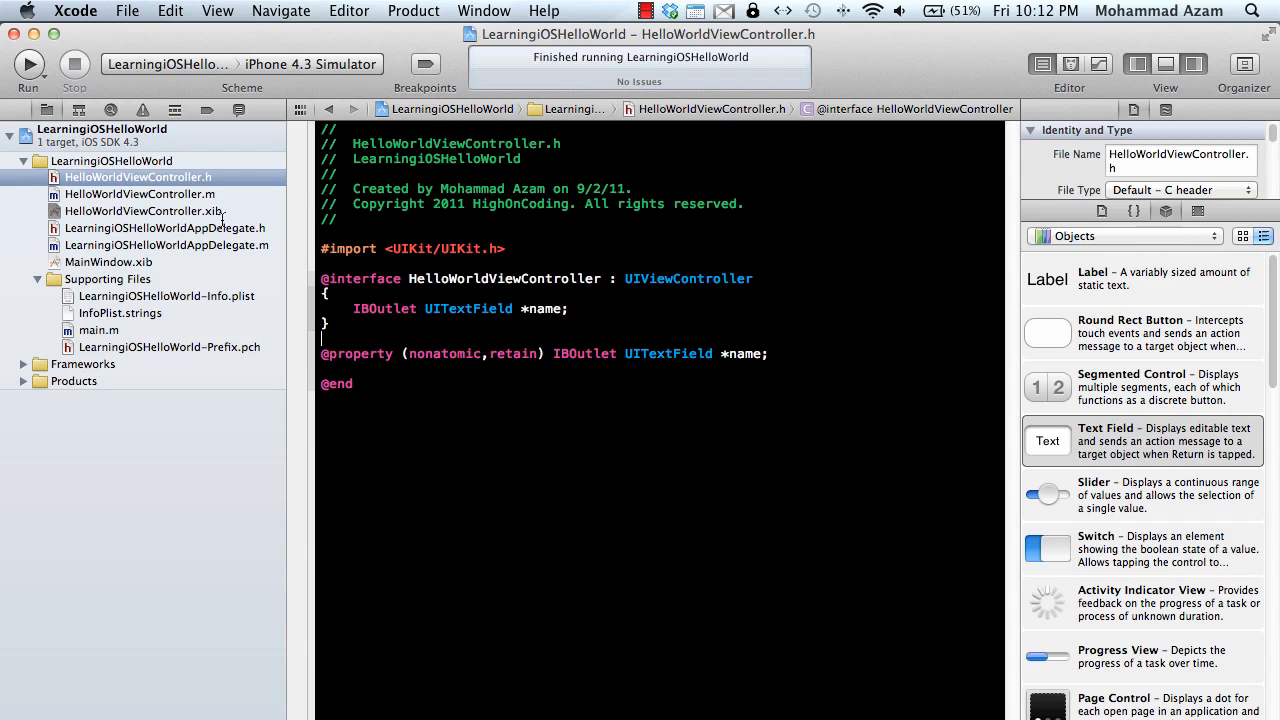
pyautogui.click(144, 211)
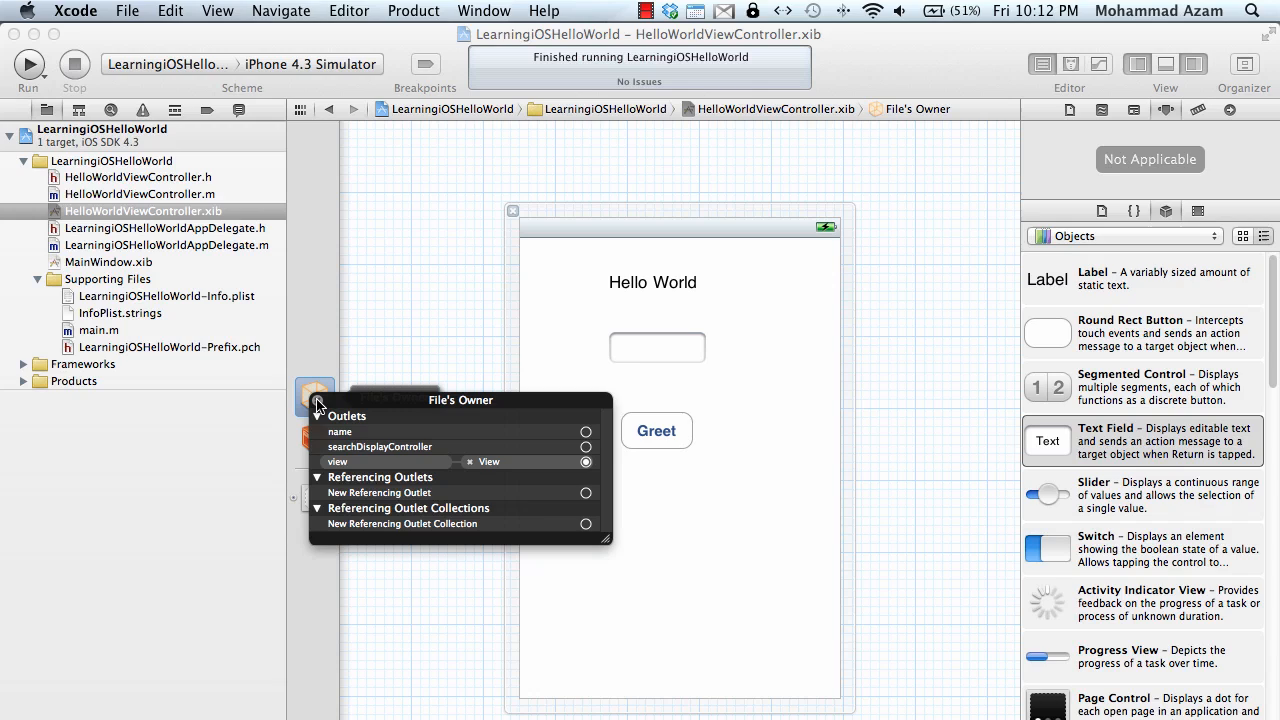
pyautogui.moveTo(362, 442)
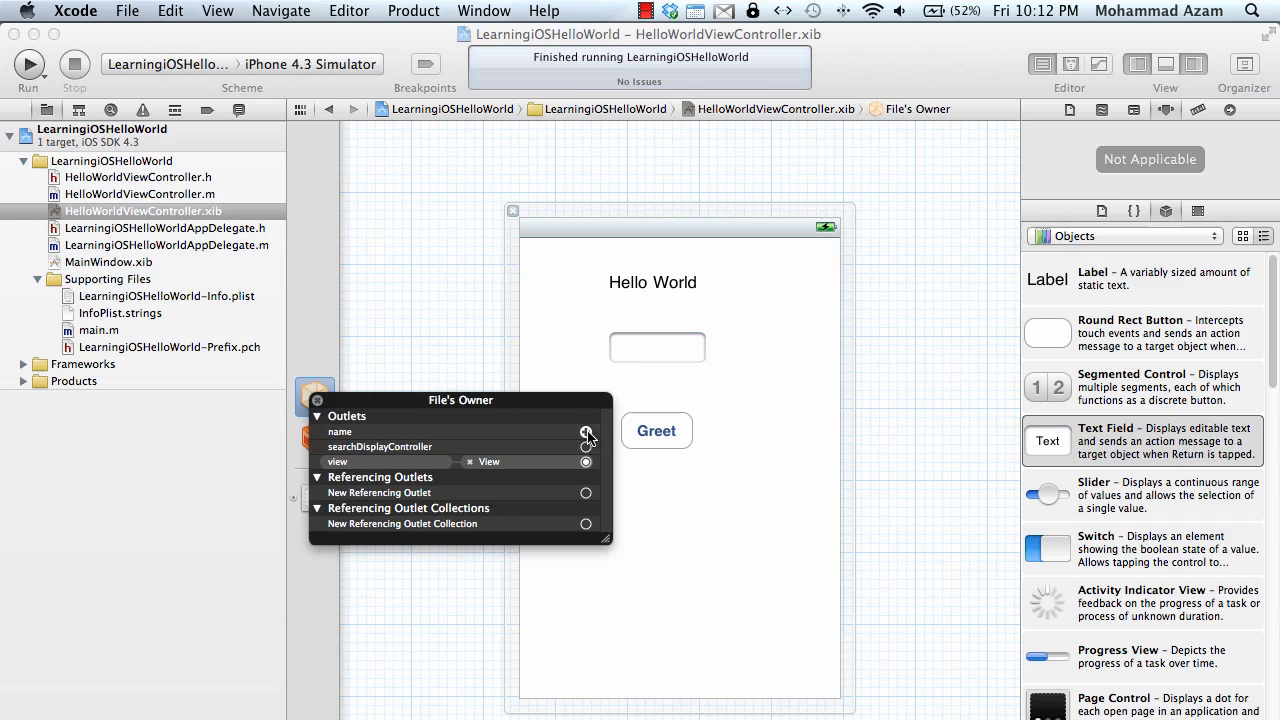
pyautogui.moveTo(587, 431); pyautogui.dragTo(657, 347)
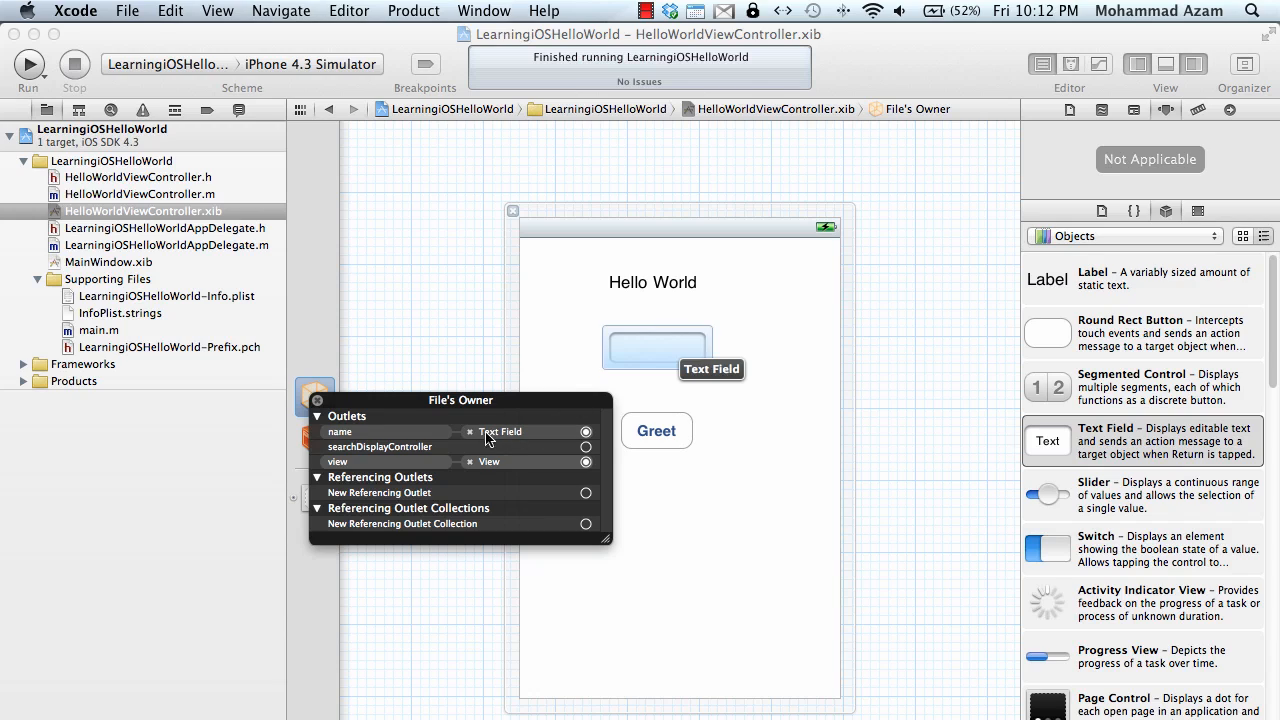
pyautogui.moveTo(507, 442)
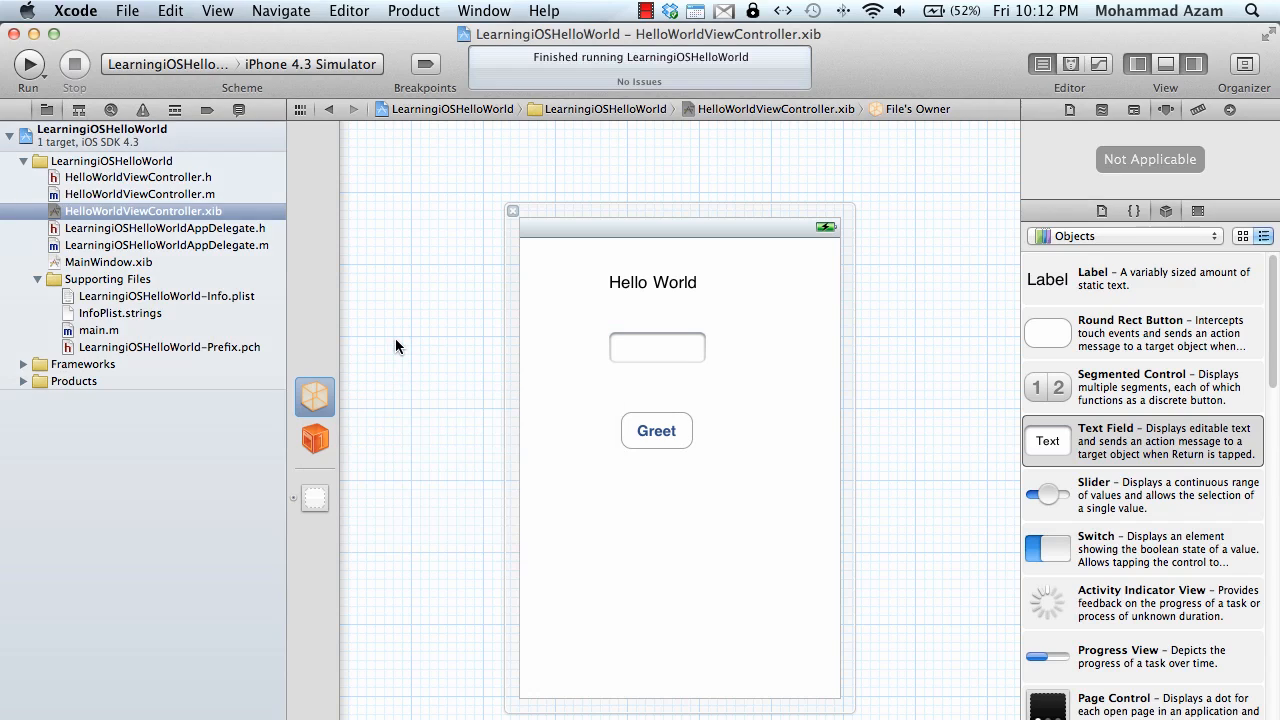
pyautogui.moveTo(359, 294)
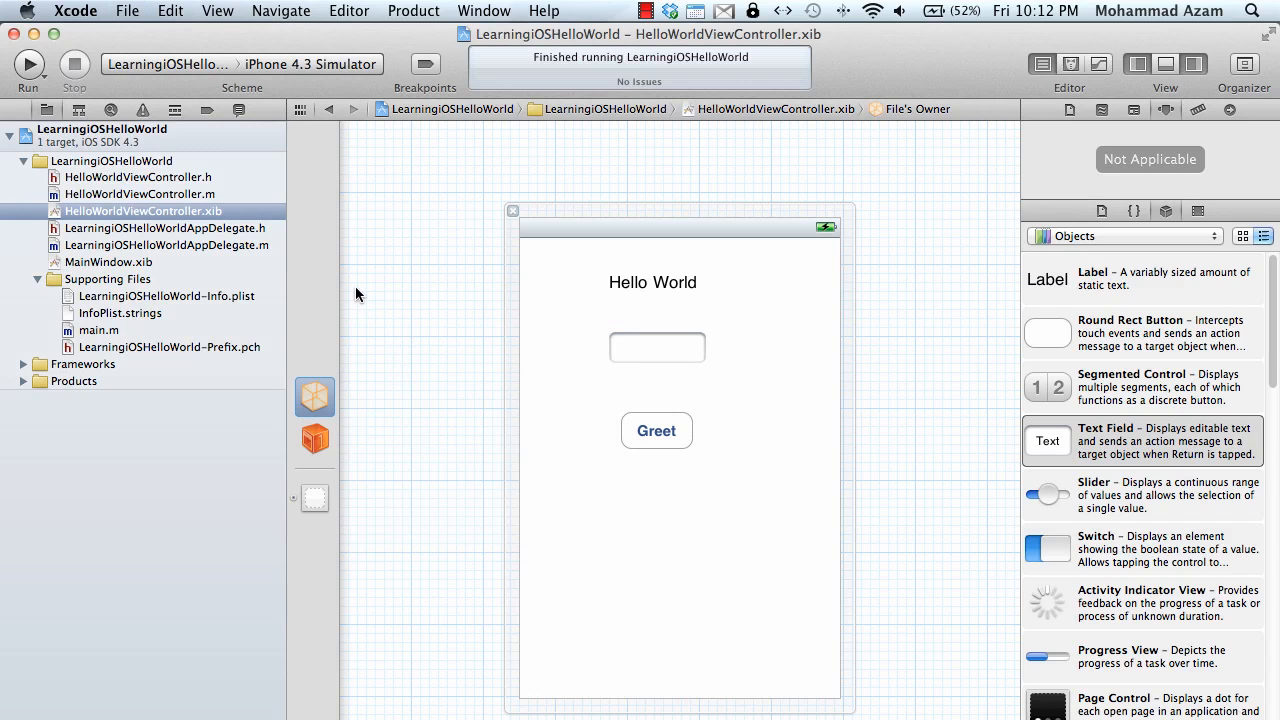
pyautogui.moveTo(263, 221)
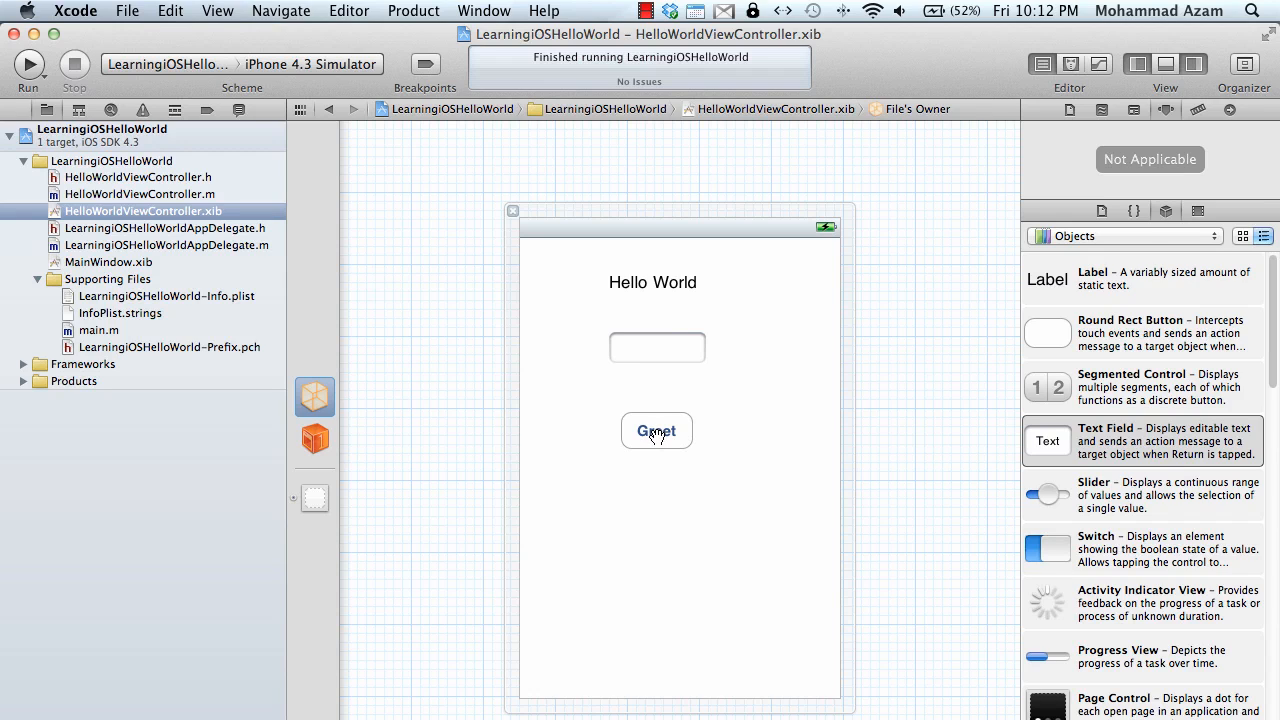
# Step: Select the Greet button, then return to HelloWorldViewController.h and add a blank line
pyautogui.click(657, 430)
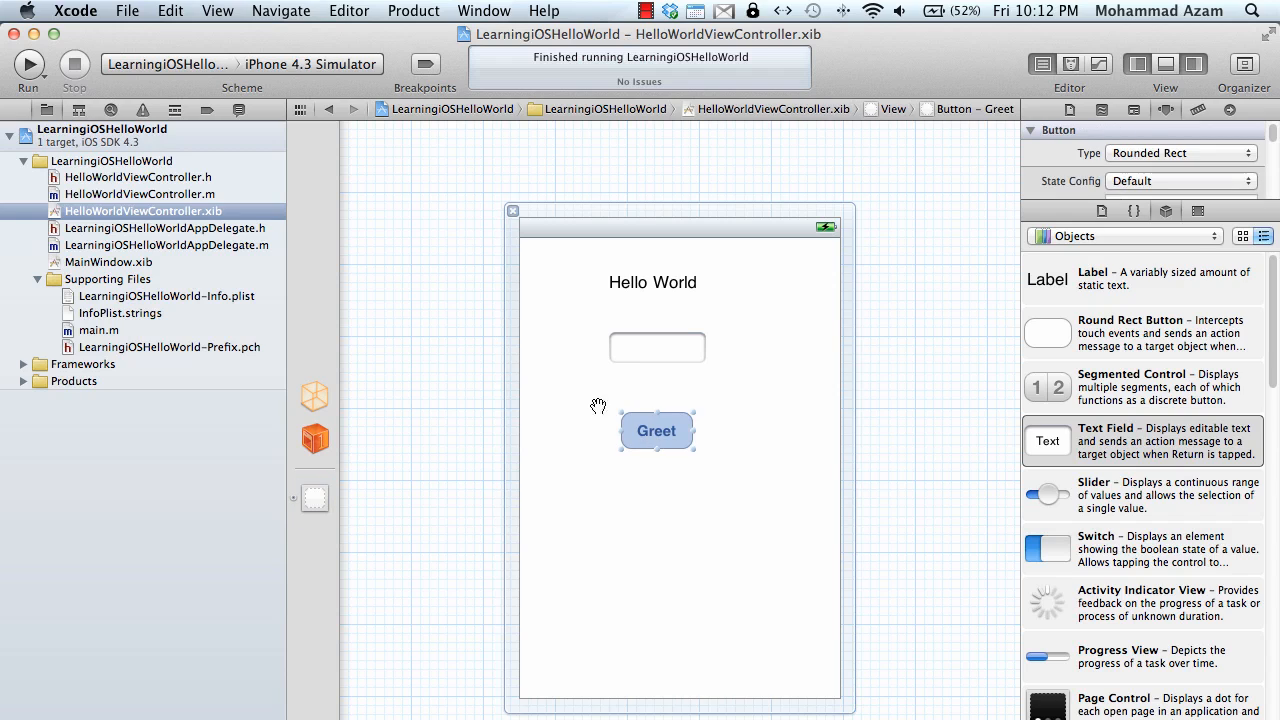
pyautogui.click(140, 177)
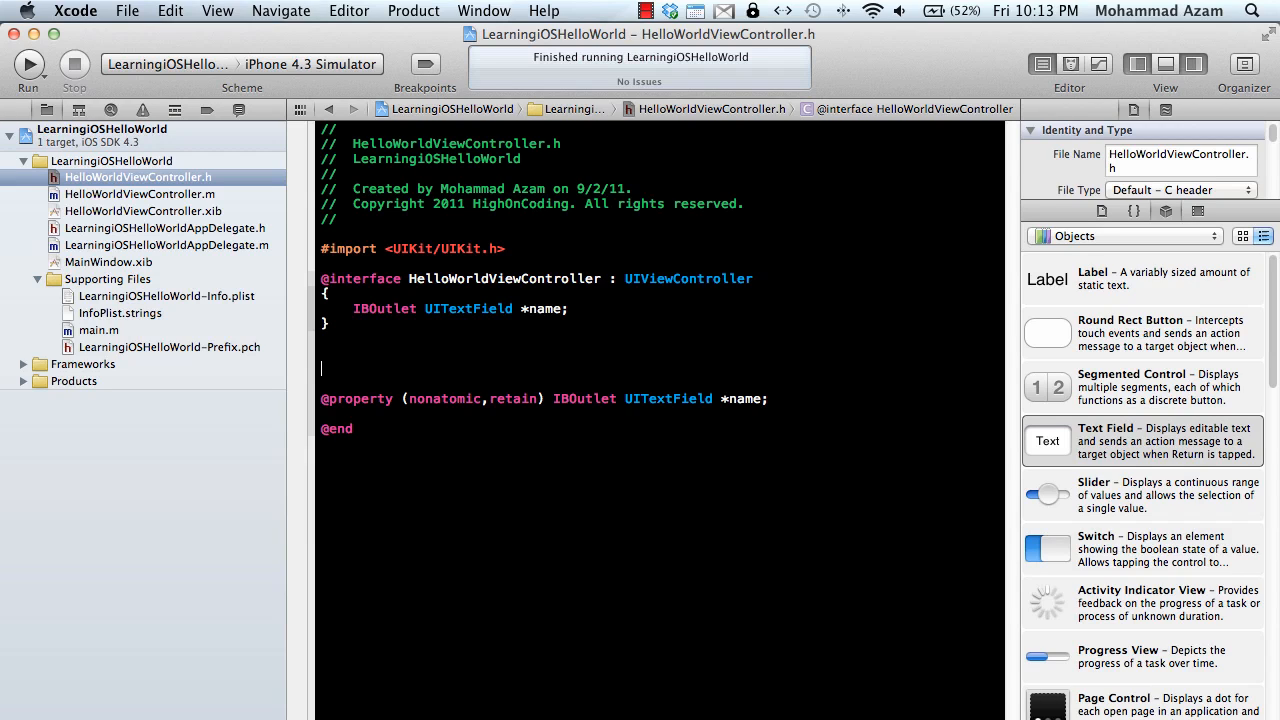
# Step: Declare -(IBAction)button_Clicked:(id)sender; in the header and copy that line
pyautogui.write('-(I')
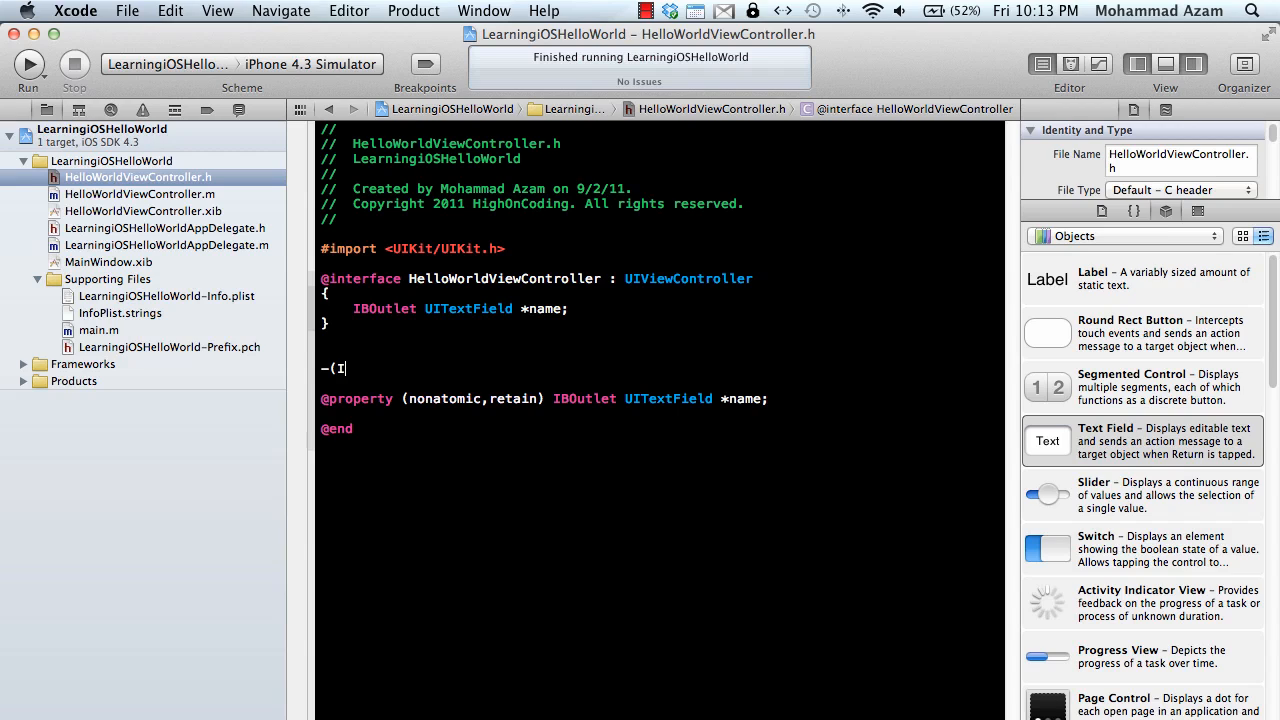
pyautogui.write('IBAction)selector:(id)sender')
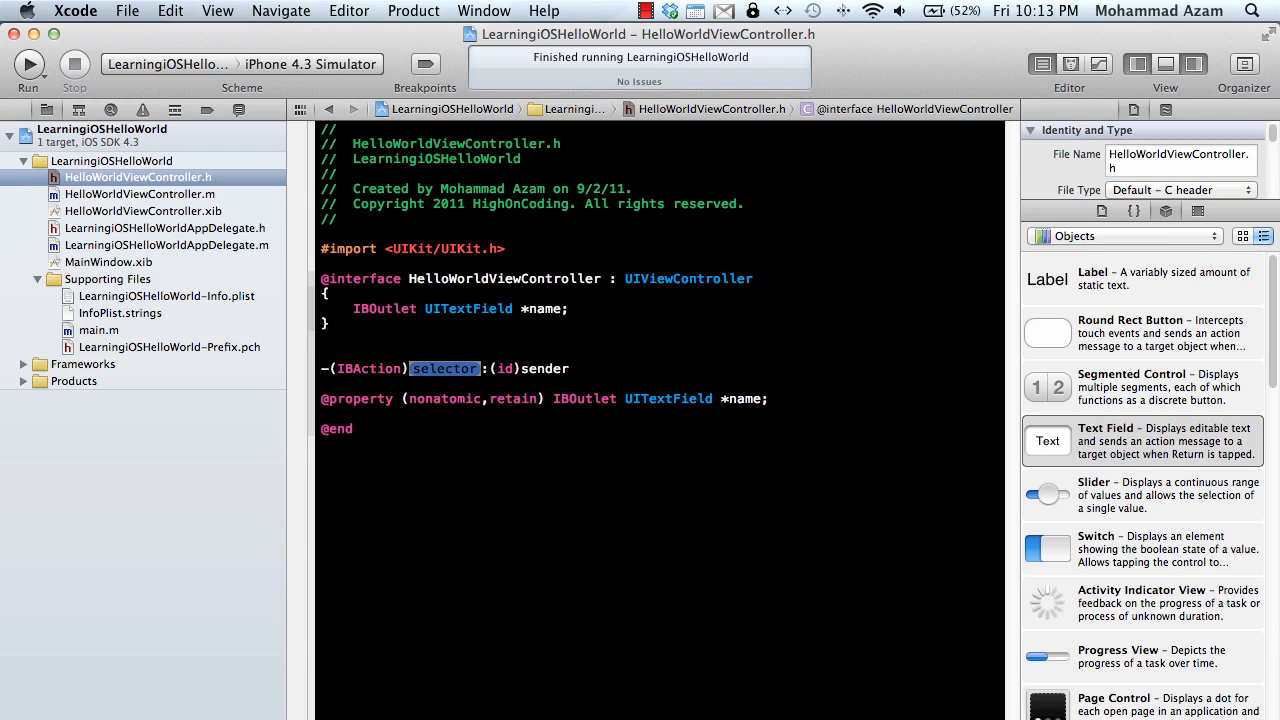
pyautogui.click(293, 368)
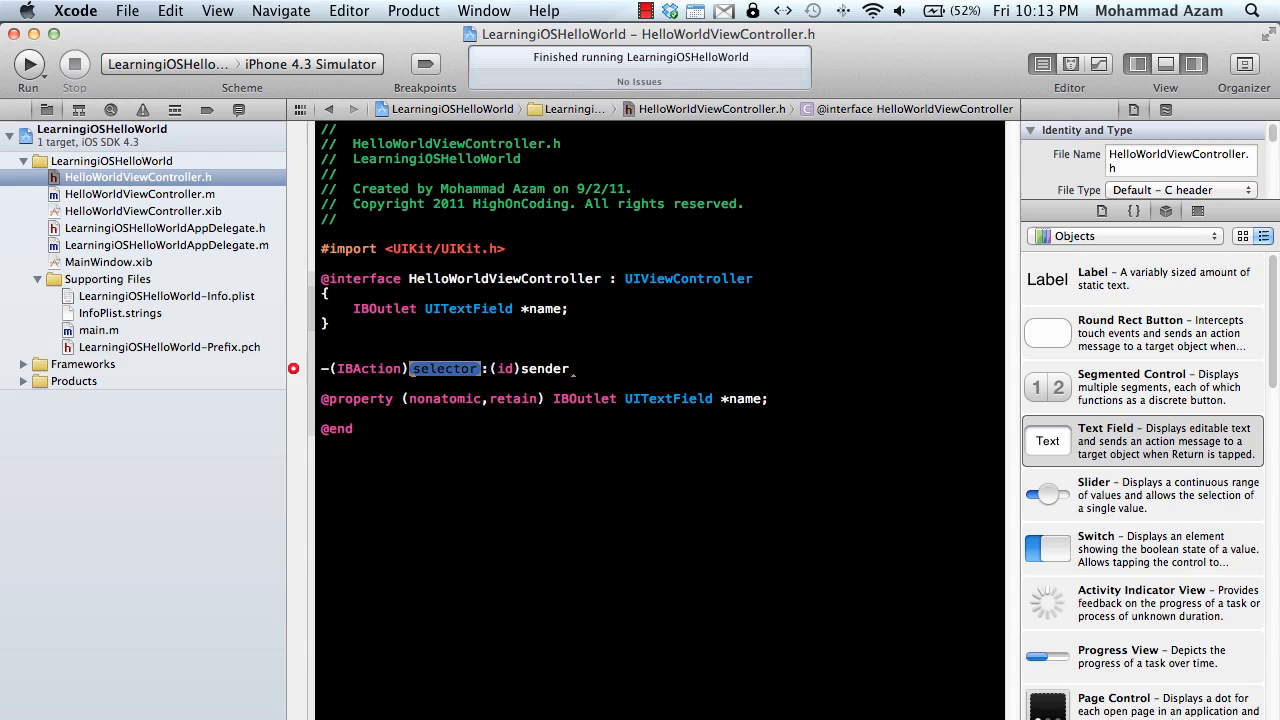
pyautogui.write('button_C')
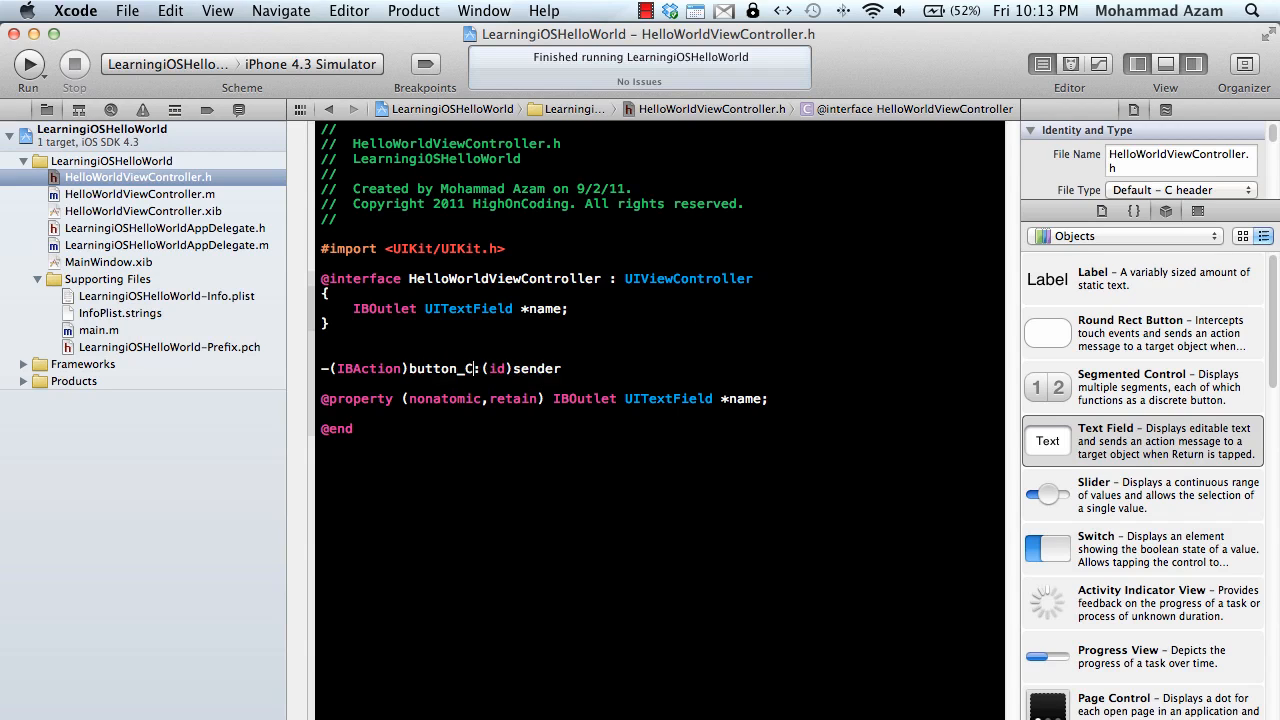
pyautogui.write('licked')
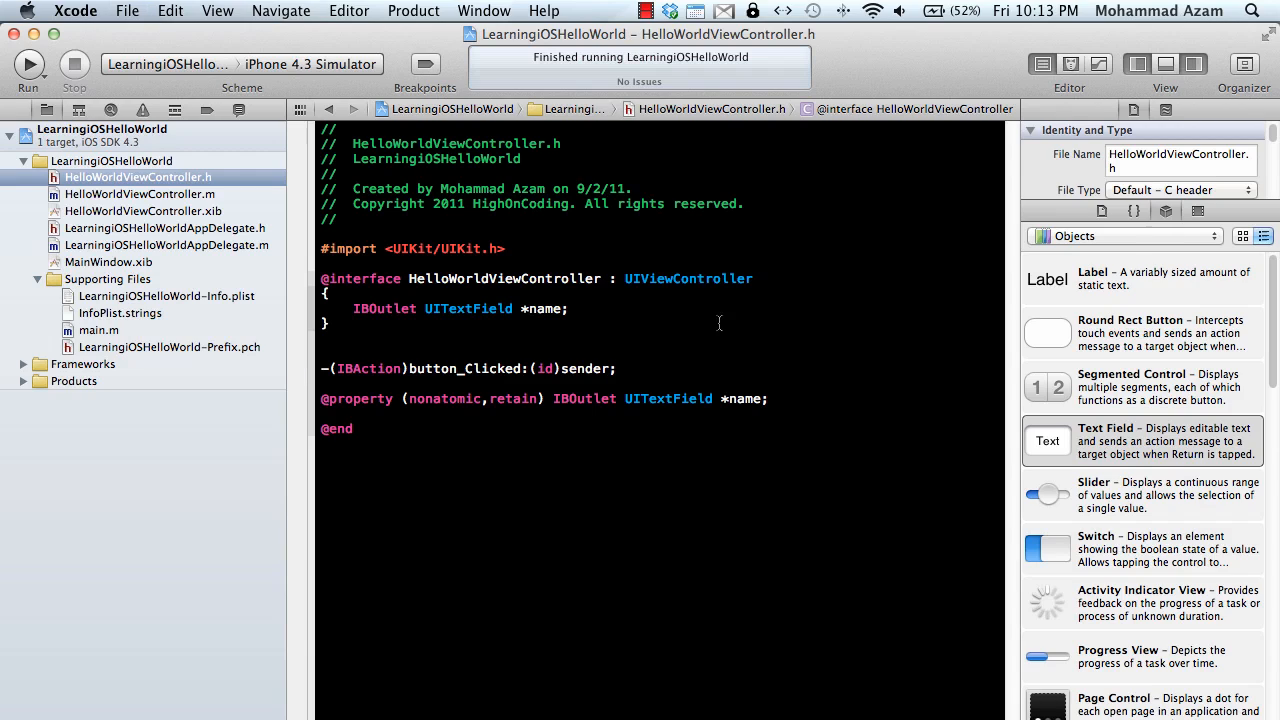
pyautogui.doubleClick(544, 368)
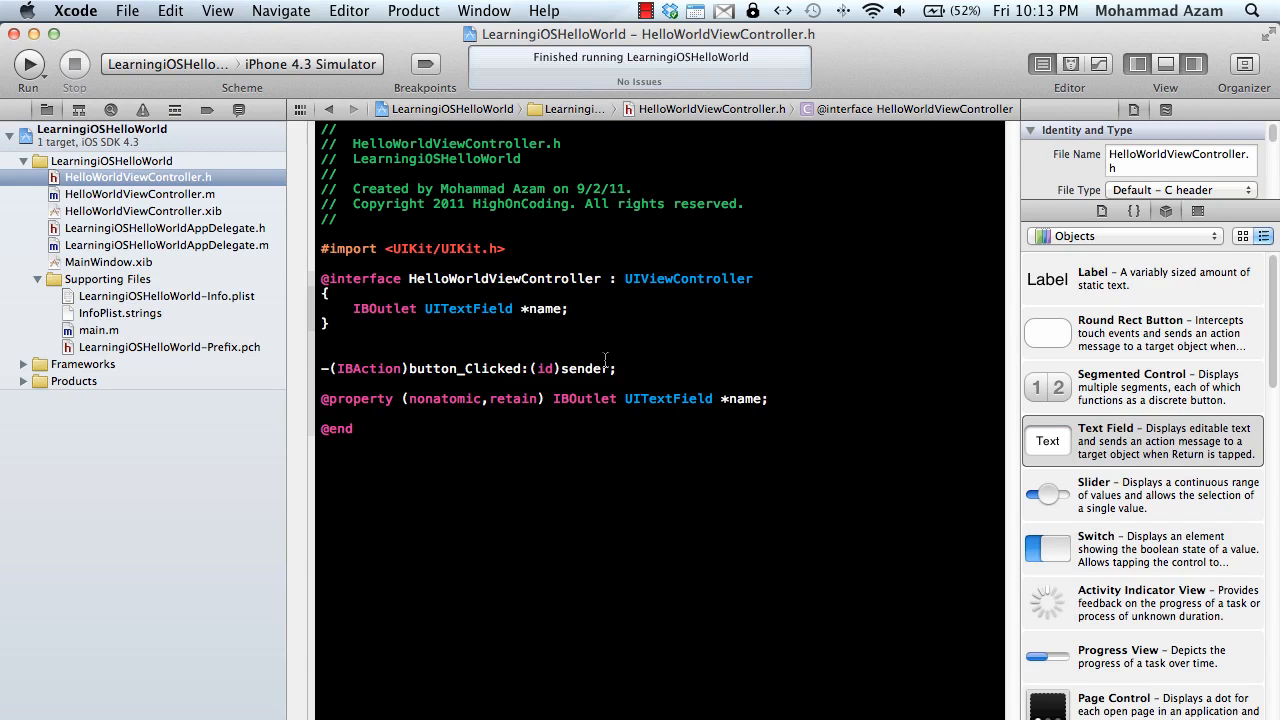
pyautogui.click(322, 383)
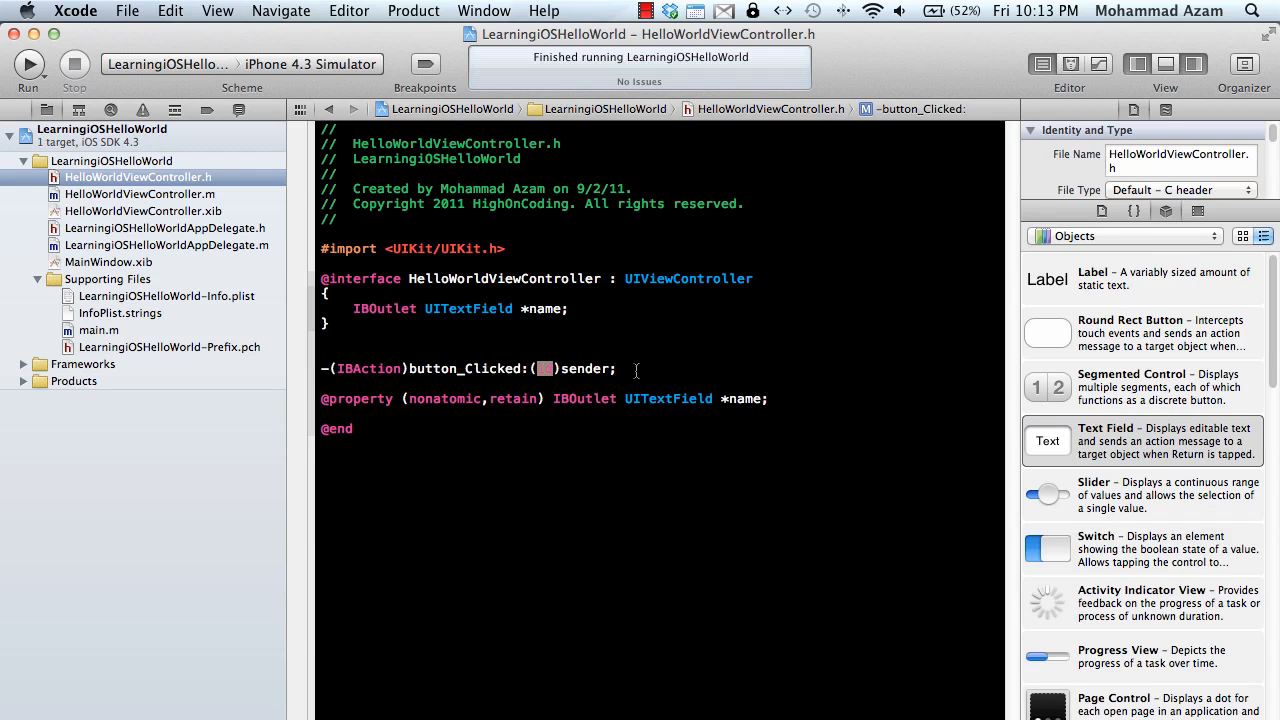
pyautogui.write('id')
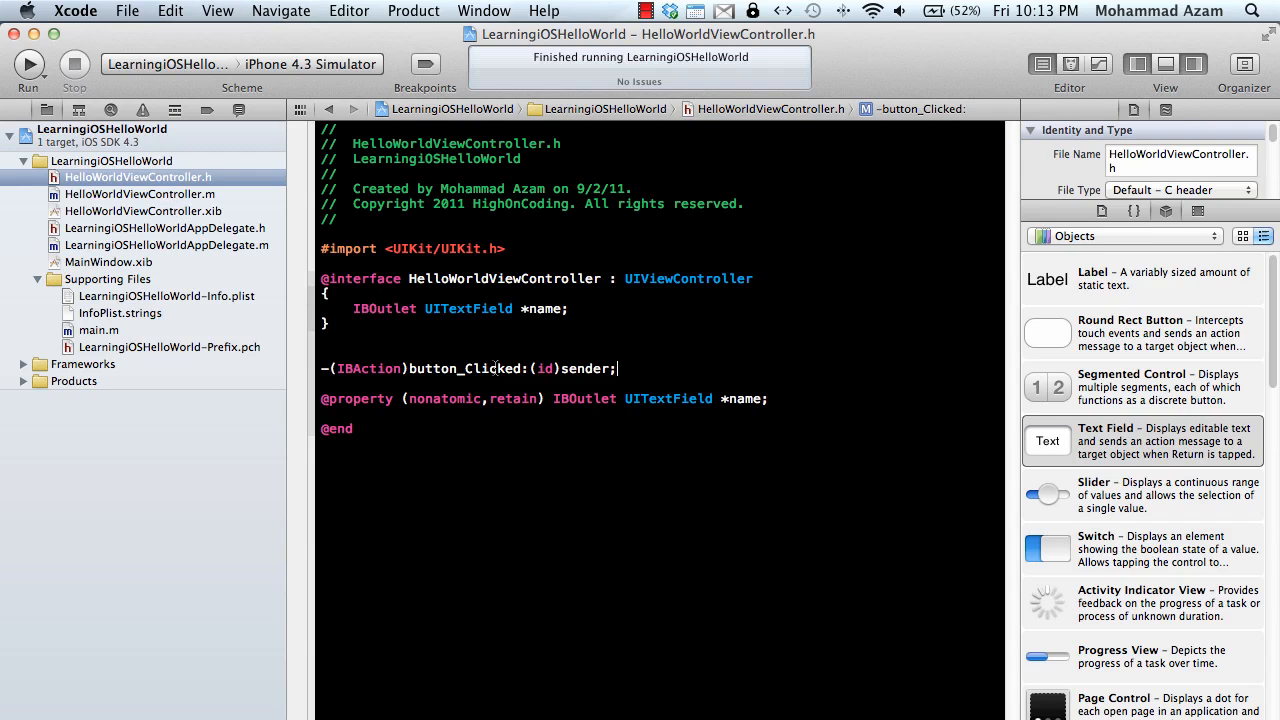
pyautogui.tripleClick(470, 368)
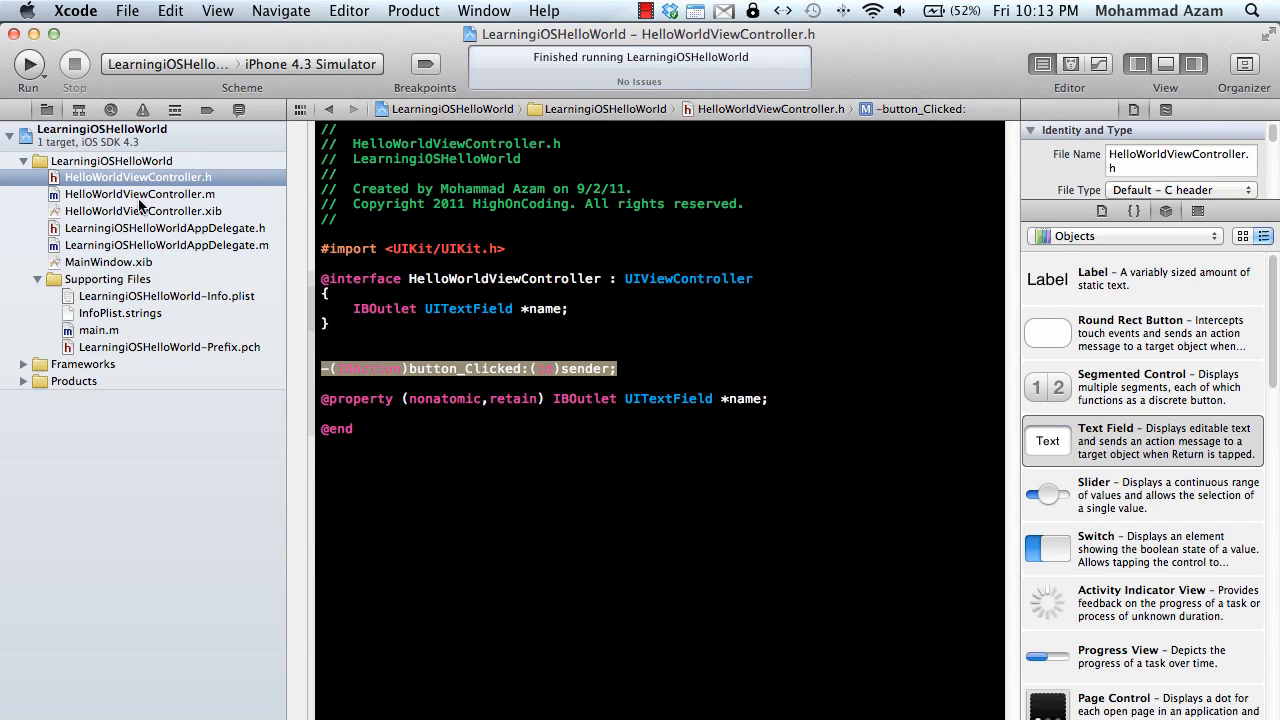
pyautogui.click(139, 194)
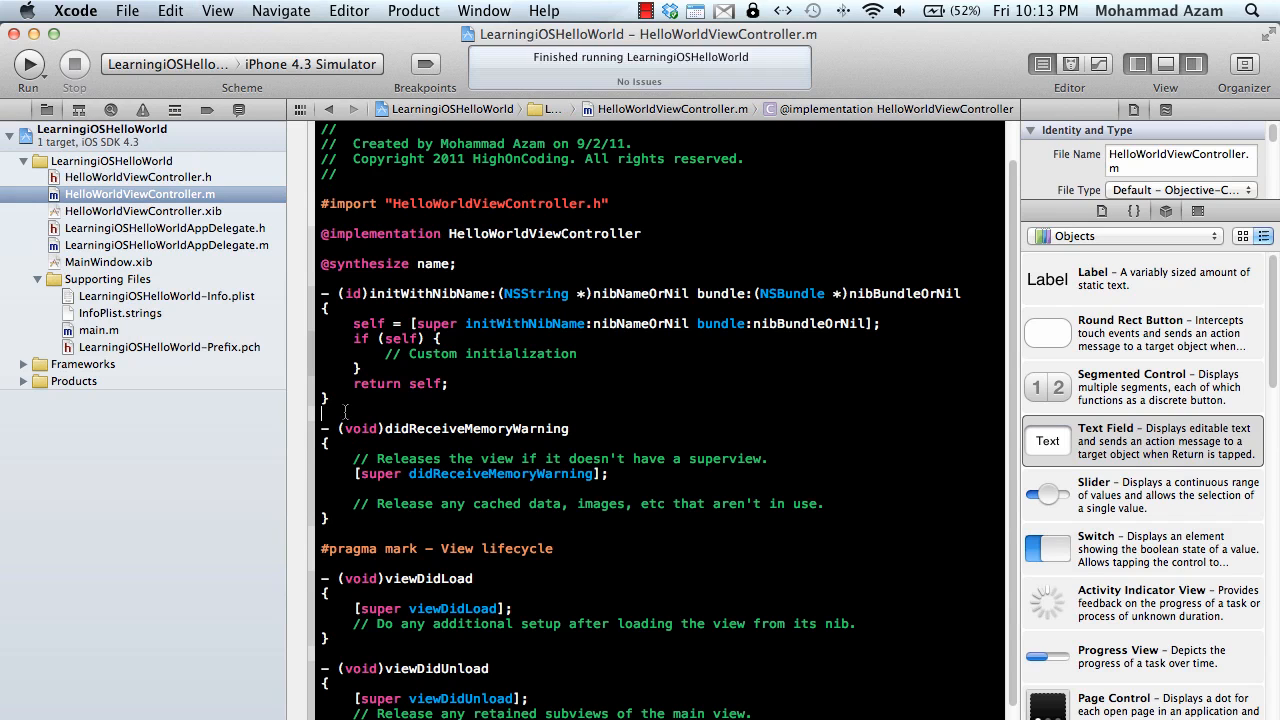
# Step: Add an empty button_Clicked:(id)sender method body to HelloWorldViewController.m, then open the xib
pyautogui.write('-(IBAction)button_Clicked:(id)sender;')
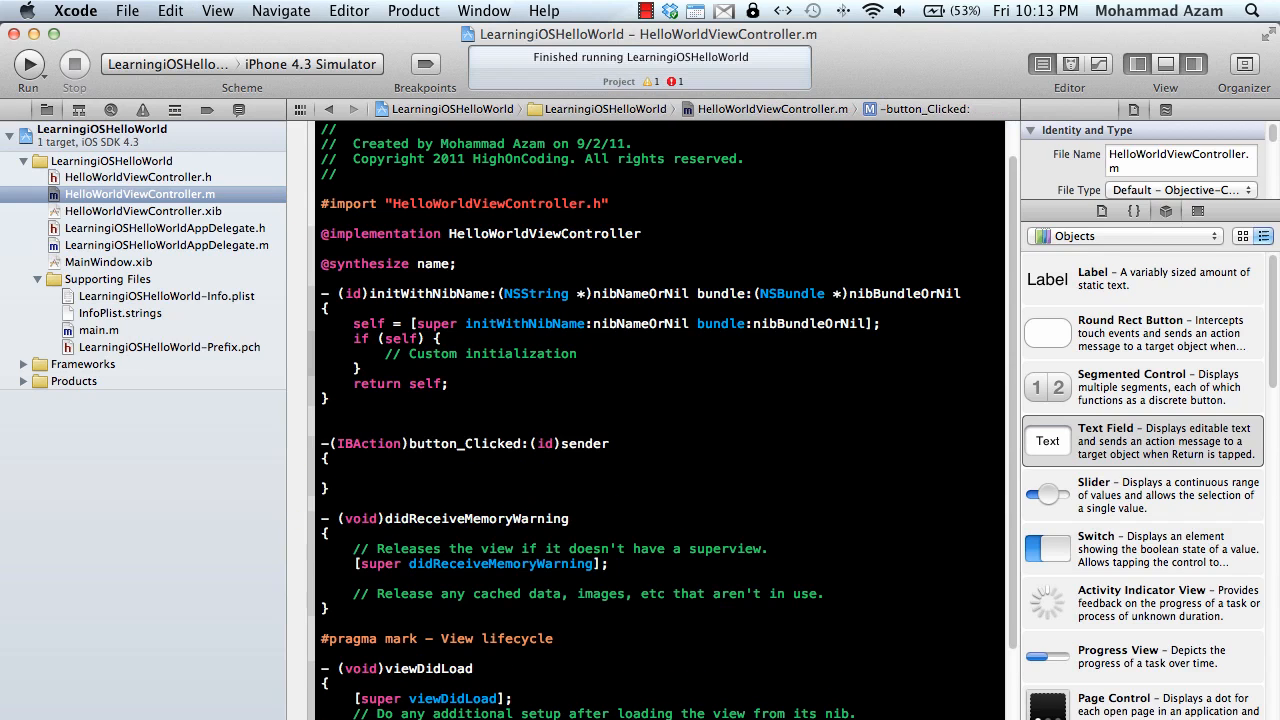
pyautogui.click(28, 63)
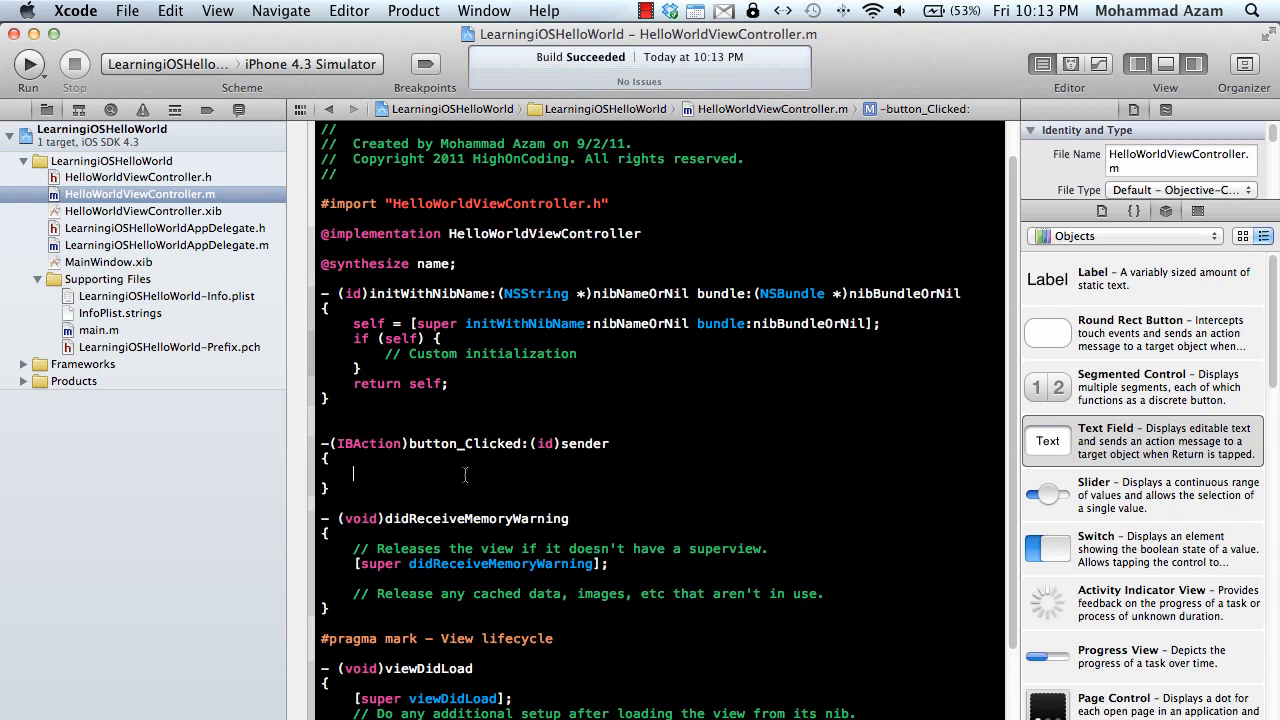
pyautogui.moveTo(197, 217)
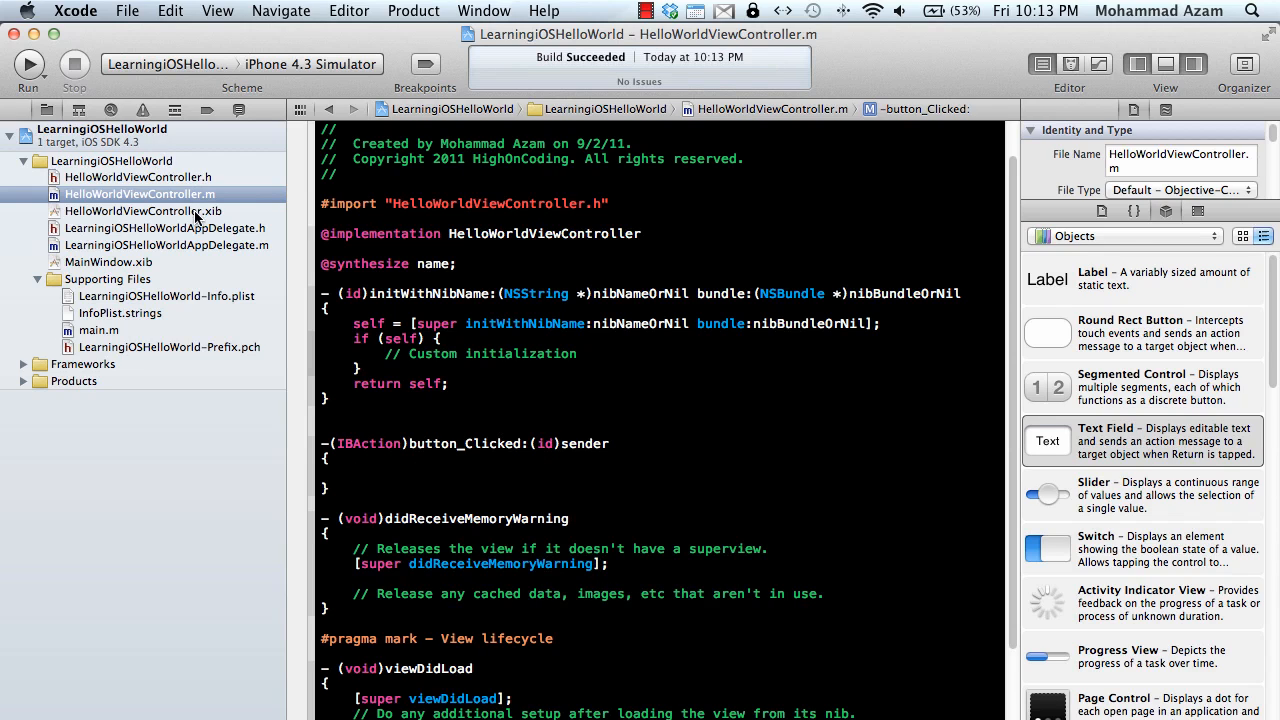
pyautogui.click(144, 211)
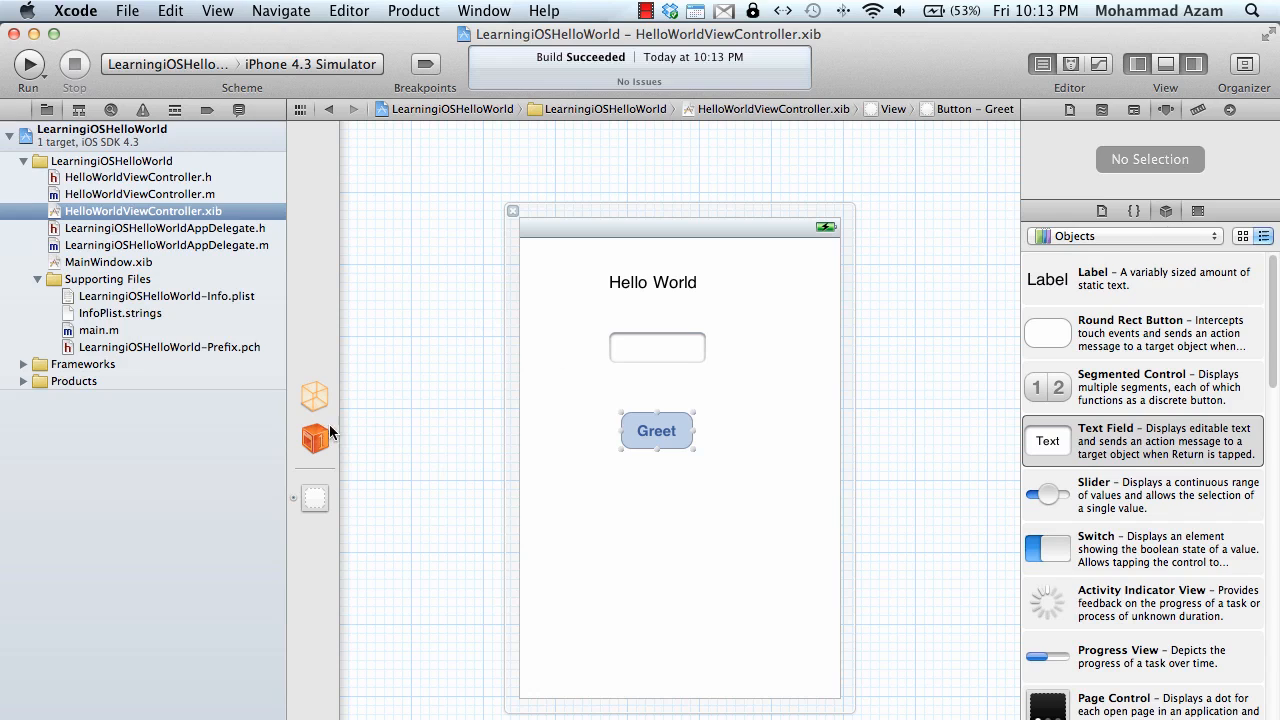
pyautogui.moveTo(315, 397)
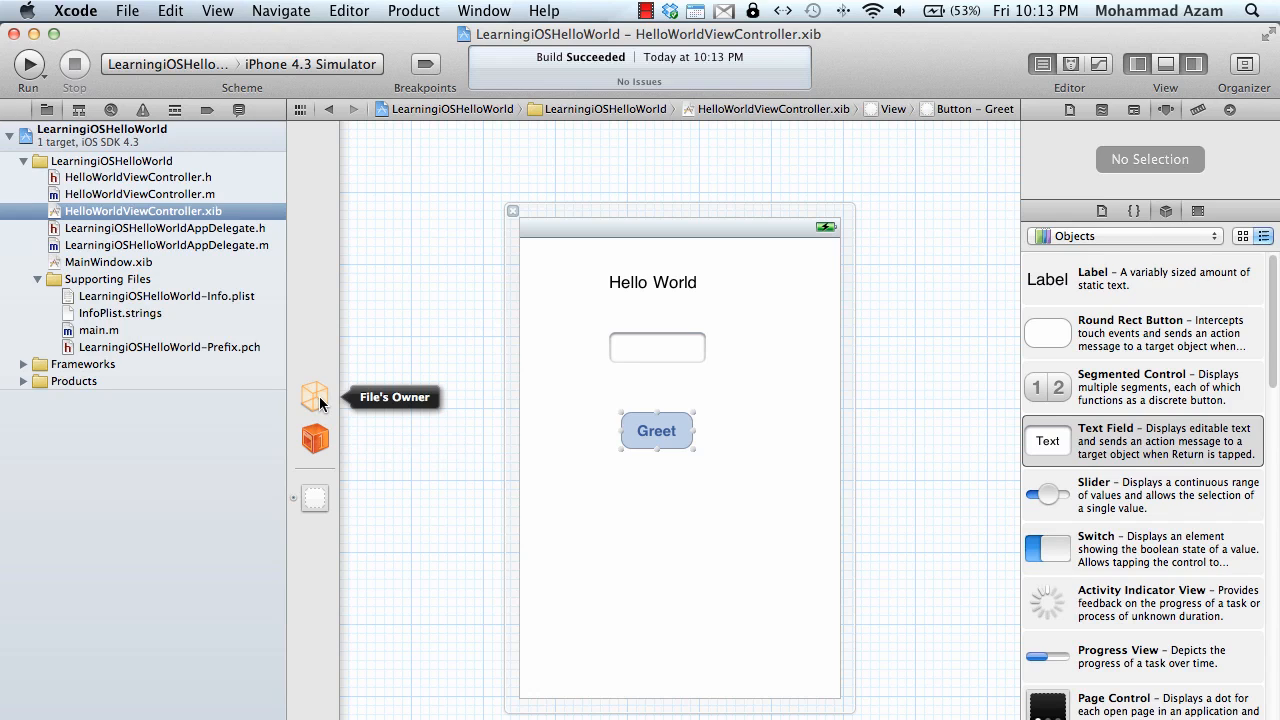
pyautogui.moveTo(170, 180)
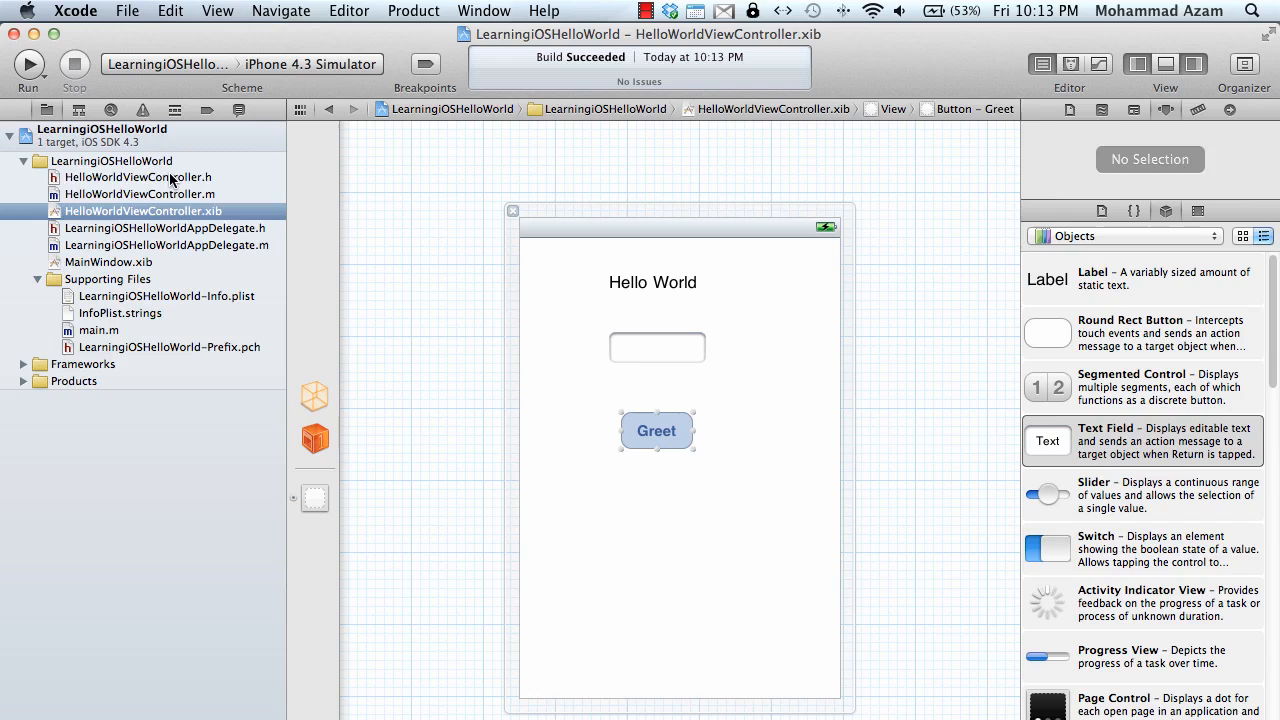
pyautogui.click(139, 177)
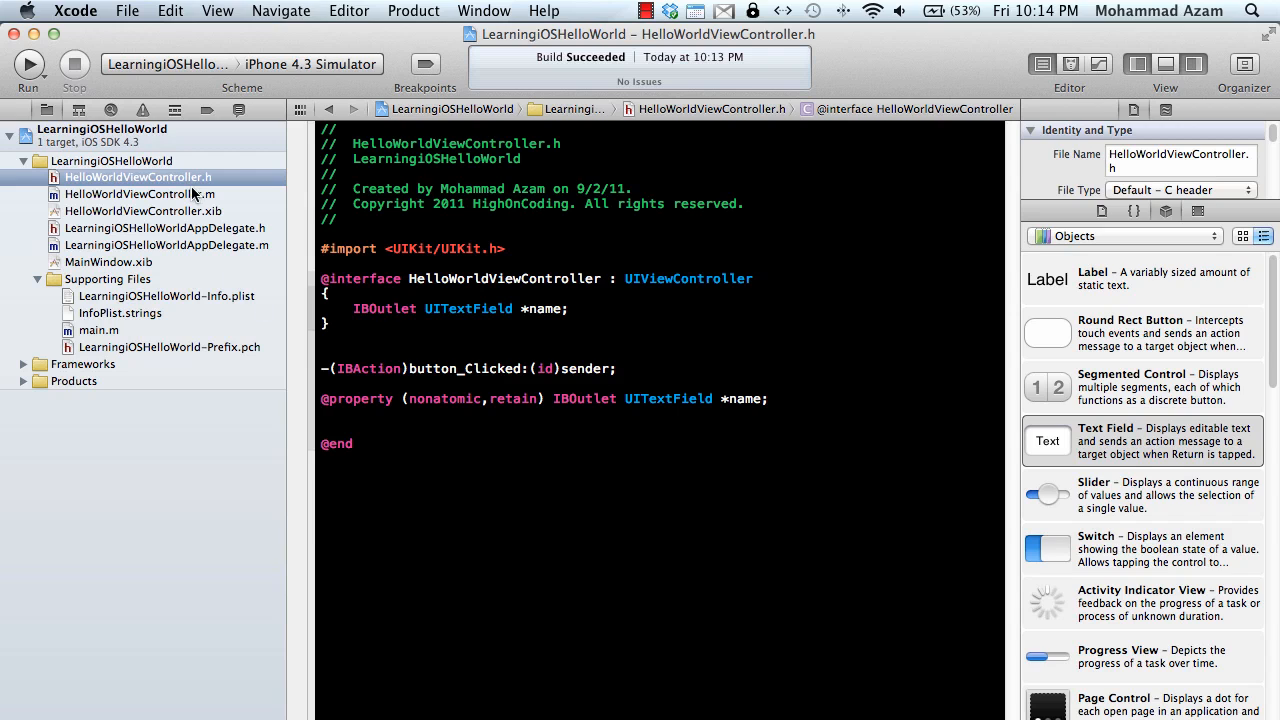
pyautogui.click(139, 194)
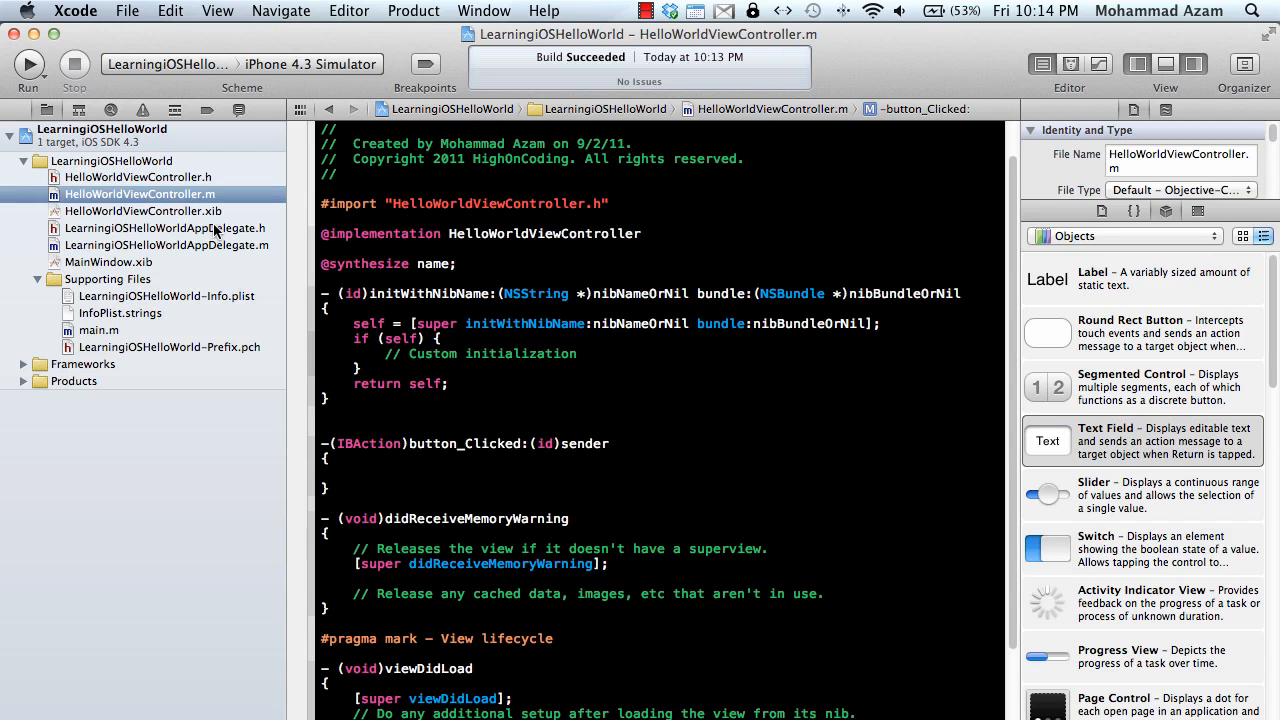
pyautogui.click(143, 211)
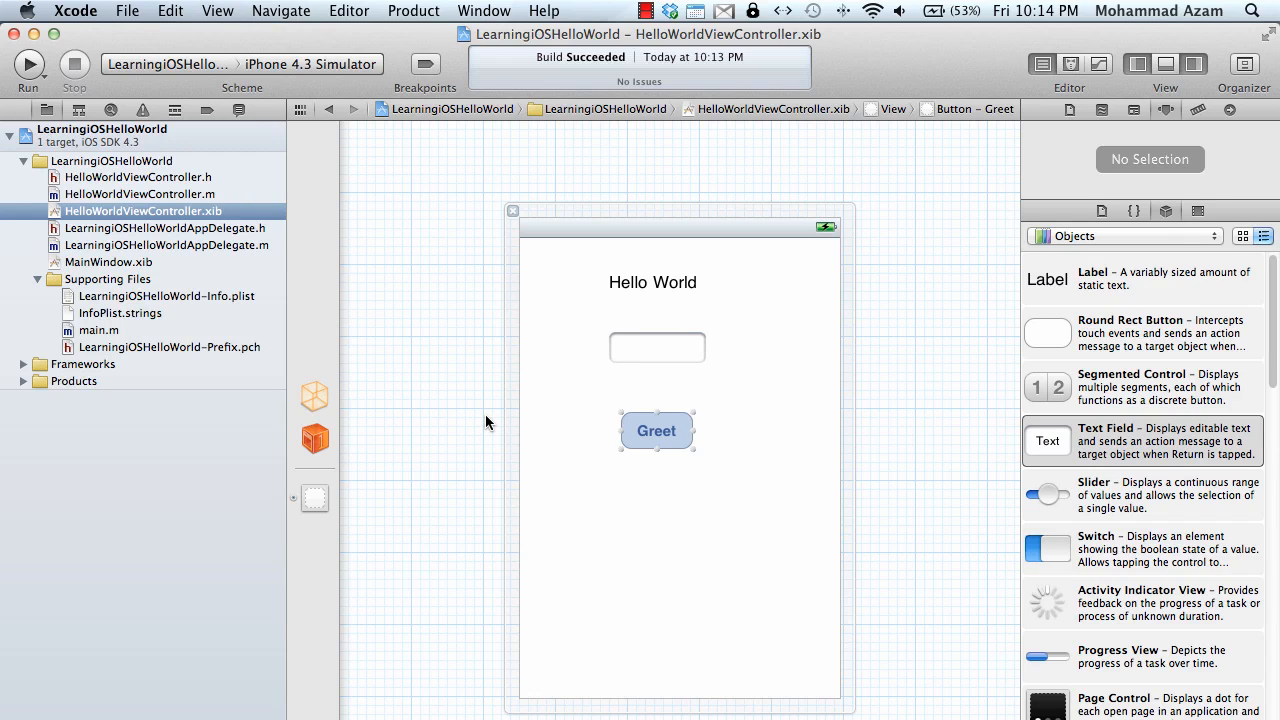
pyautogui.moveTo(406, 417)
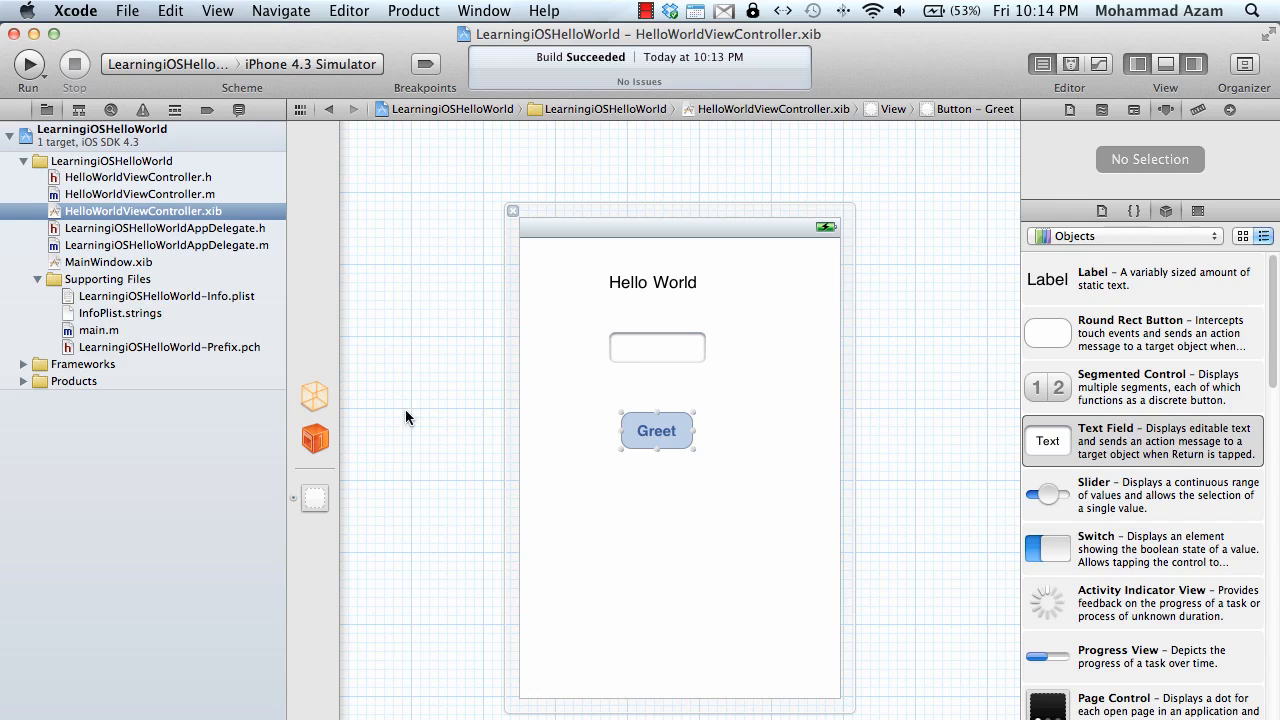
pyautogui.click(314, 396)
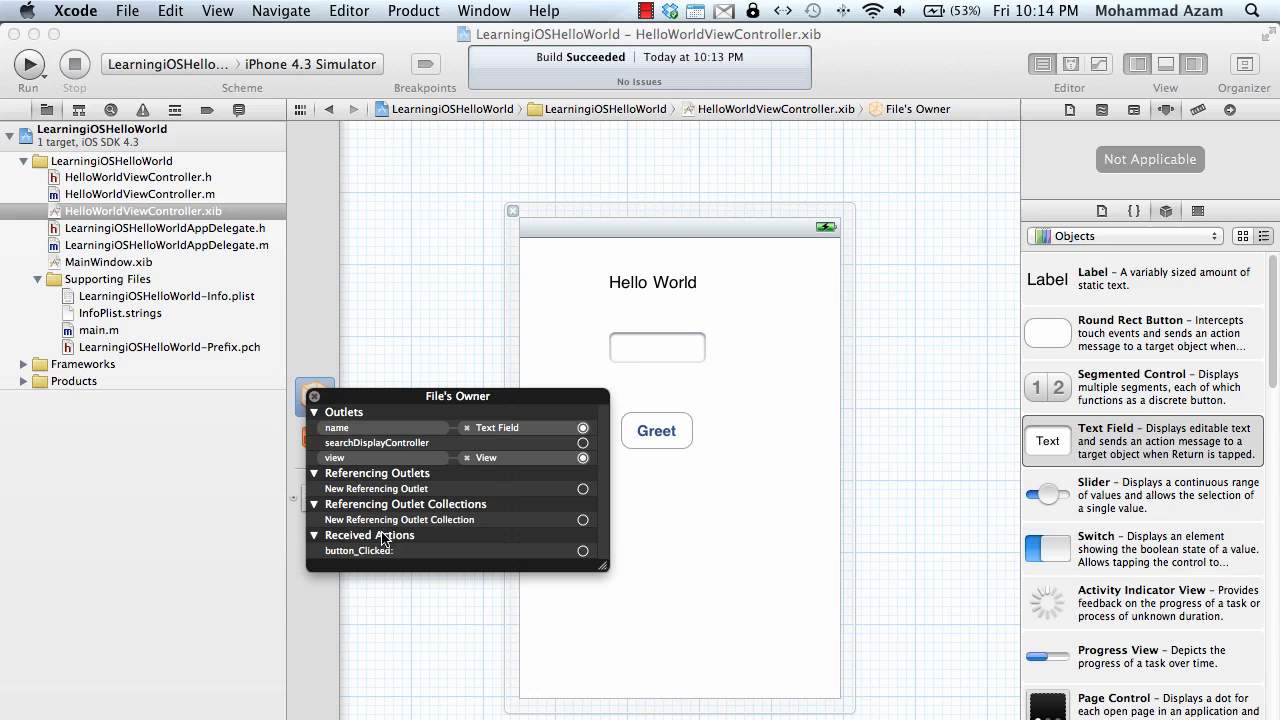
pyautogui.moveTo(403, 541)
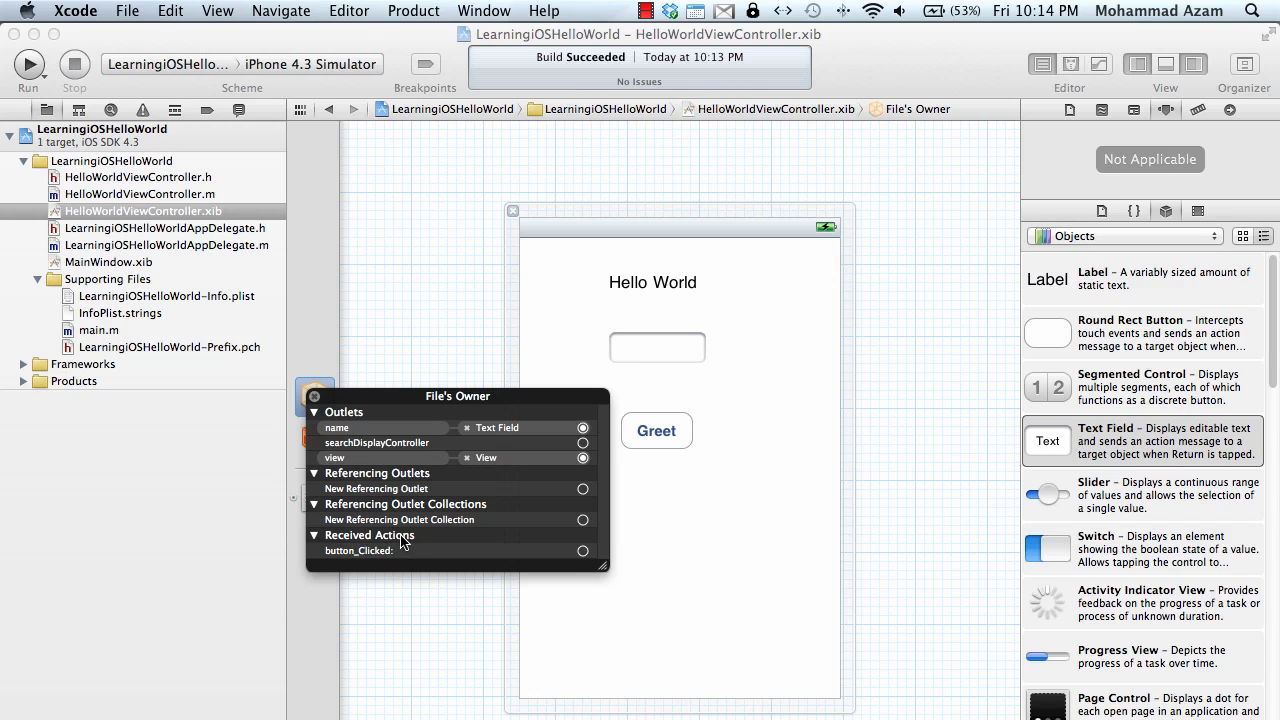
pyautogui.moveTo(575, 560)
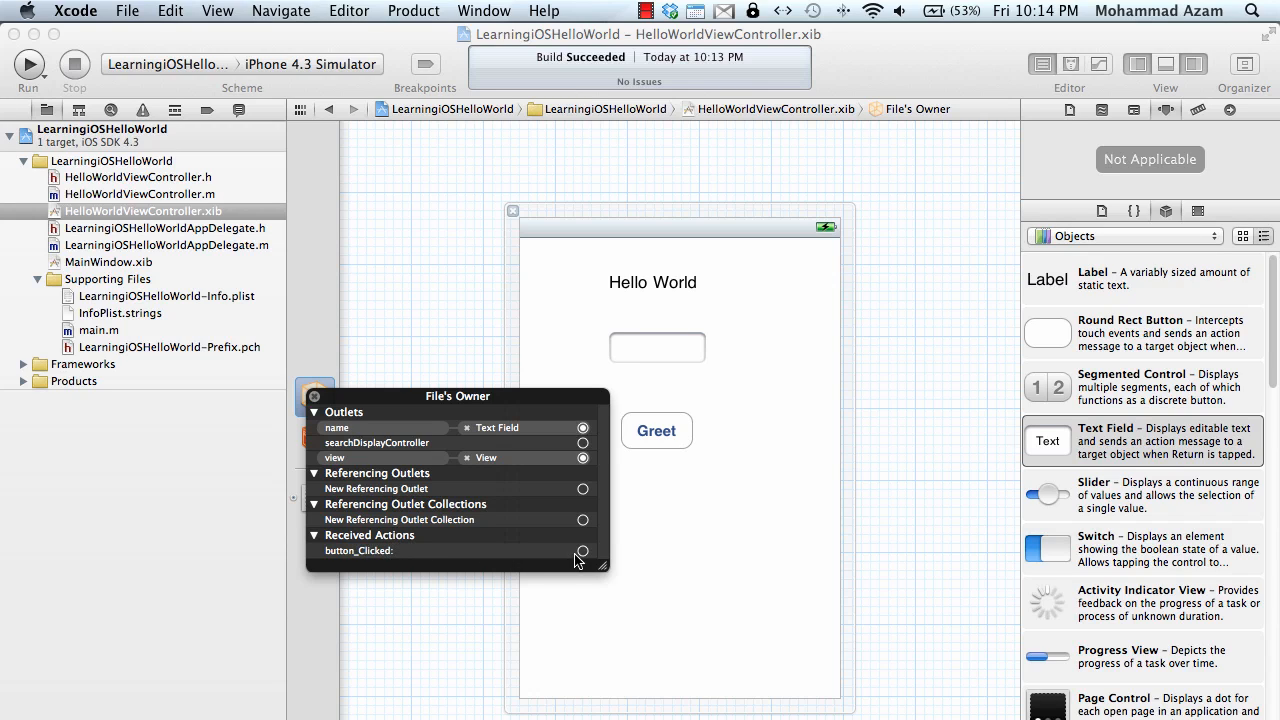
# Step: Connect the button_Clicked: action to the Greet button's Touch Up Inside event
pyautogui.moveTo(583, 550); pyautogui.dragTo(656, 430)
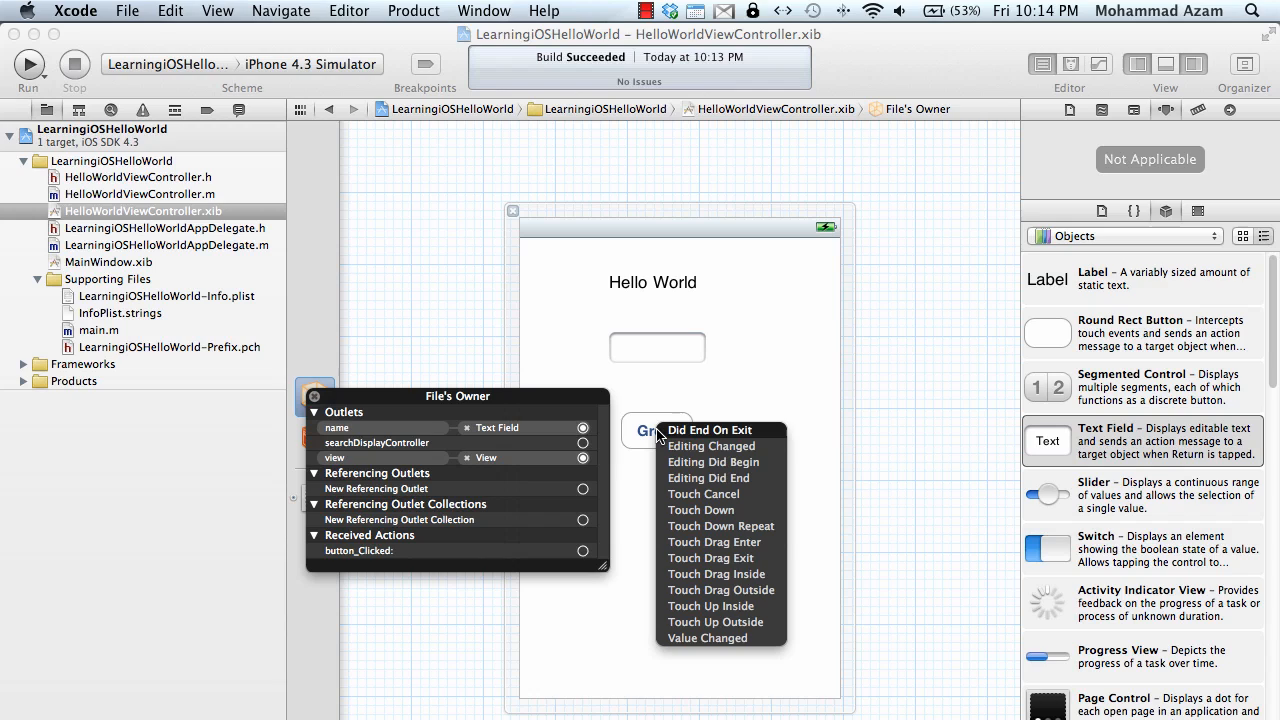
pyautogui.moveTo(700, 478)
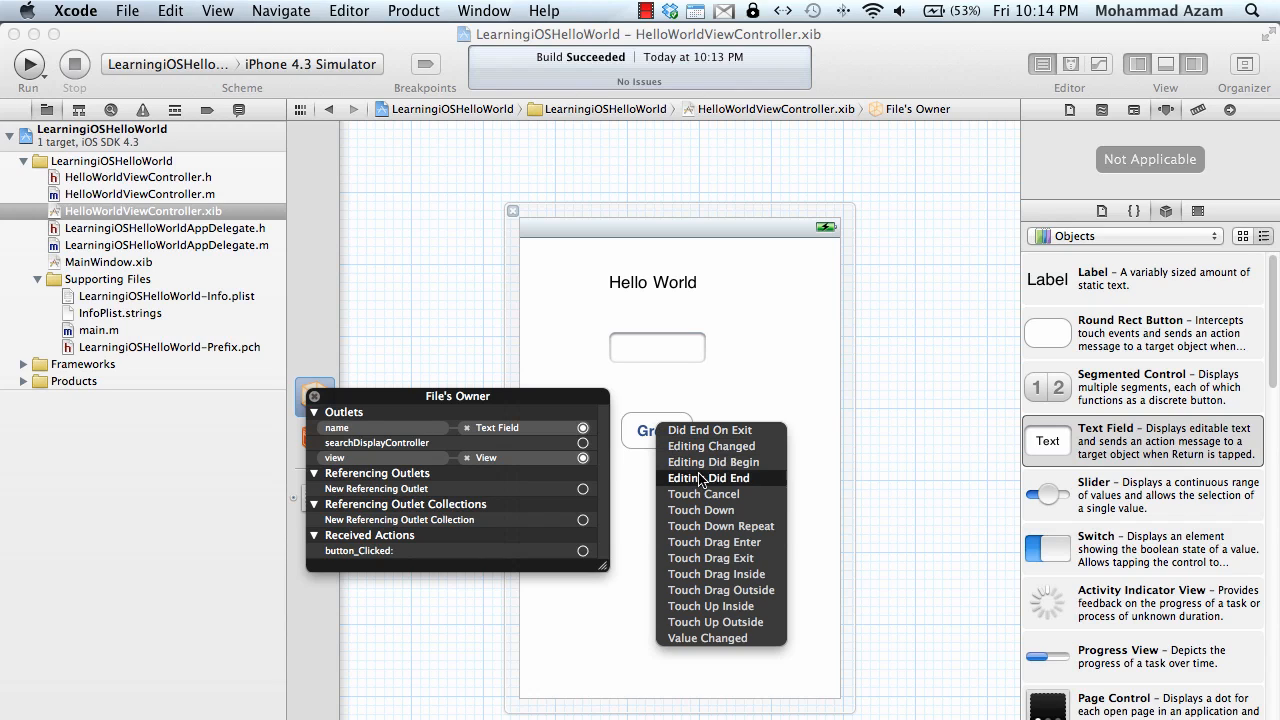
pyautogui.moveTo(737, 635)
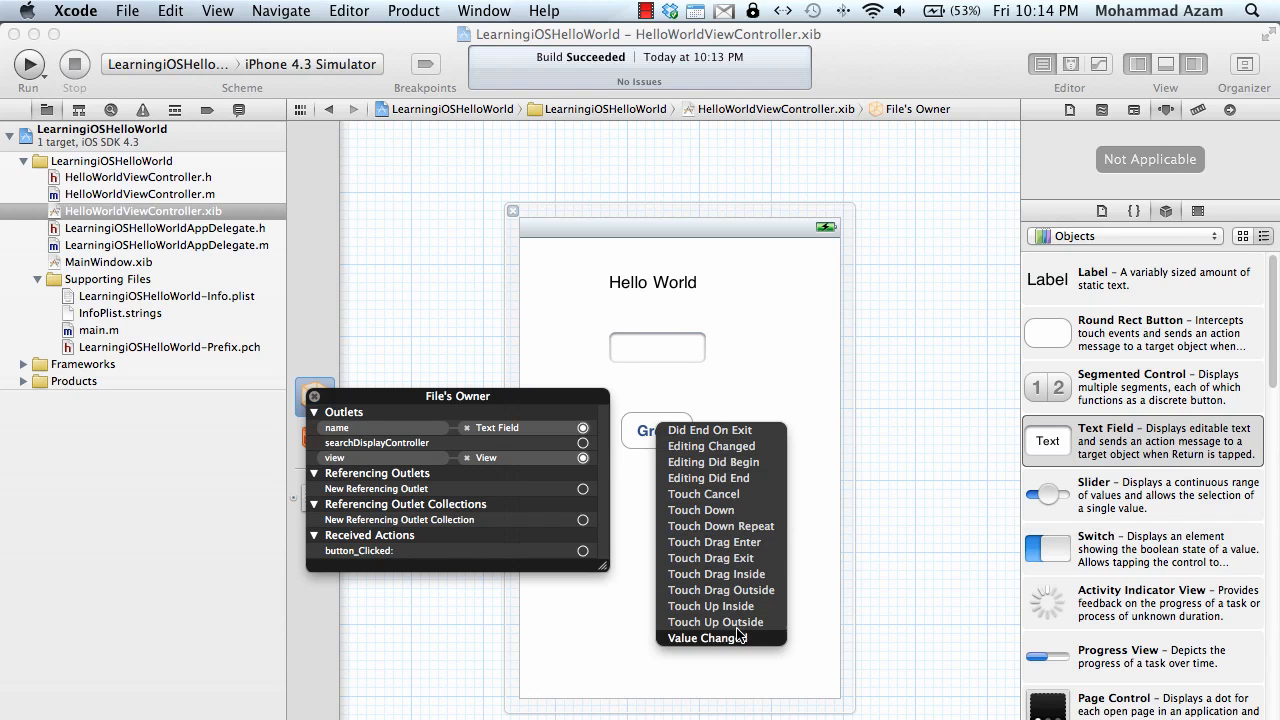
pyautogui.moveTo(710, 606)
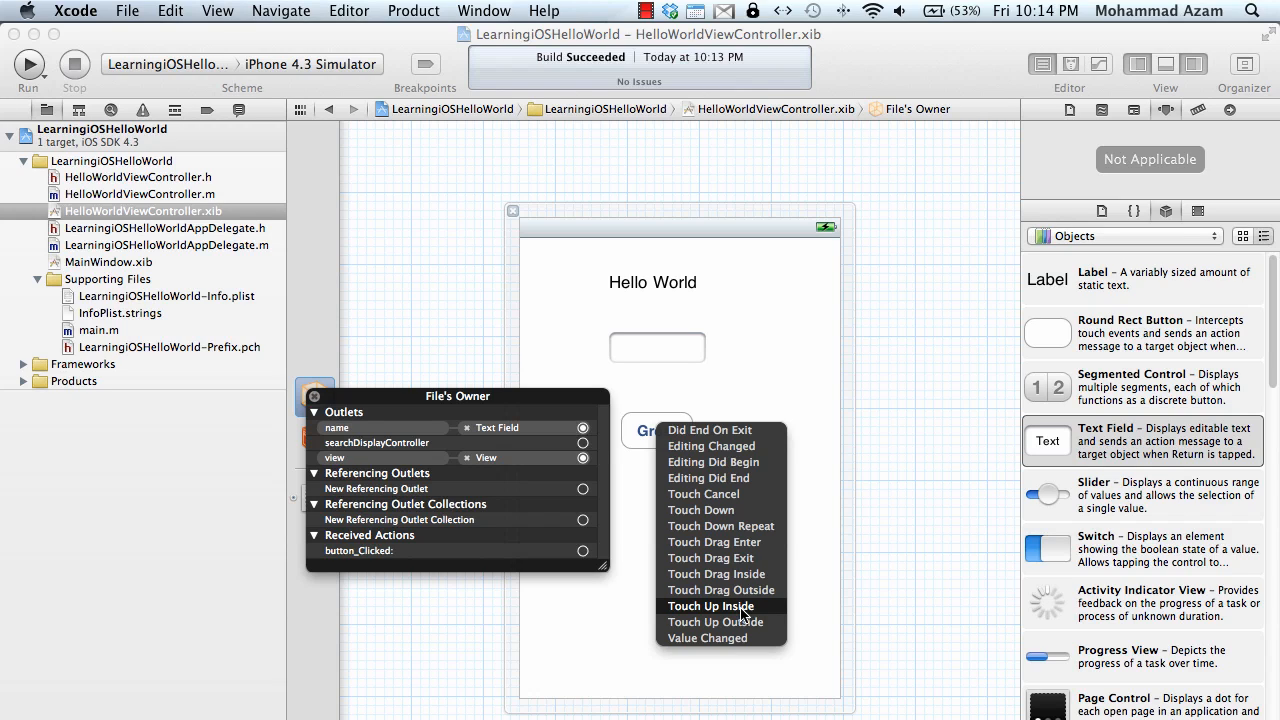
pyautogui.moveTo(716, 621)
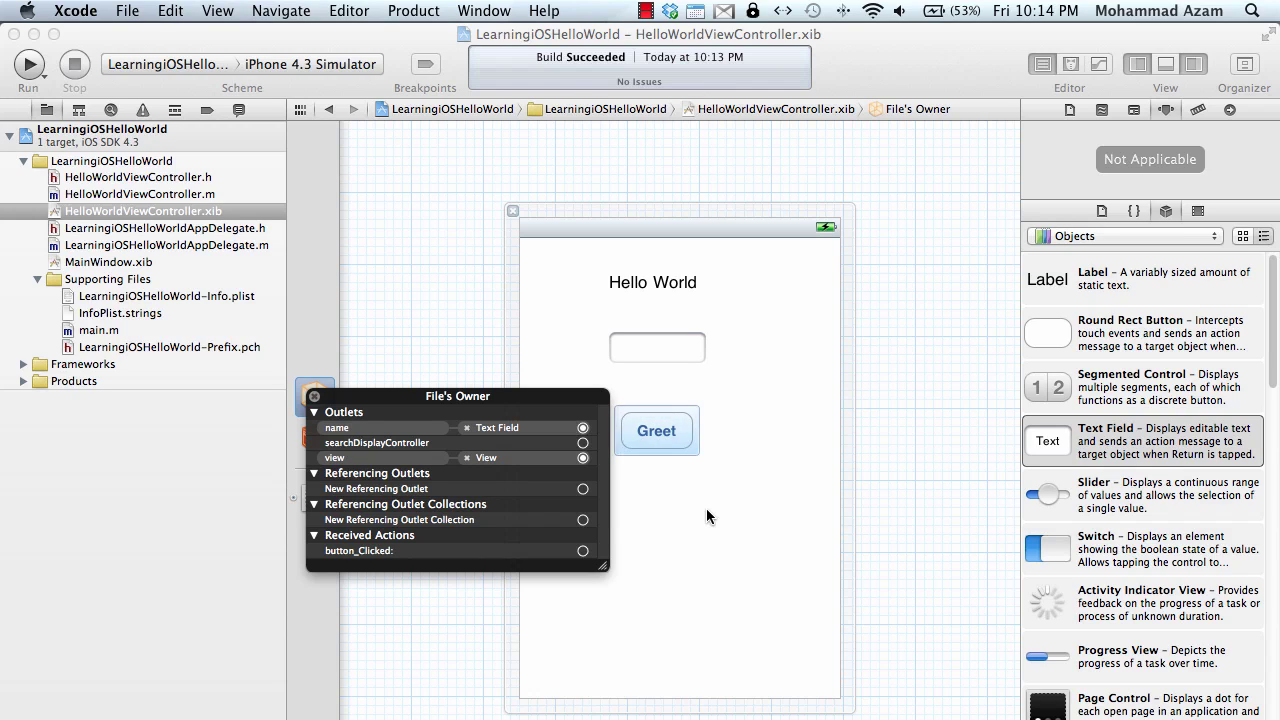
pyautogui.moveTo(583, 550); pyautogui.dragTo(656, 430)
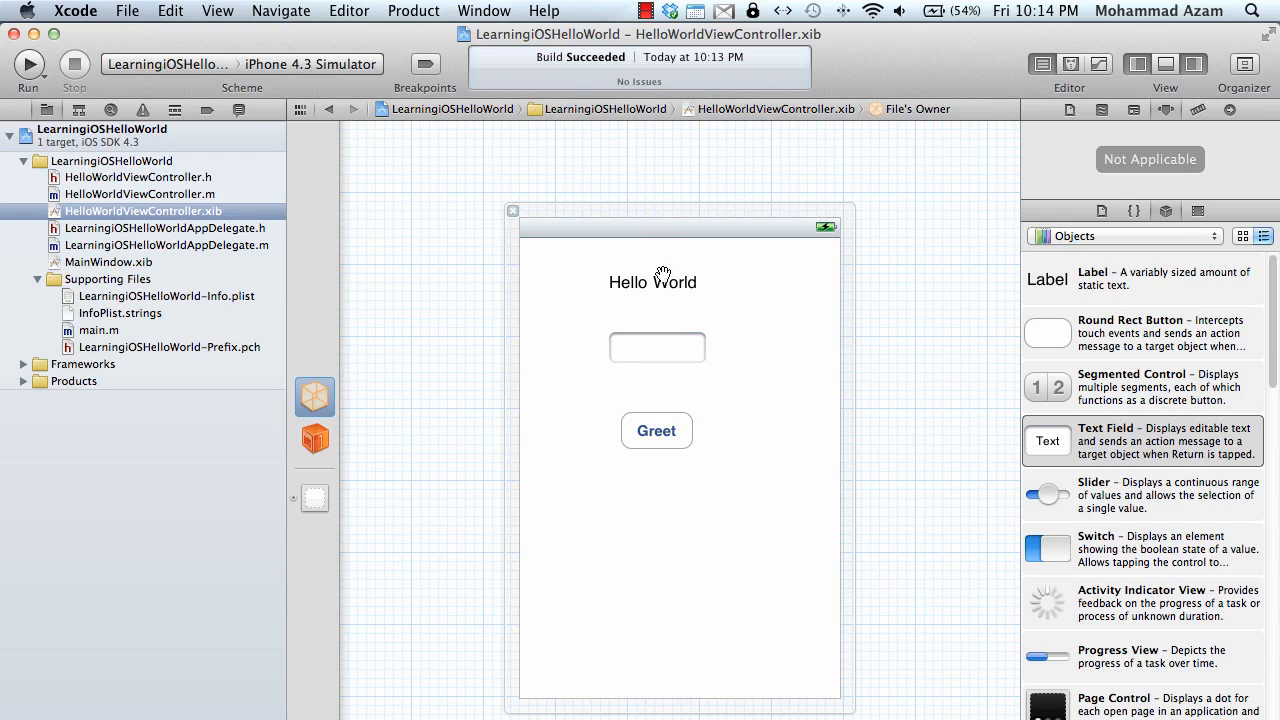
# Step: Clear the 'Hello World' label text and return to HelloWorldViewController.h
pyautogui.click(652, 281)
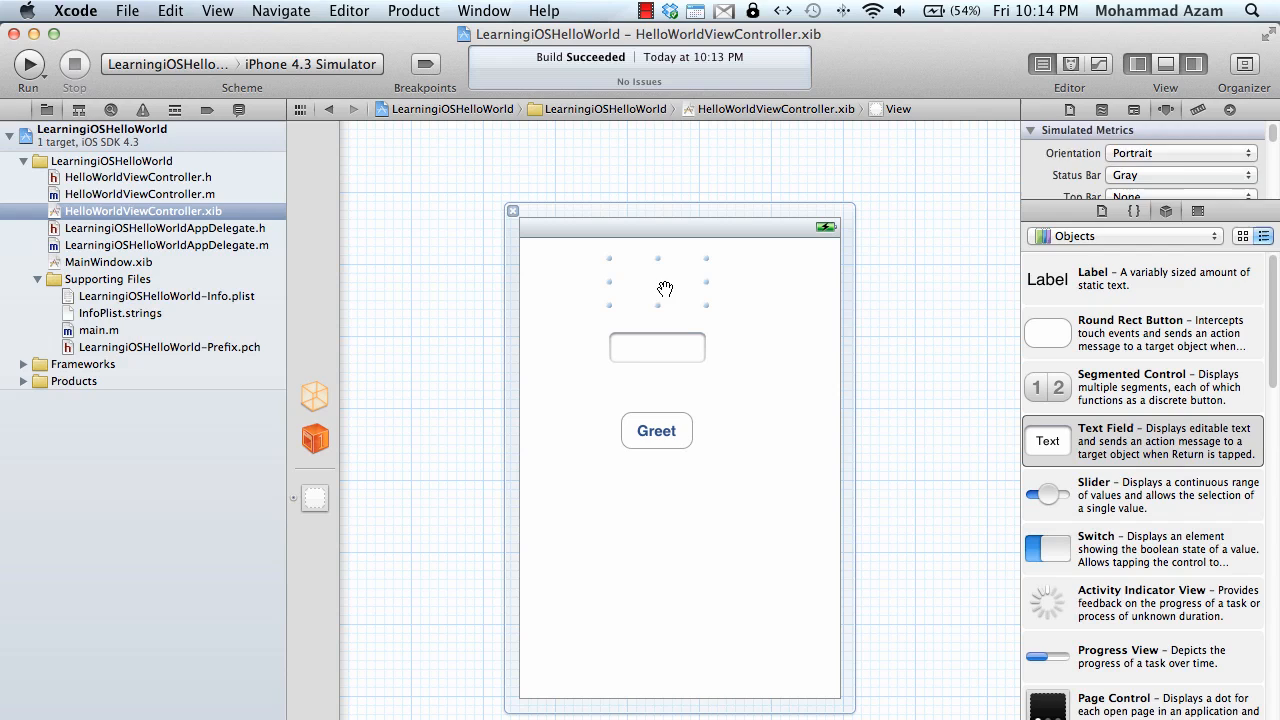
pyautogui.click(657, 280)
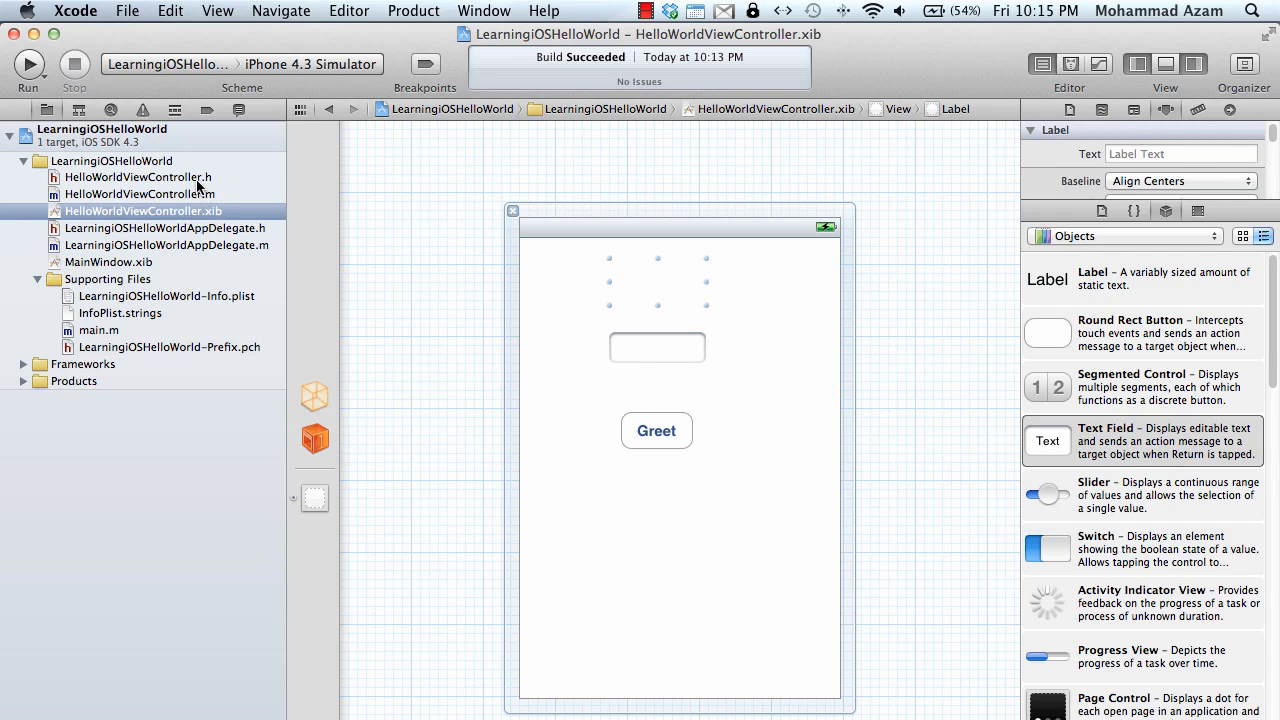
pyautogui.click(139, 177)
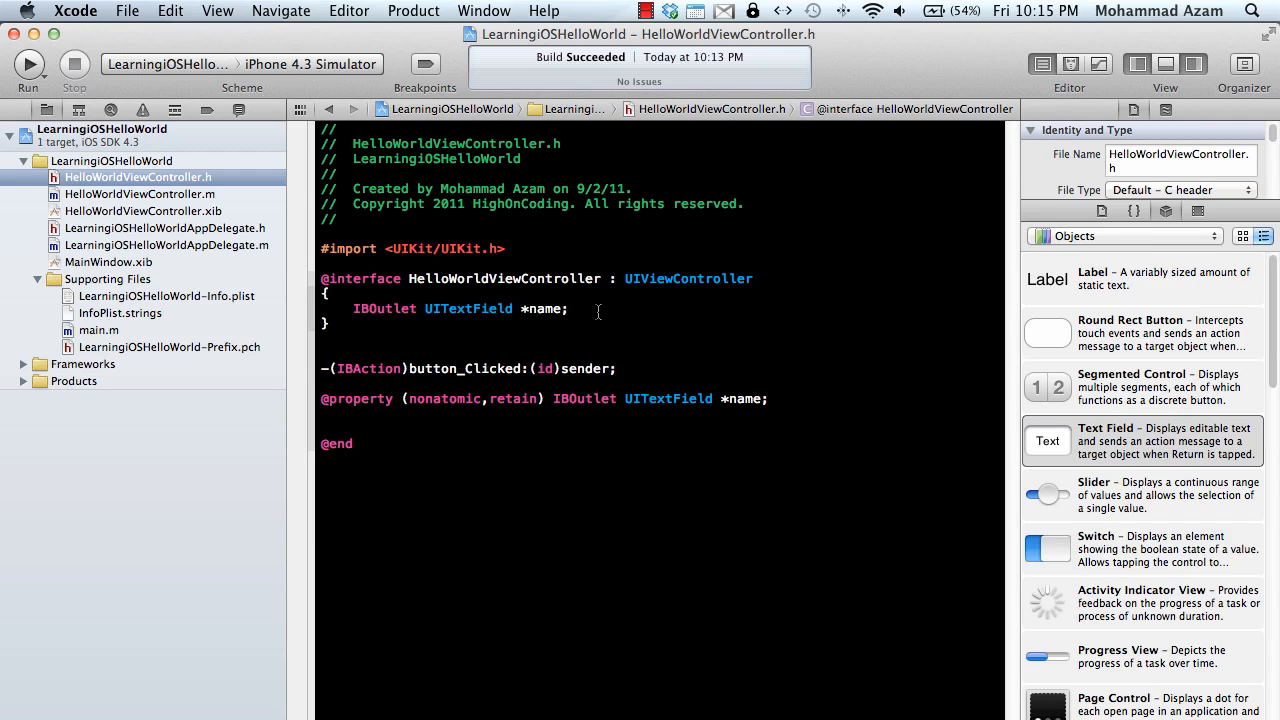
pyautogui.click(576, 308)
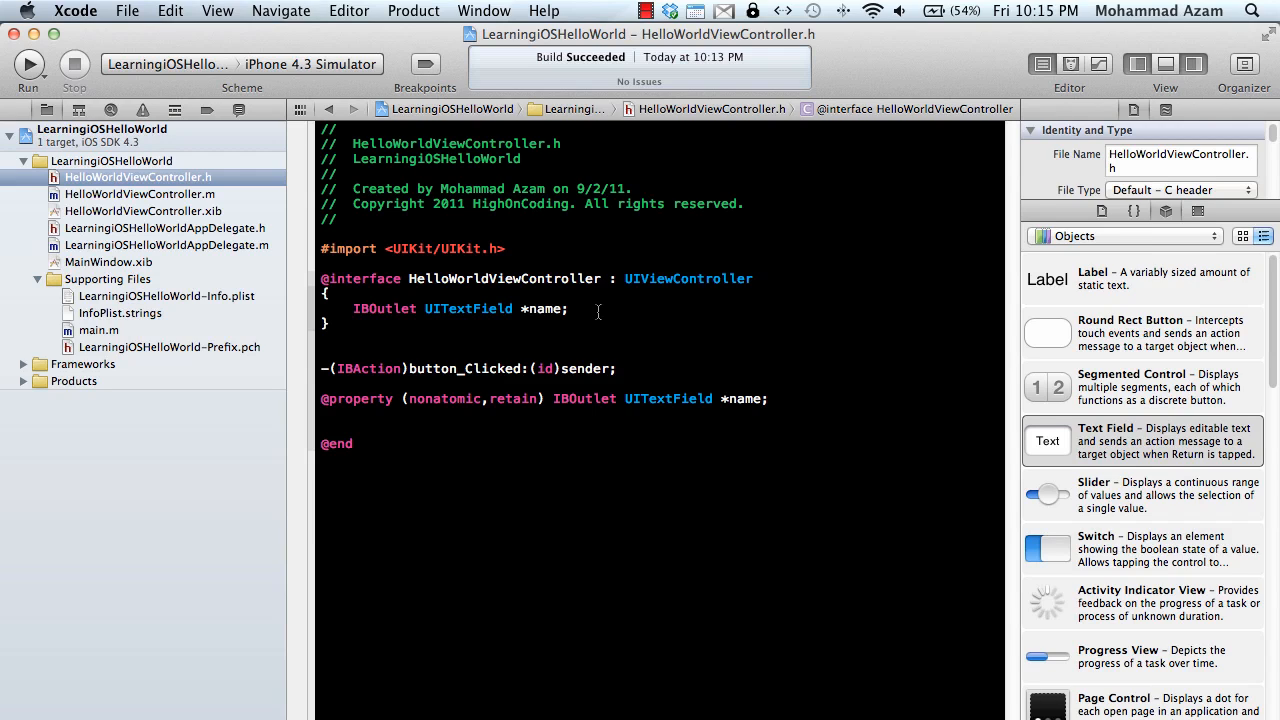
pyautogui.click(577, 308)
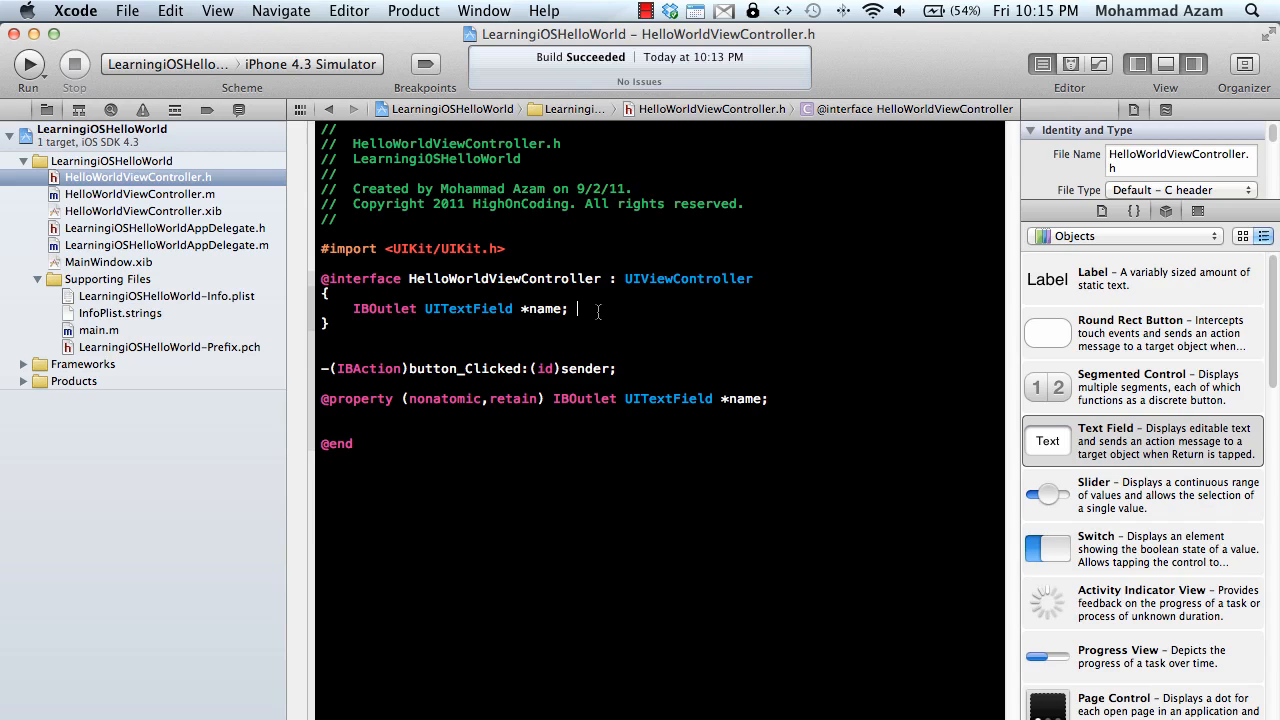
pyautogui.moveTo(575, 308)
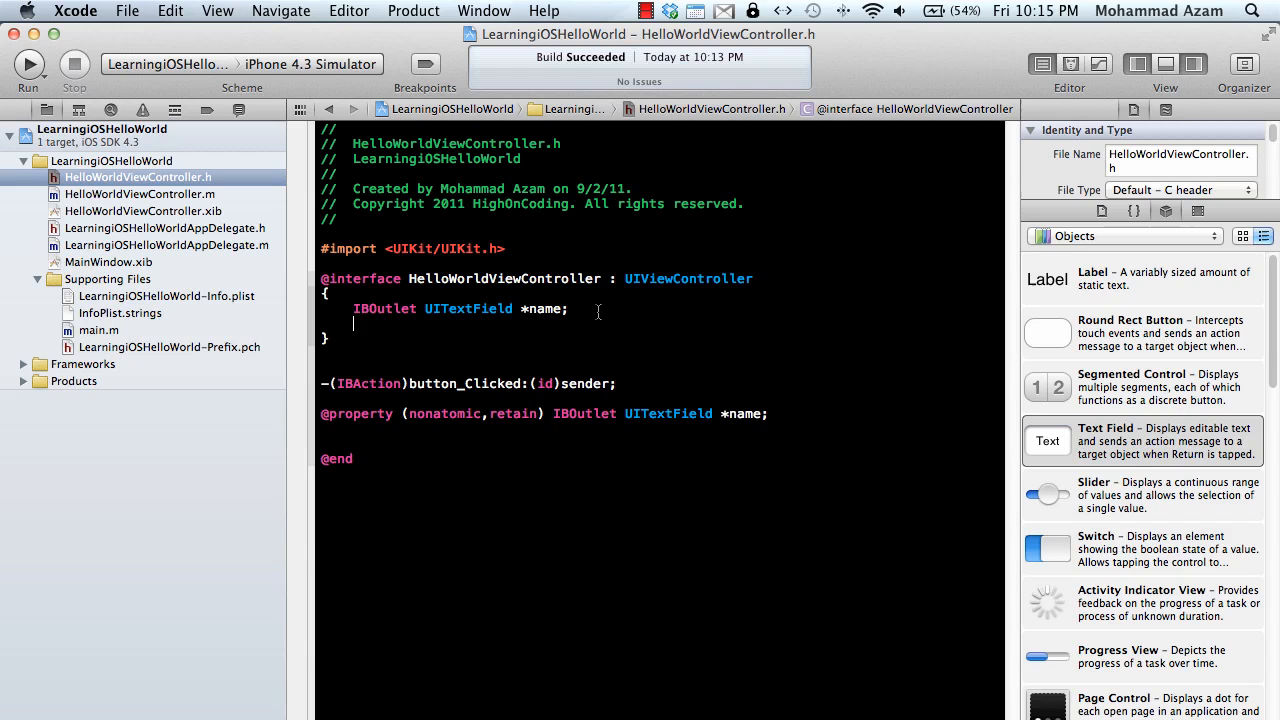
pyautogui.write('IBOutlet UILabel')
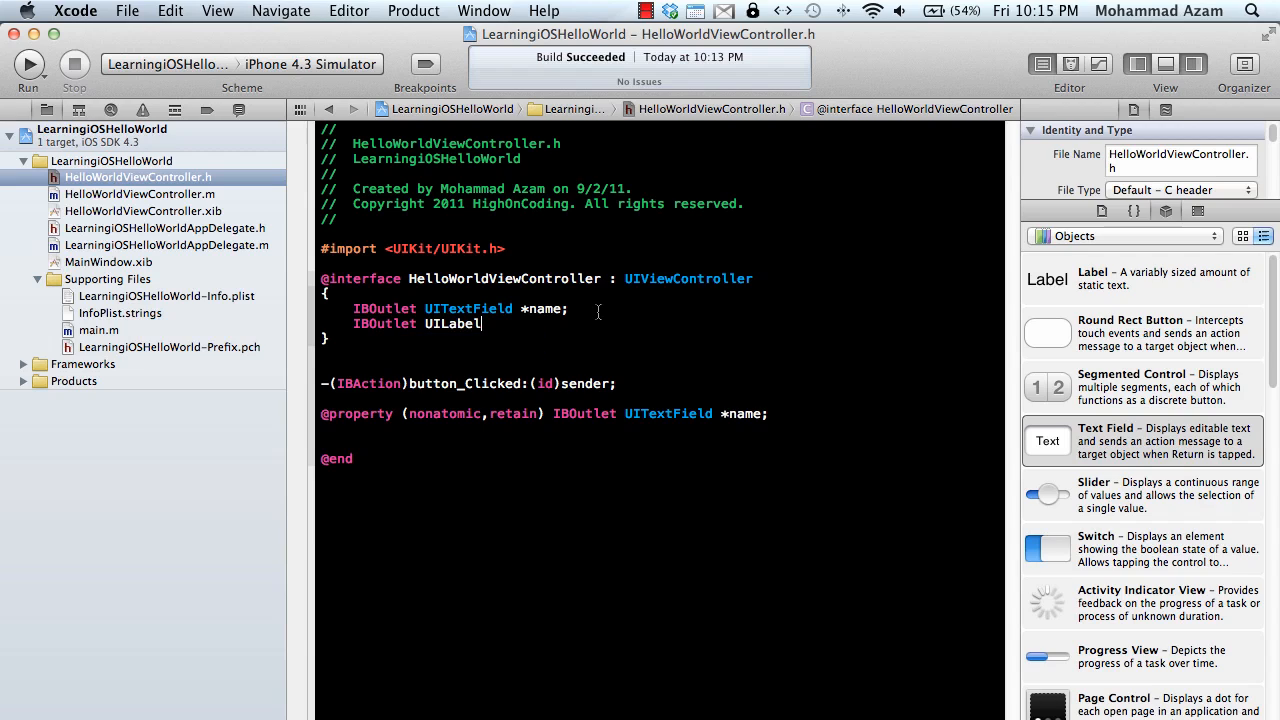
pyautogui.write('*')
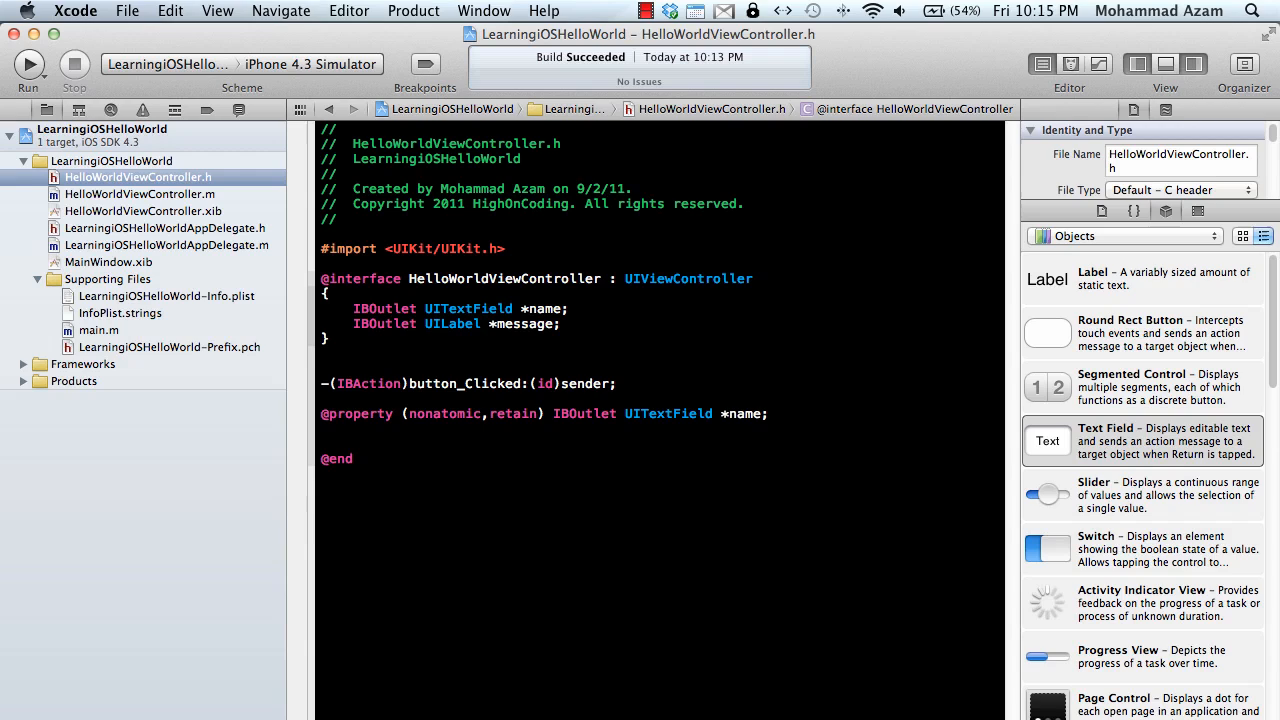
pyautogui.write('Label')
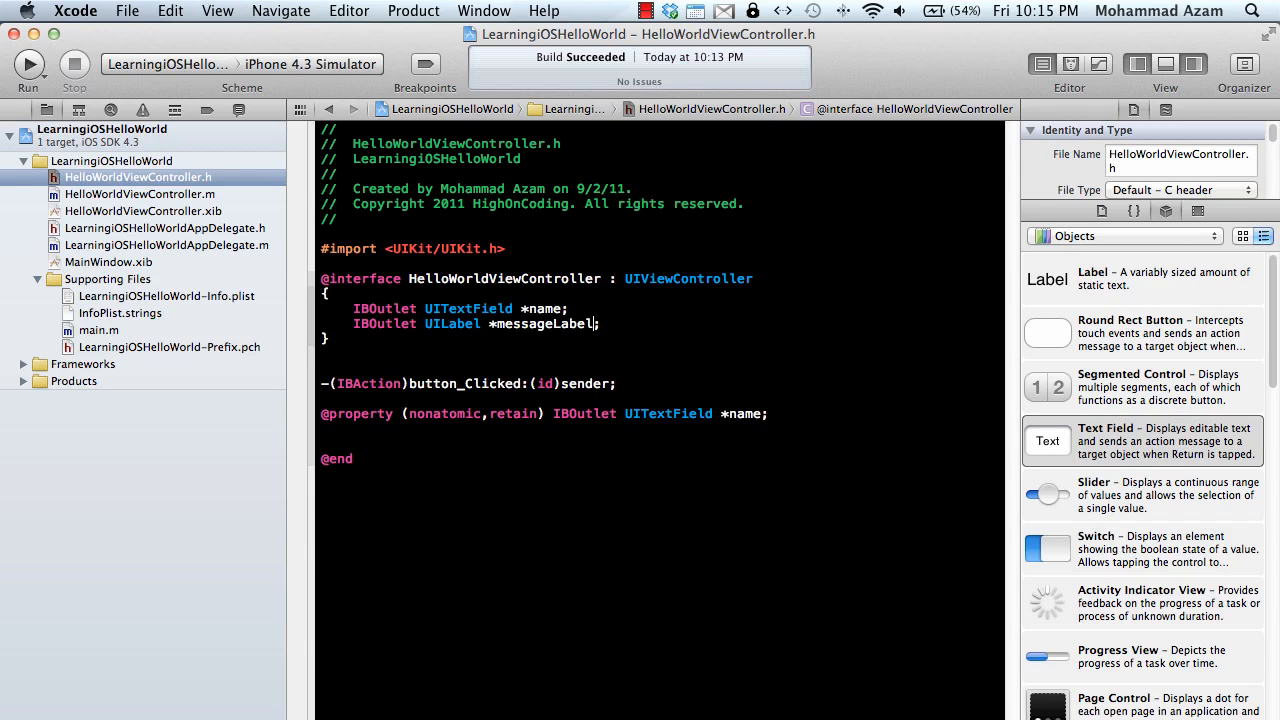
pyautogui.click(772, 413)
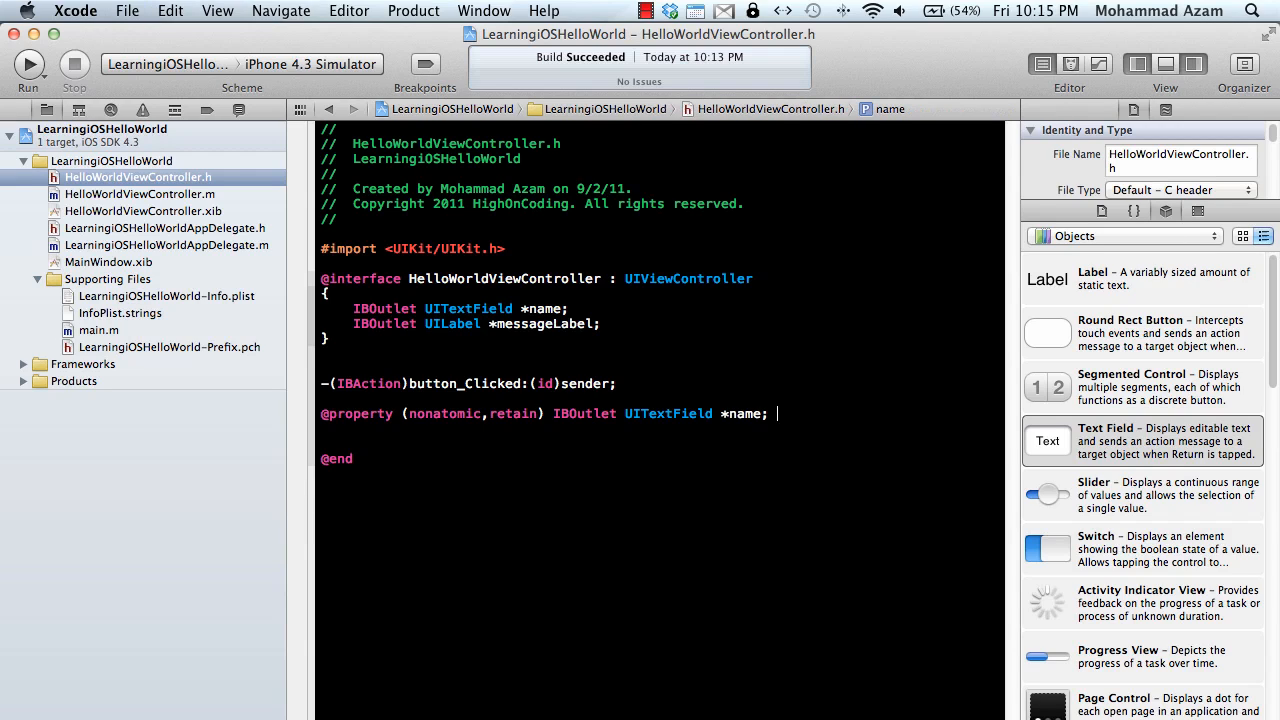
pyautogui.write('@property (nonatomic,retain) IBOutlet UILabel *')
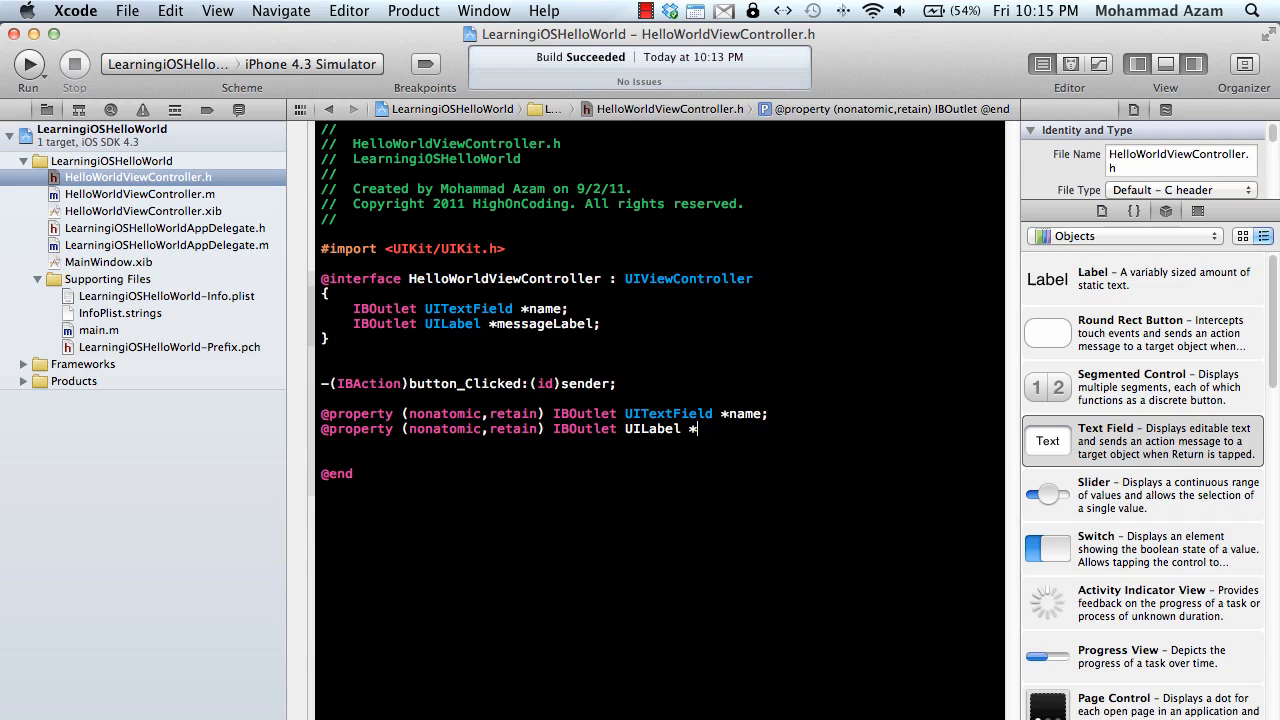
pyautogui.write('messageLabel;')
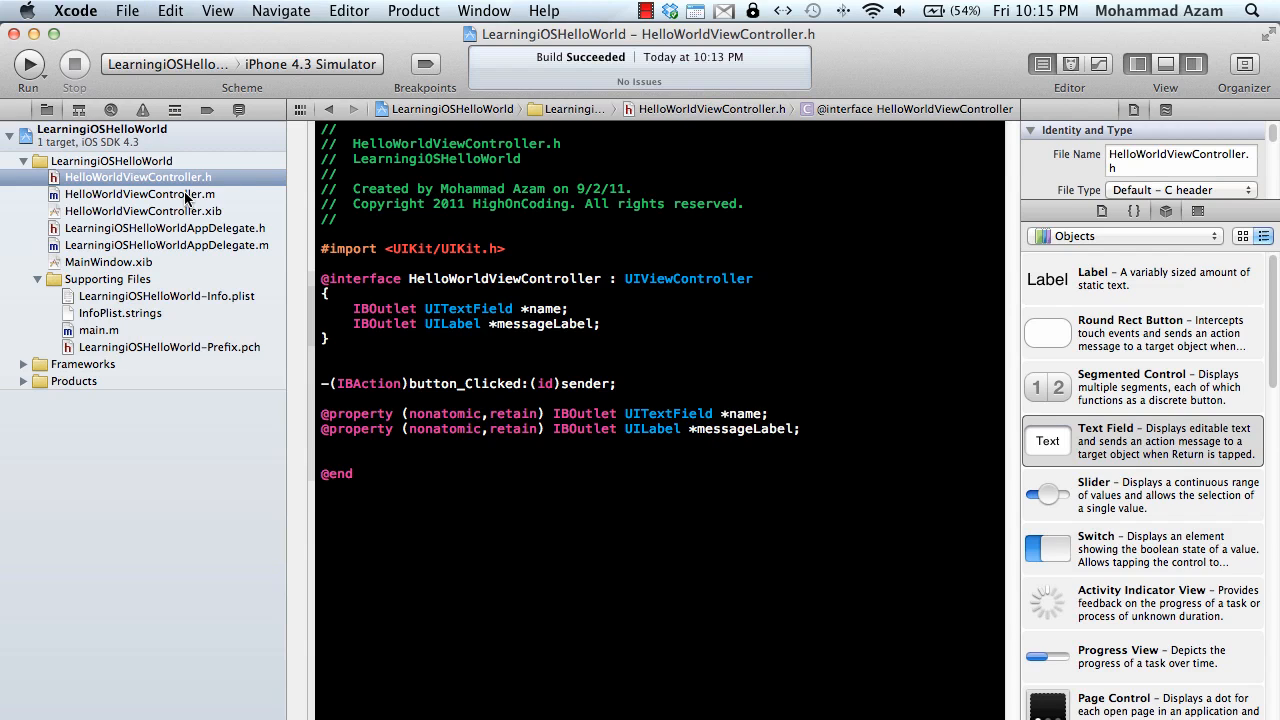
pyautogui.click(139, 194)
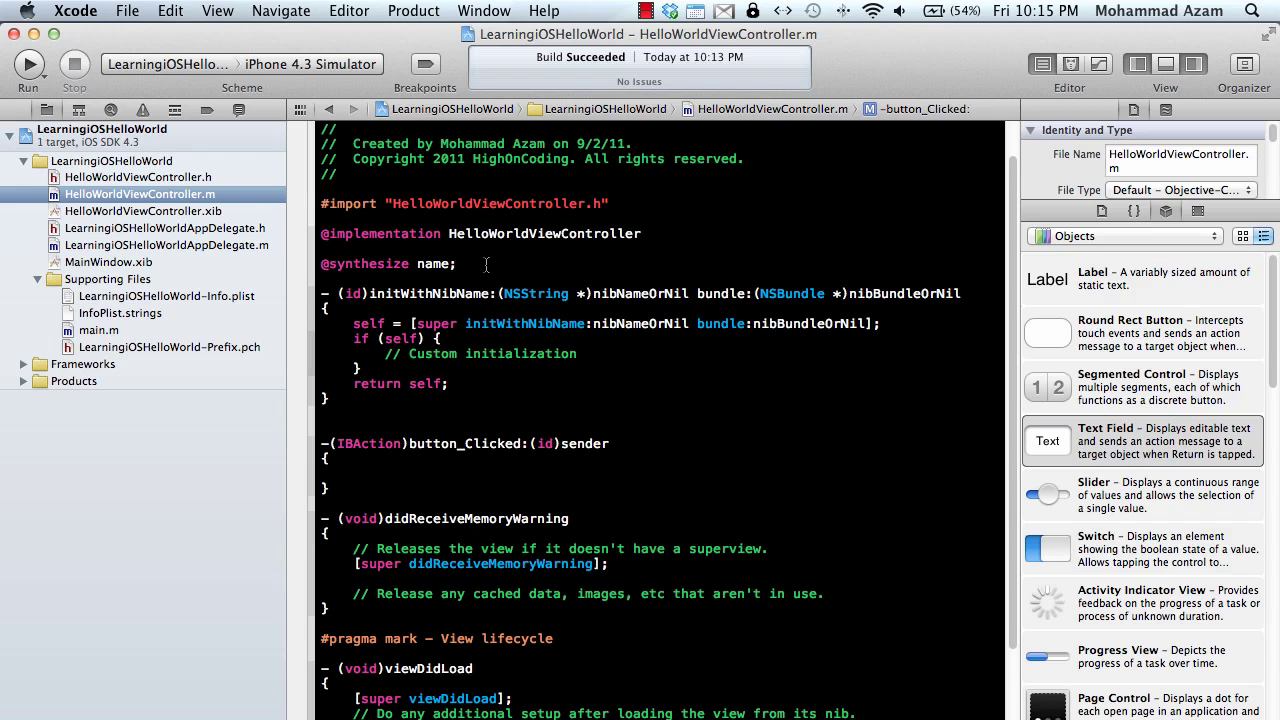
pyautogui.write(',messageLabel')
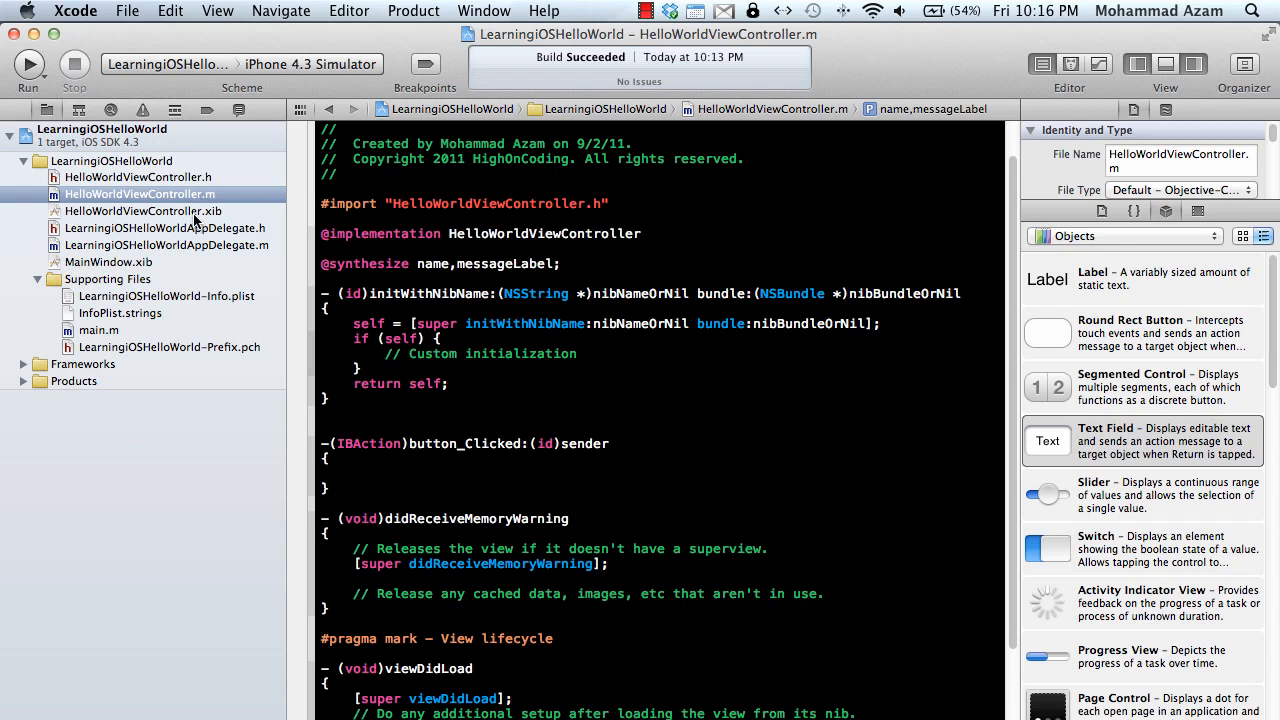
pyautogui.click(143, 211)
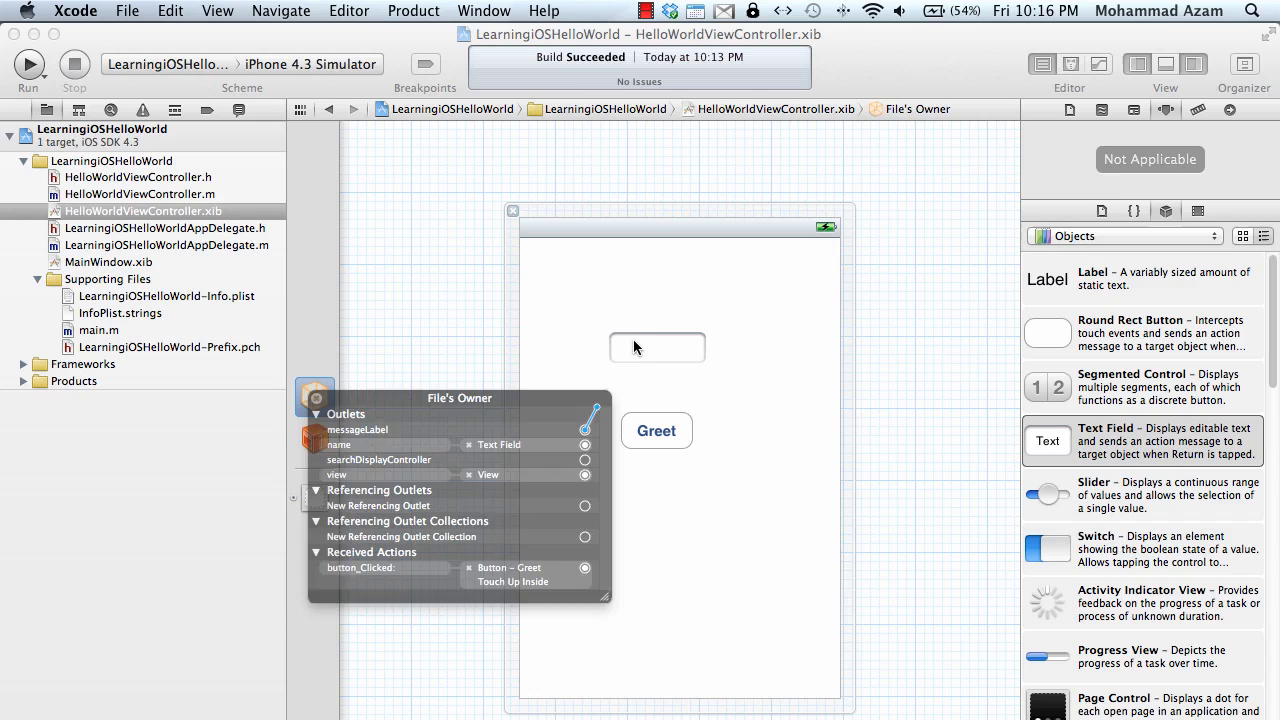
# Step: Connect File's Owner's messageLabel outlet to the label in the xib view
pyautogui.moveTo(585, 429); pyautogui.dragTo(657, 281)
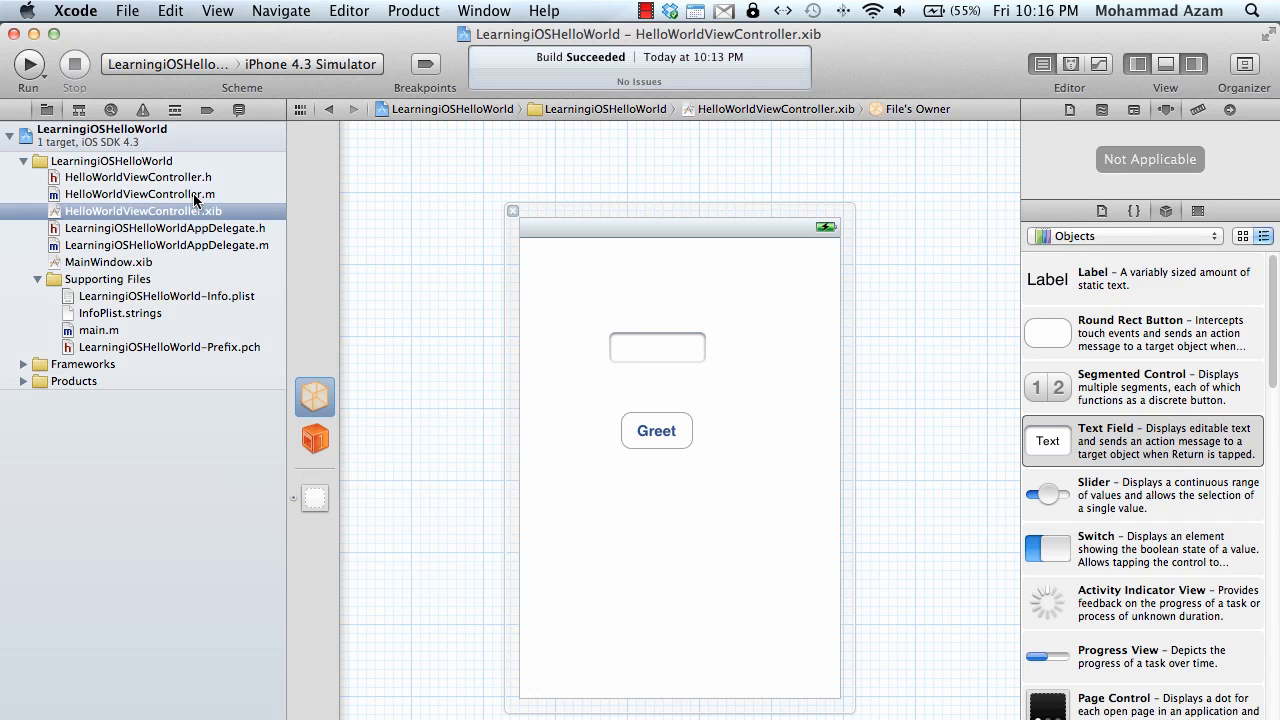
pyautogui.click(139, 194)
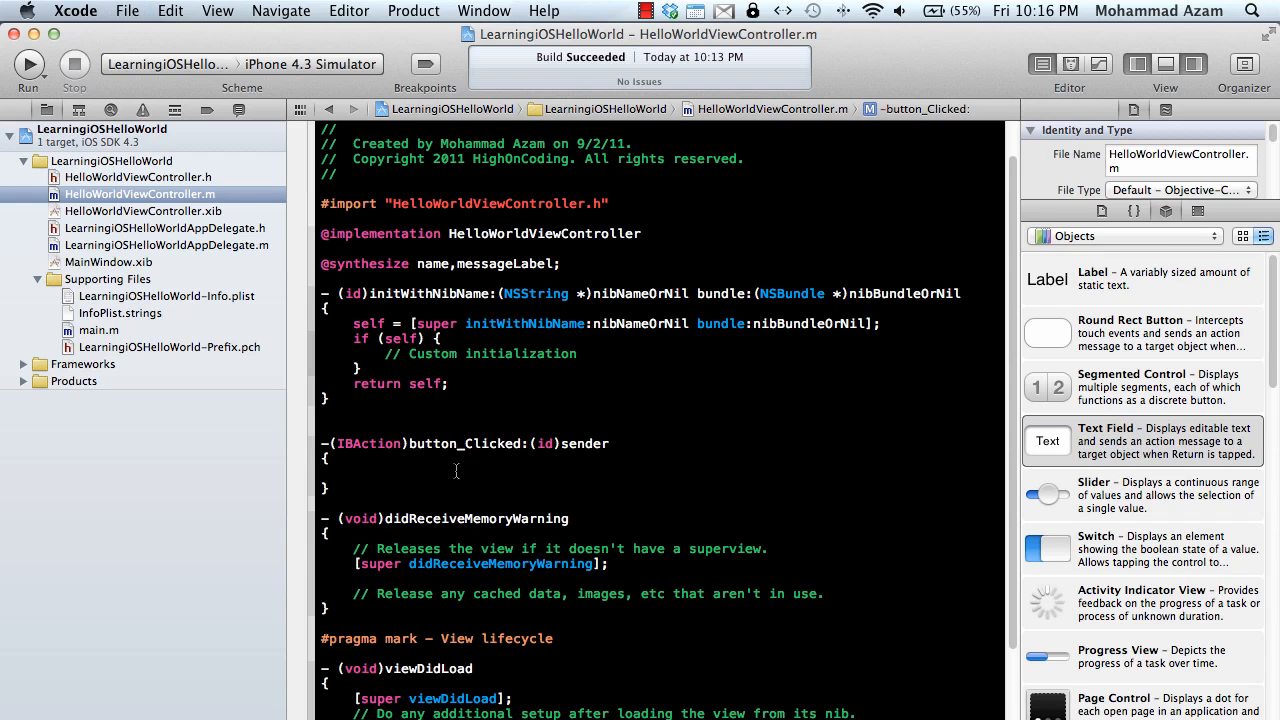
# Step: Write 'messageLabel.text = name.text;' inside button_Clicked and run the app in the Simulator
pyautogui.write('messageLabel.text')
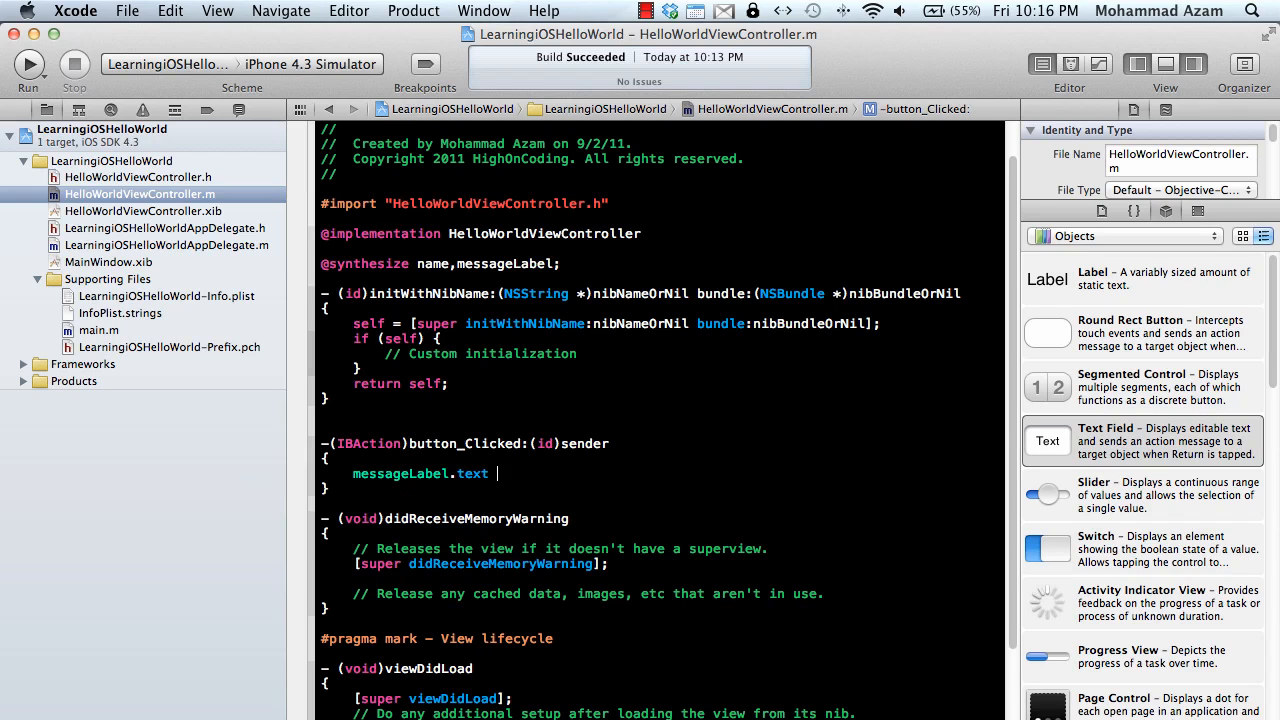
pyautogui.write('=')
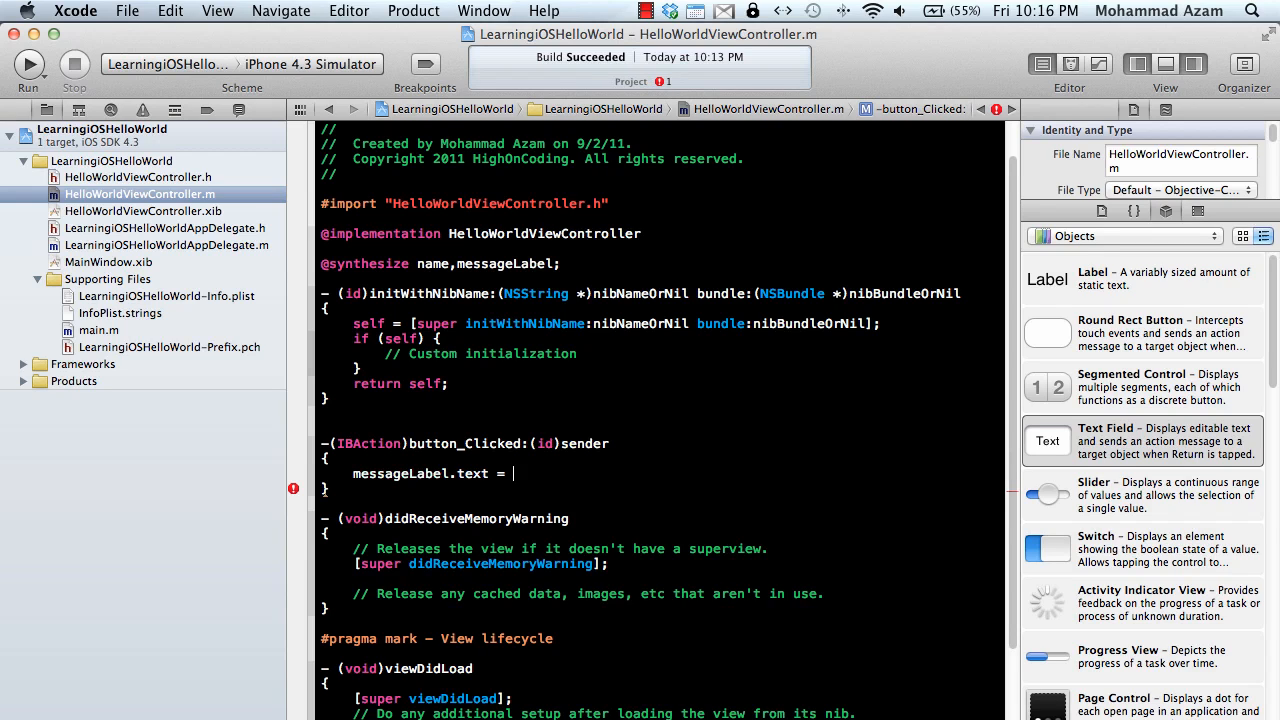
pyautogui.write('name.text;')
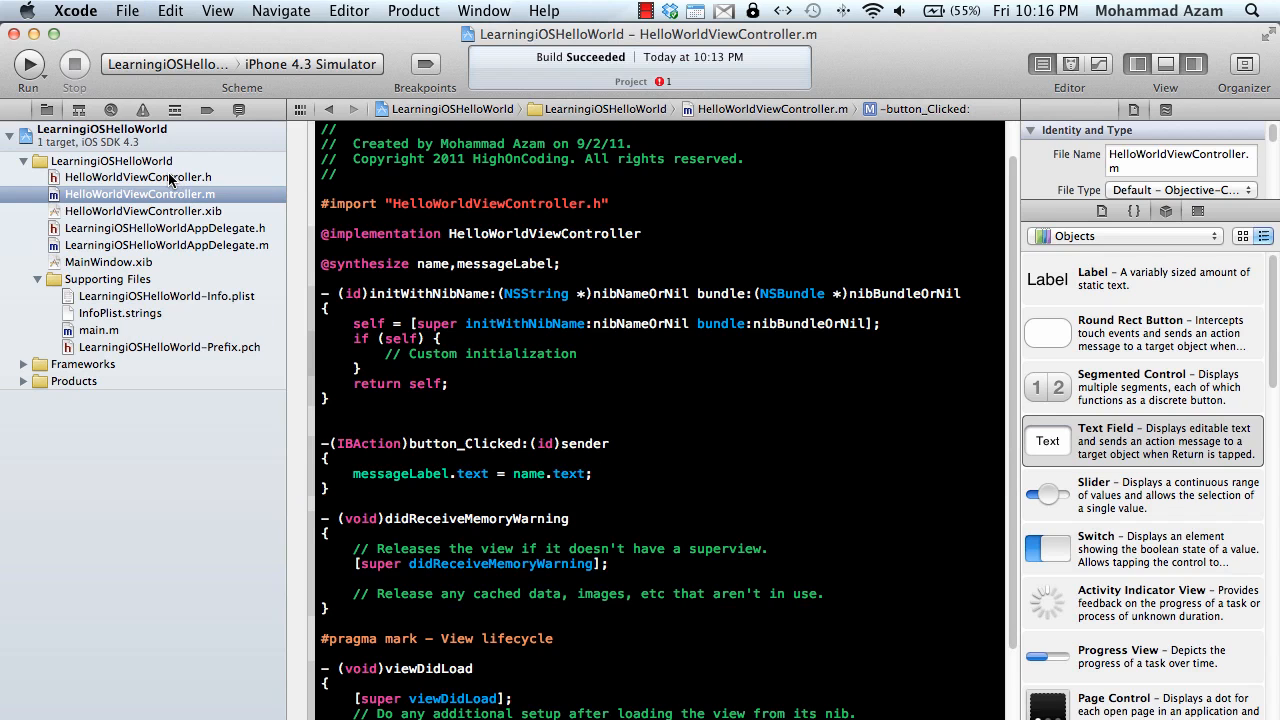
pyautogui.click(139, 177)
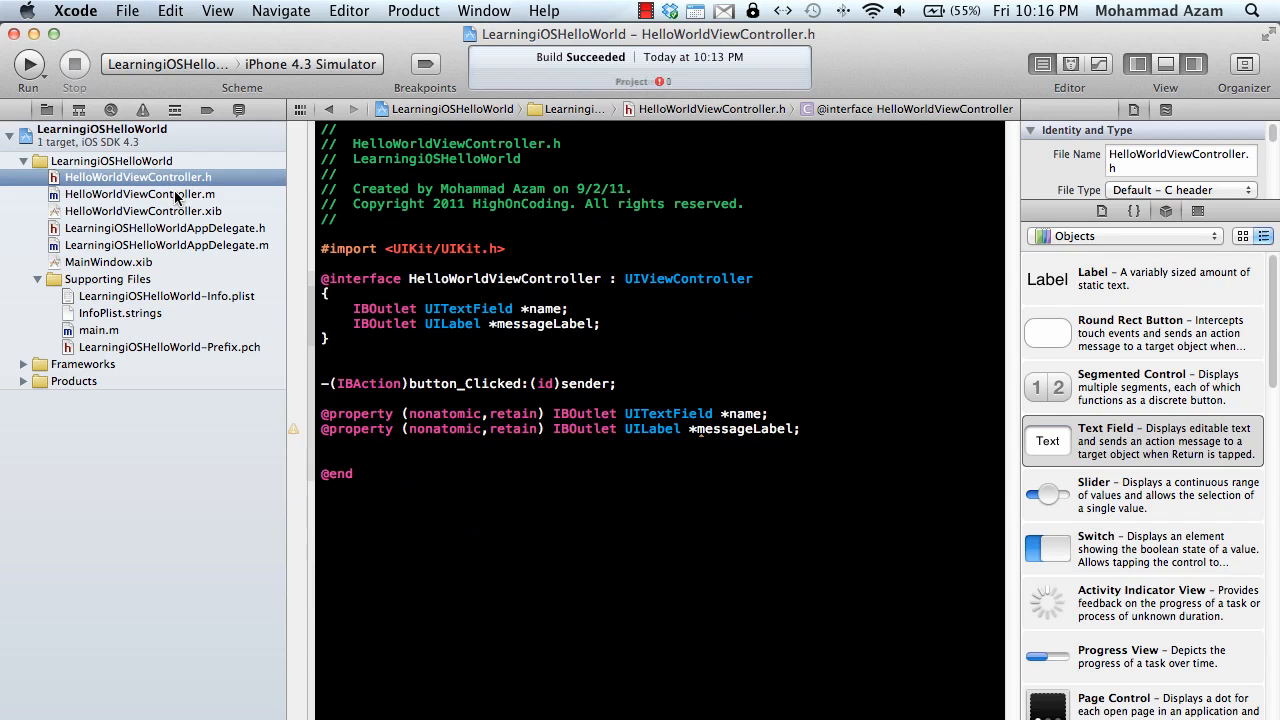
pyautogui.click(139, 194)
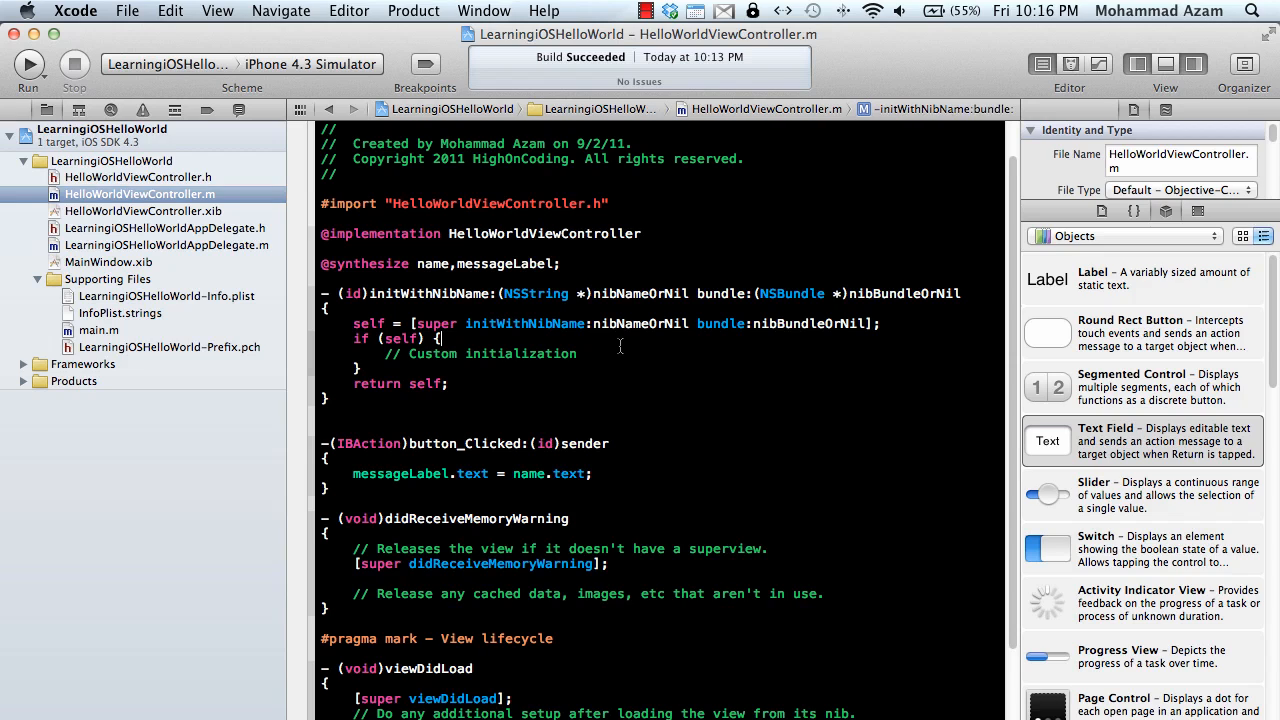
pyautogui.click(28, 64)
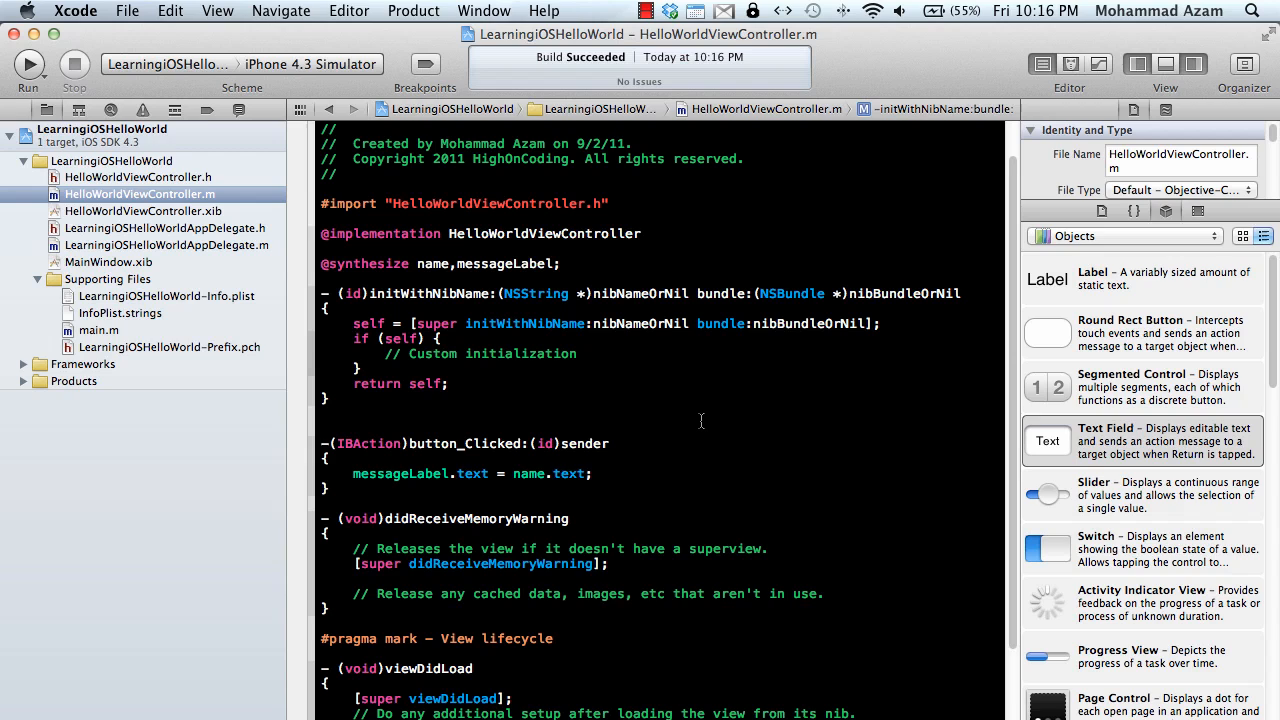
pyautogui.click(28, 64)
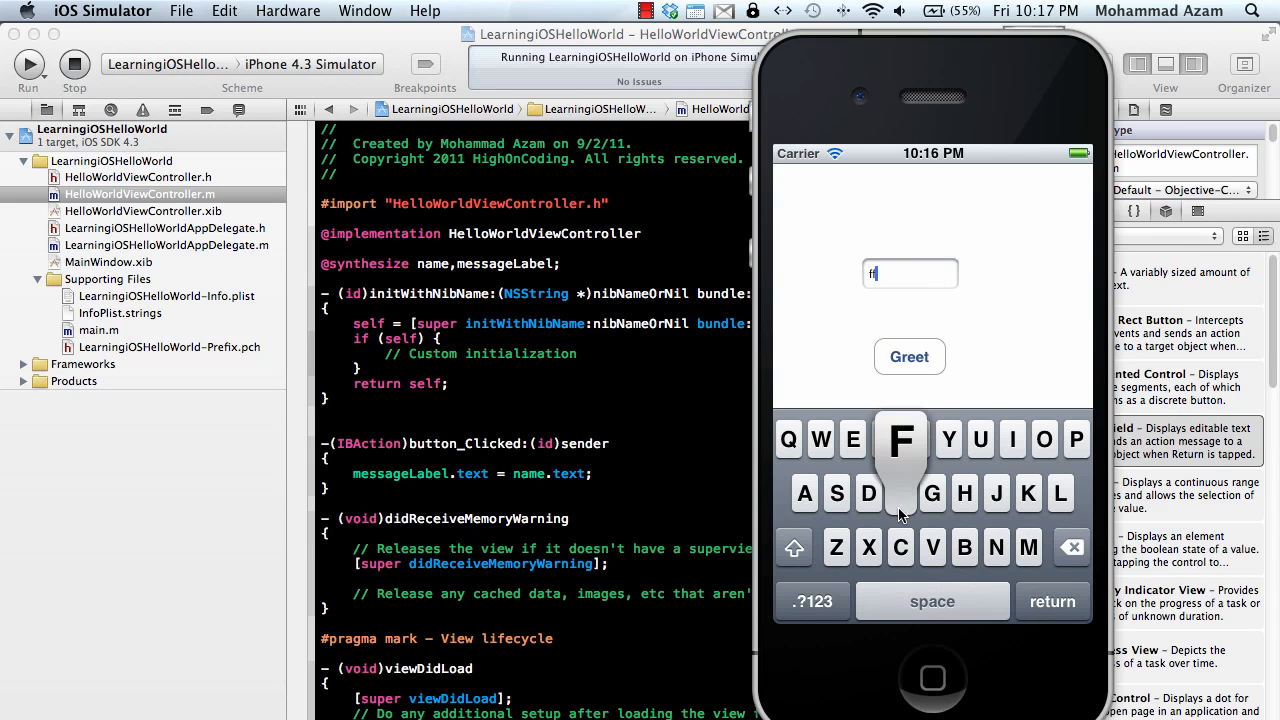
# Step: Type text into the field and tap Greet until the label shows 'hello world'
pyautogui.write('fffff')
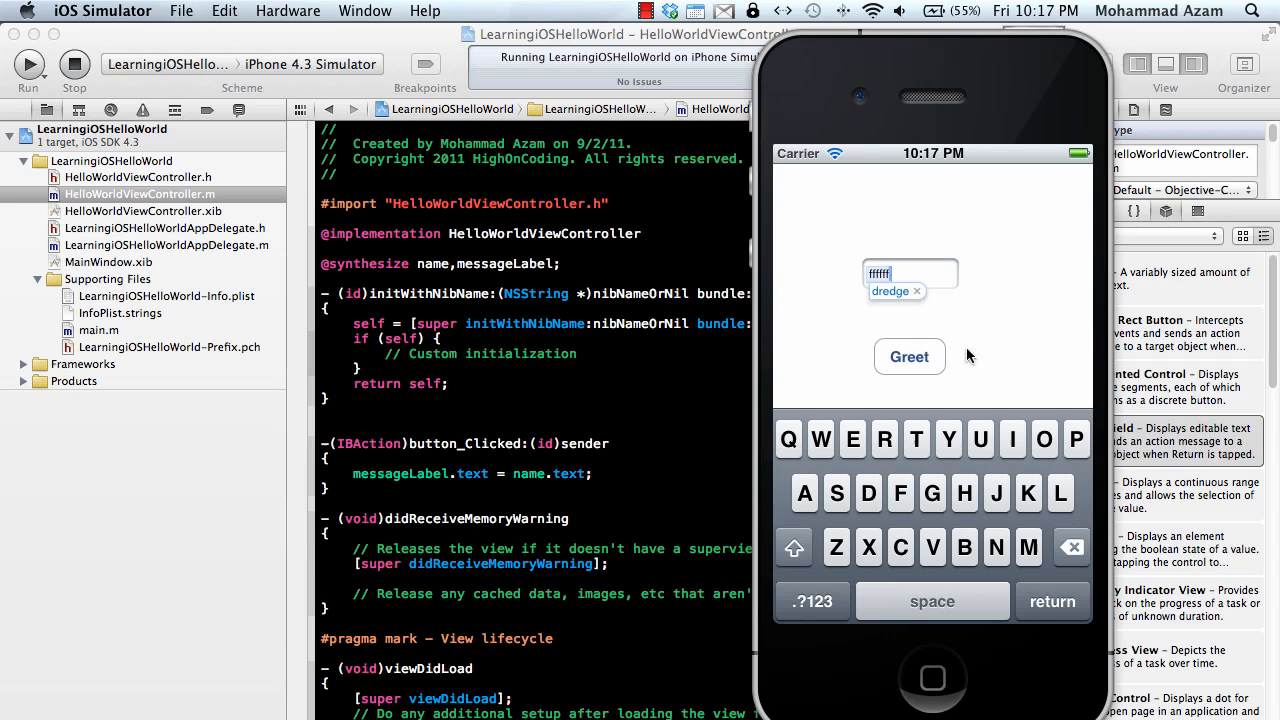
pyautogui.click(909, 356)
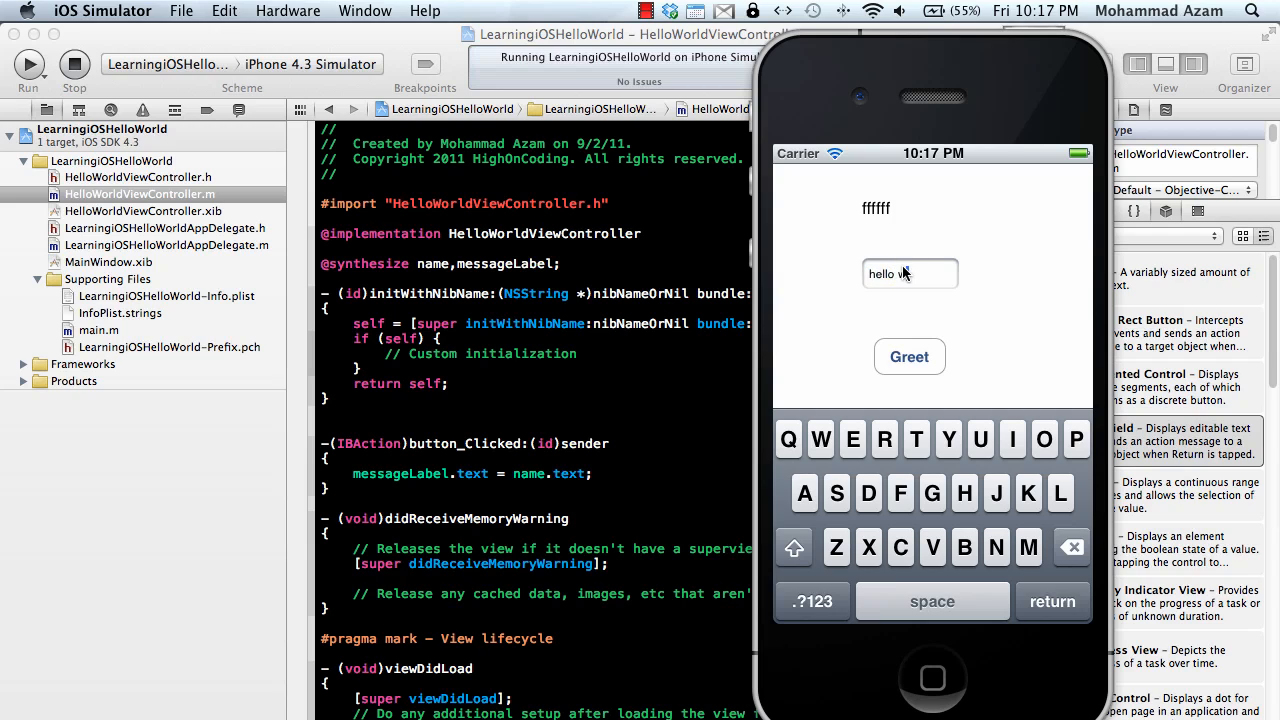
pyautogui.click(909, 356)
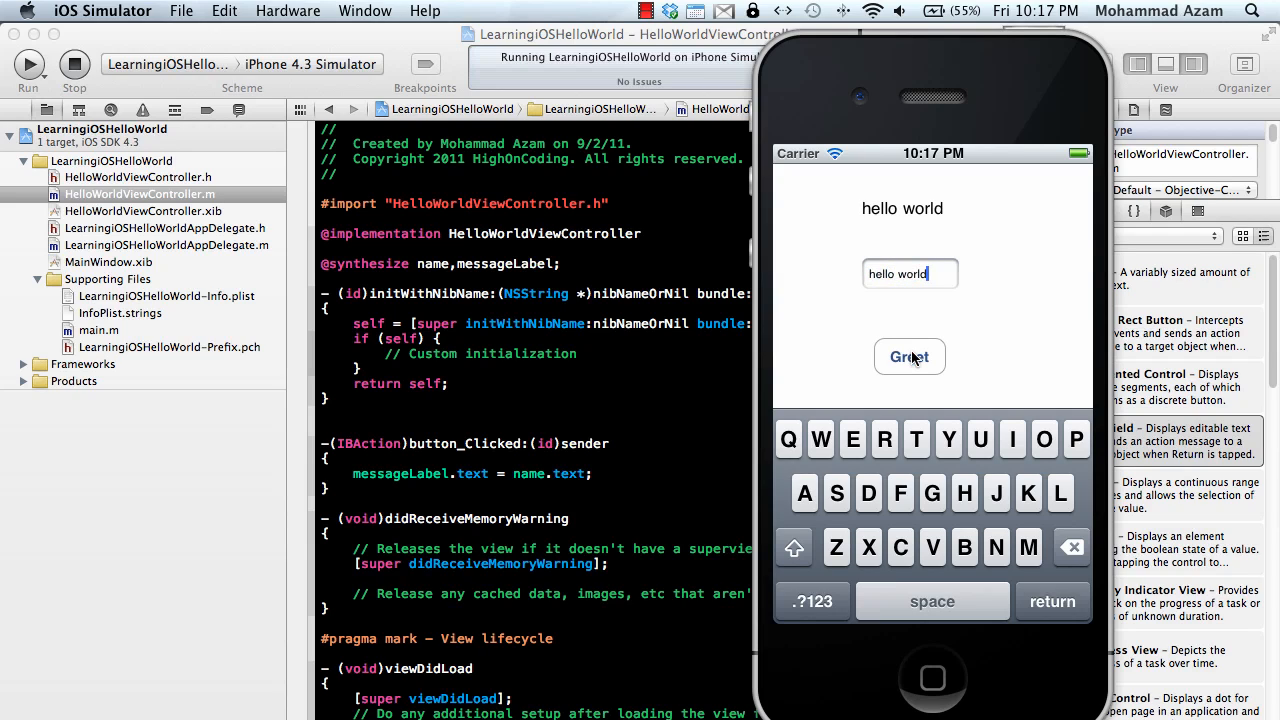
pyautogui.moveTo(615, 366)
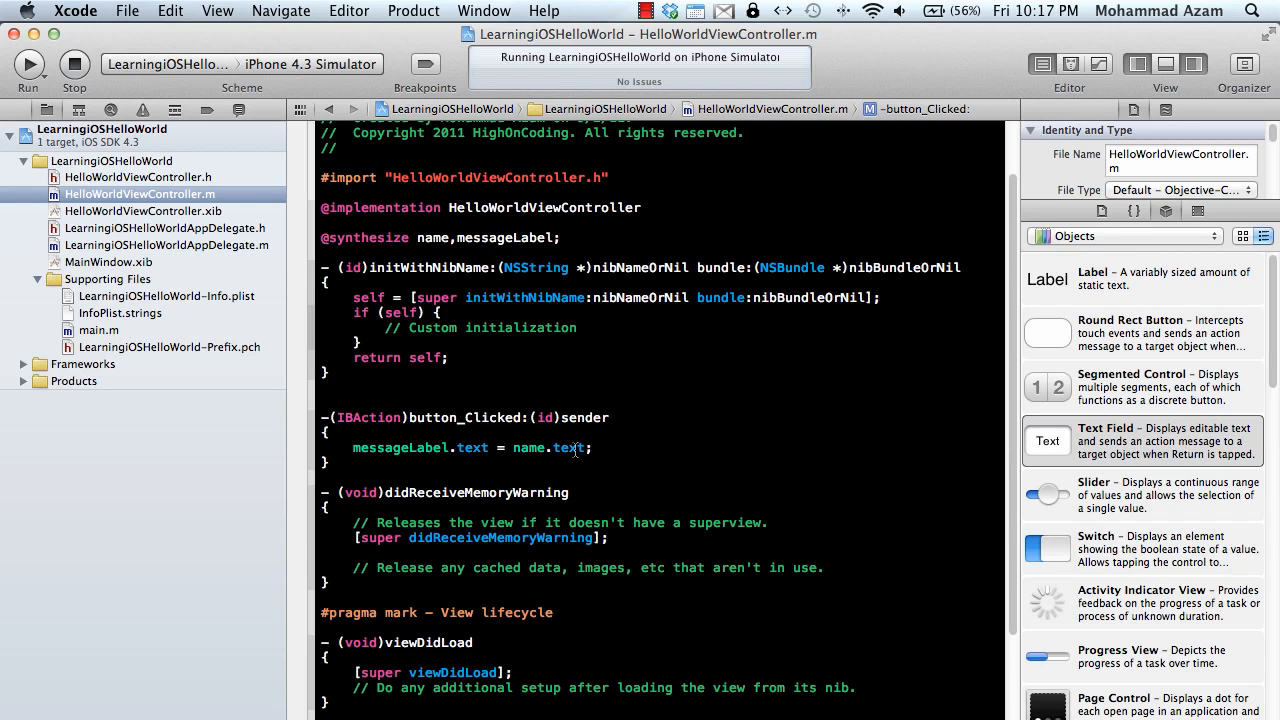
pyautogui.moveTo(427, 450)
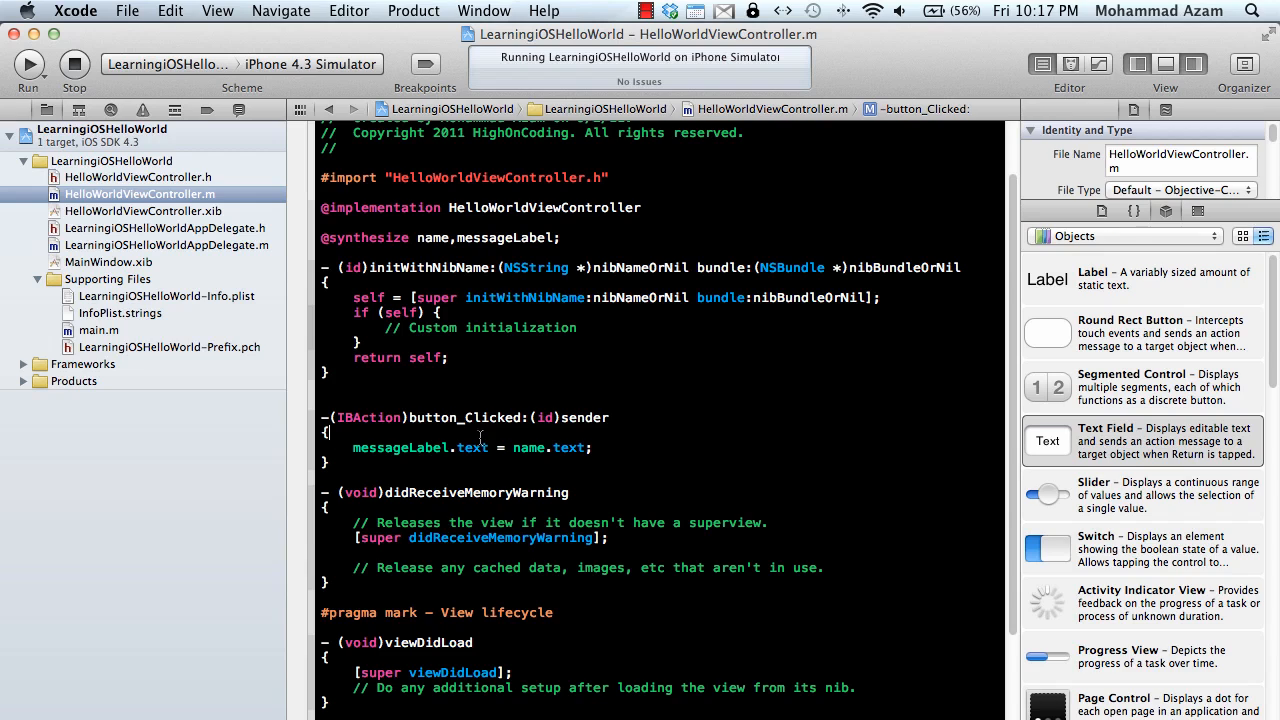
pyautogui.press('return')
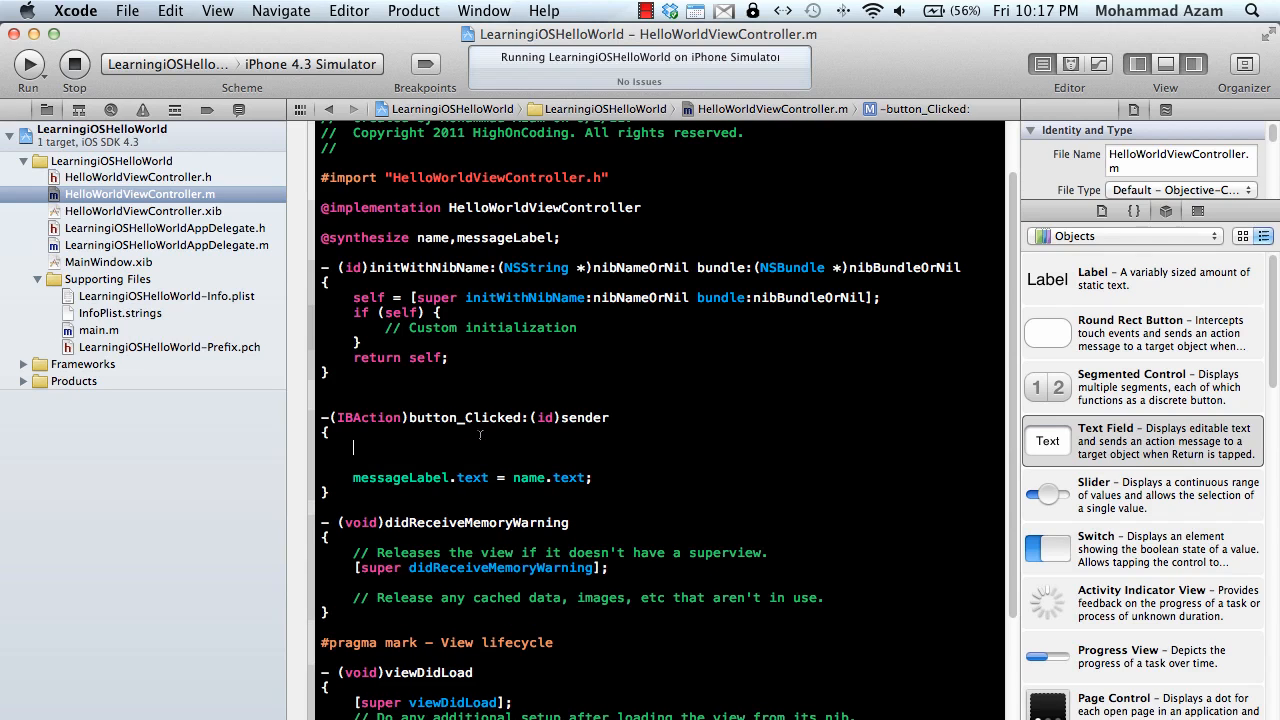
pyautogui.write('[messageLabel')
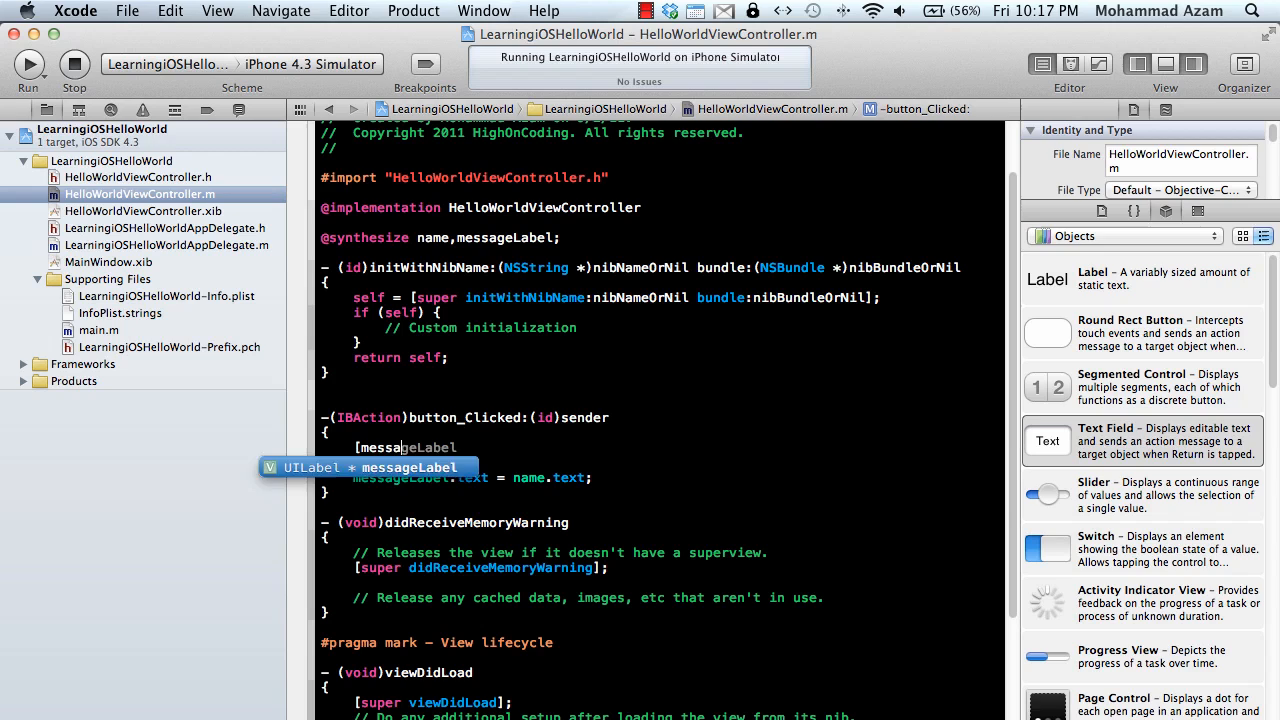
pyautogui.write('setText')
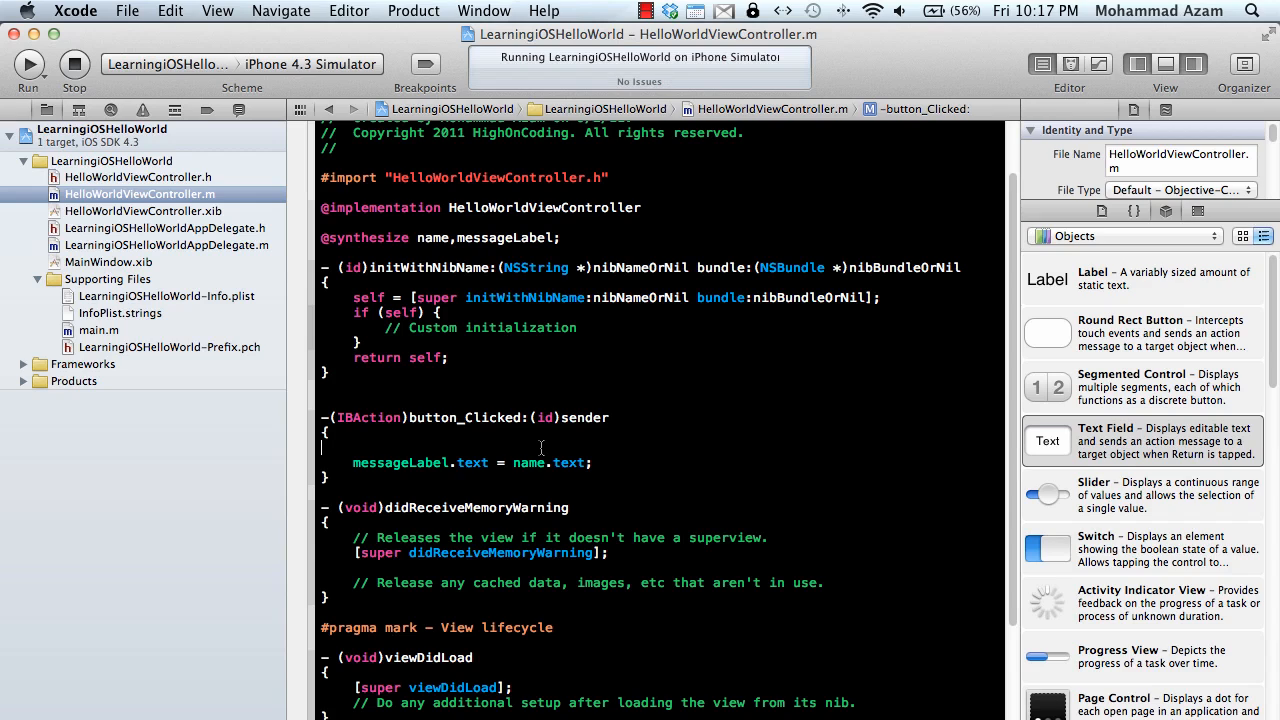
pyautogui.doubleClick(472, 462)
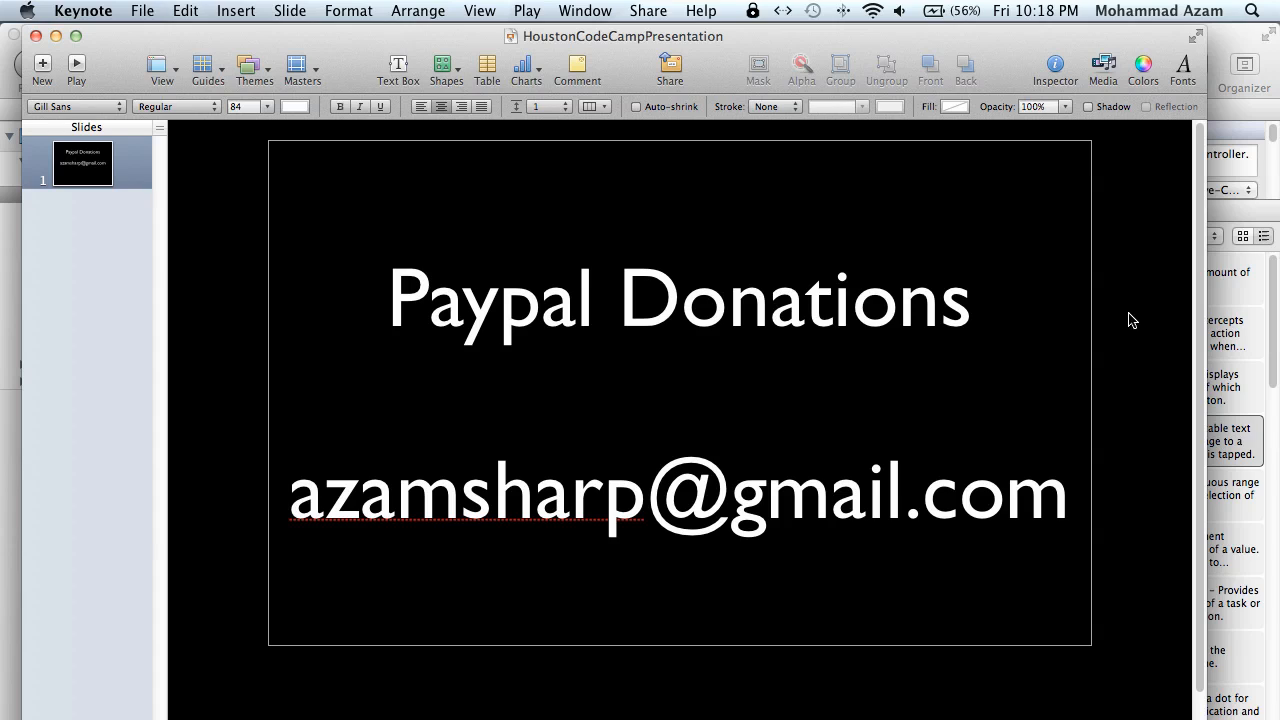
# Step: Display the Paypal Donations slide of HoustonCodeCampPresentation in Keynote
pyautogui.click(618, 298)
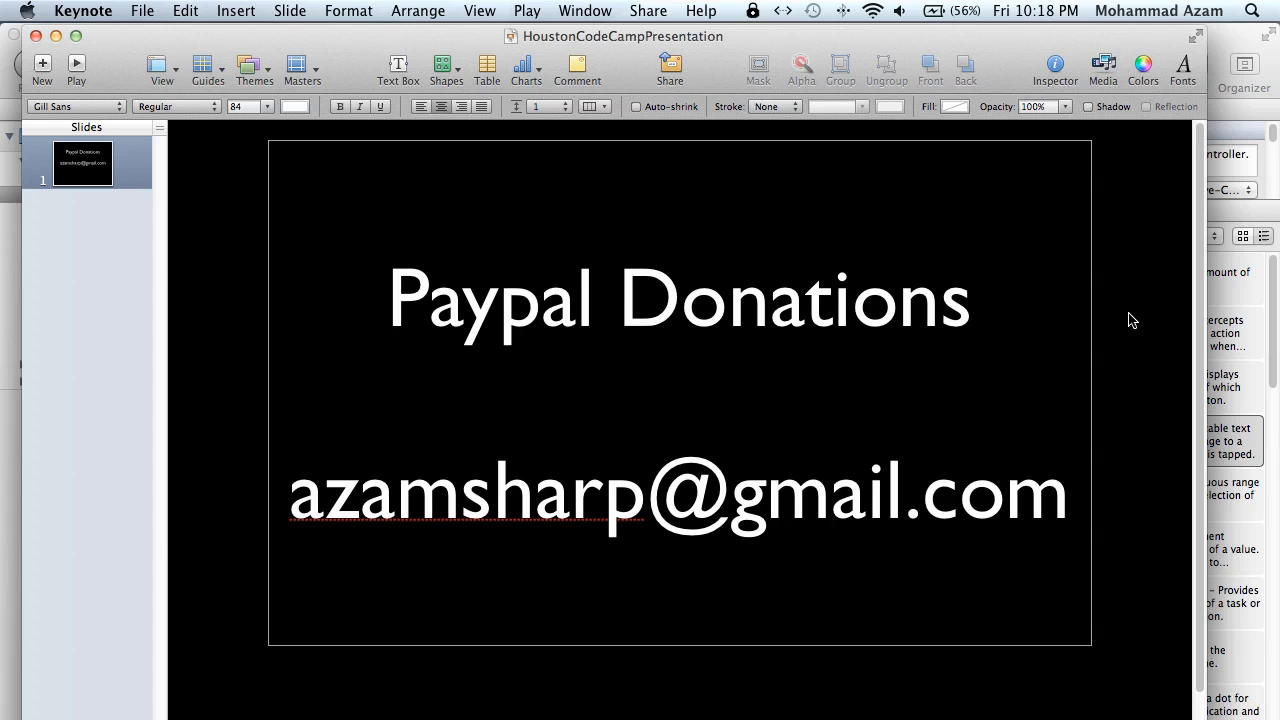
pyautogui.moveTo(57, 37)
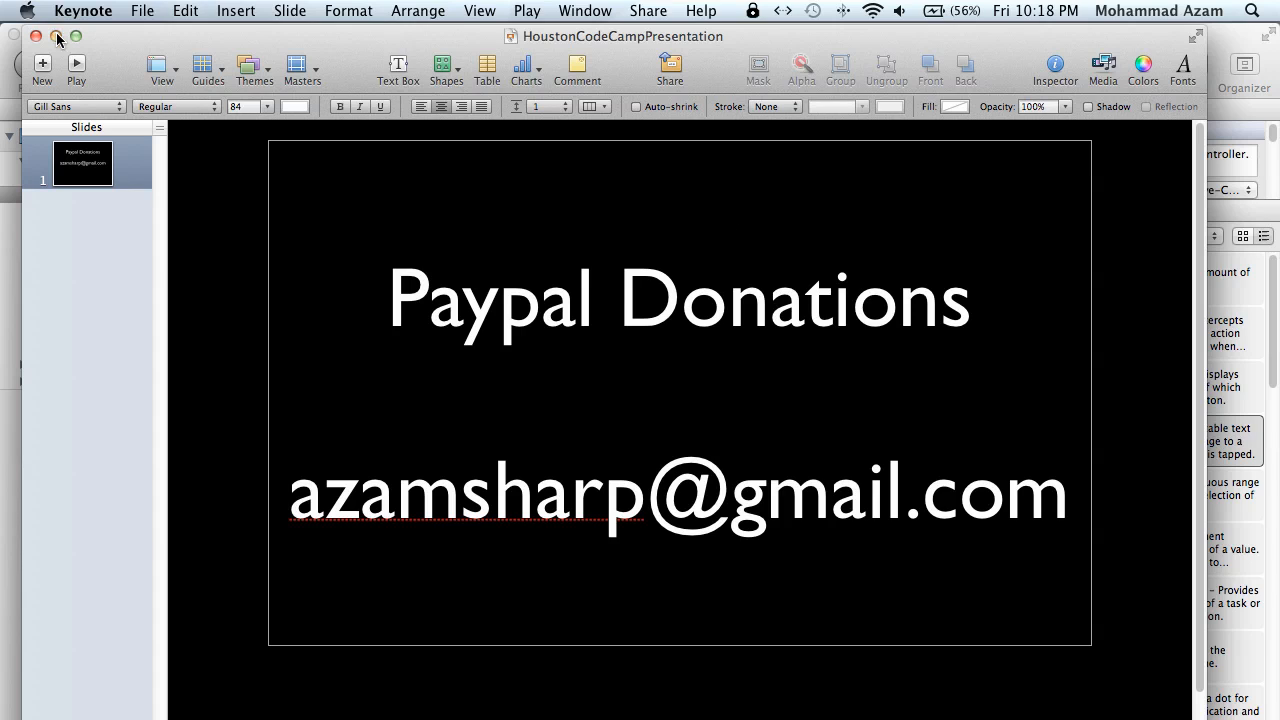